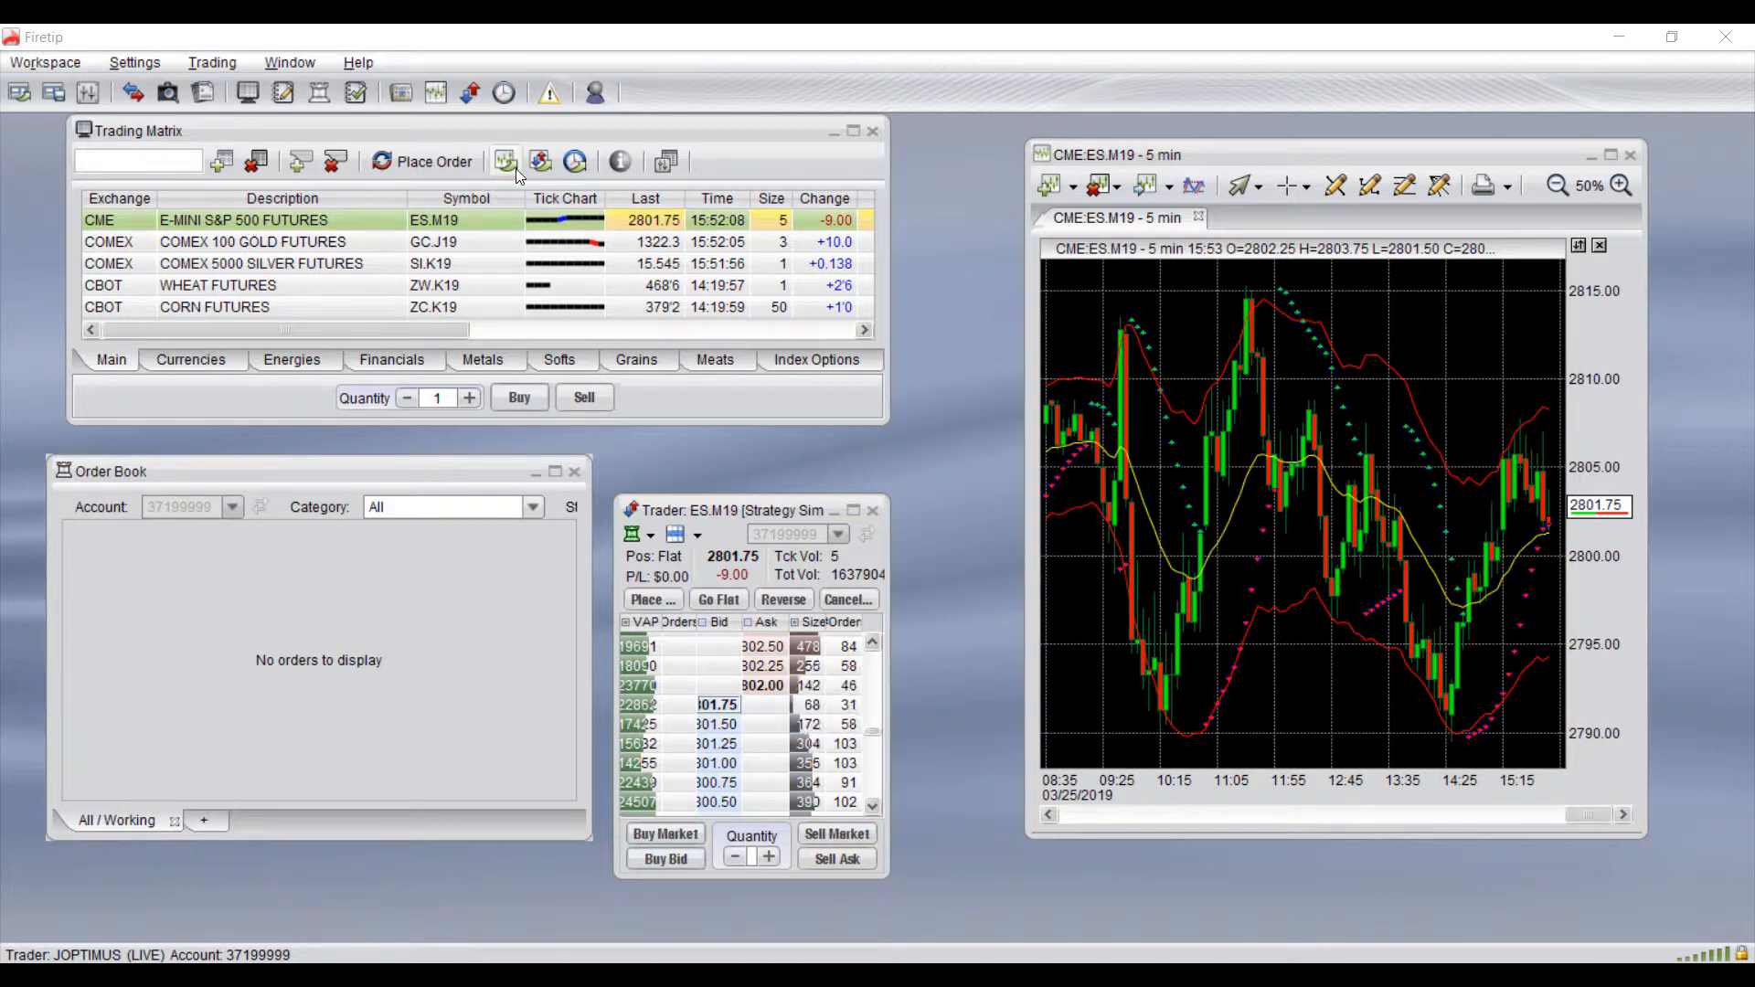
# Maximize the CME:ES.M19 5-min chart window to fill the workspace.
pyautogui.click(507, 161)
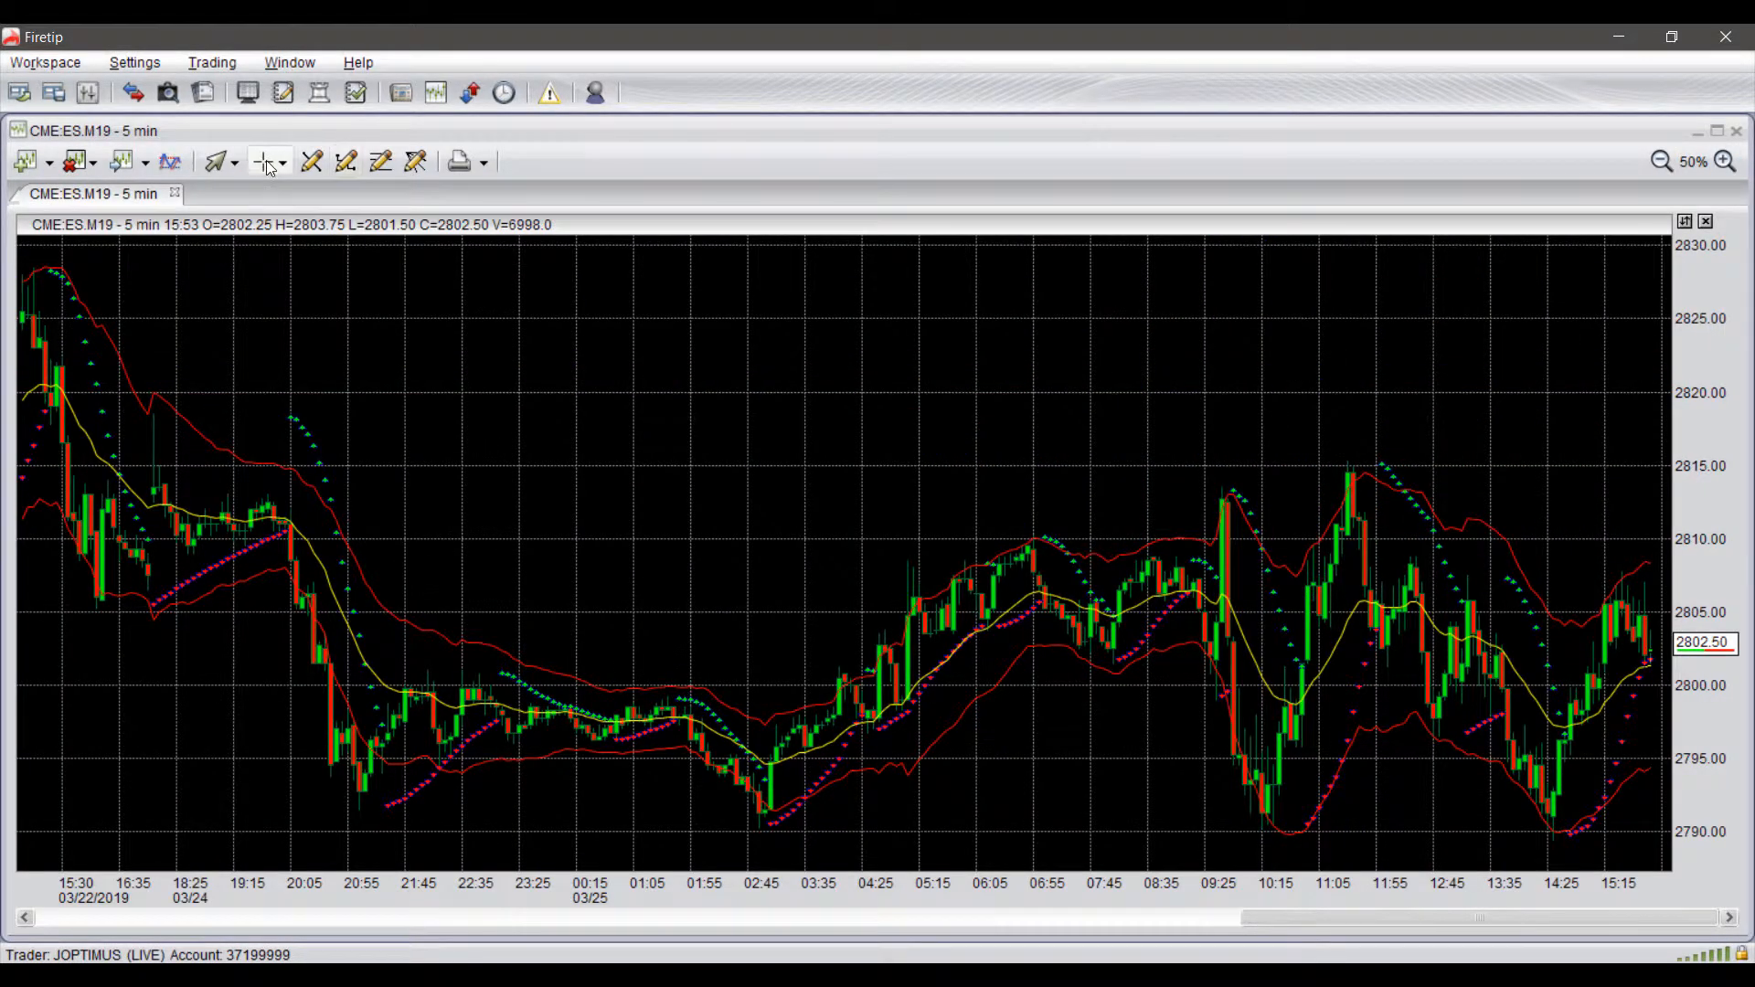
pyautogui.moveTo(269, 163)
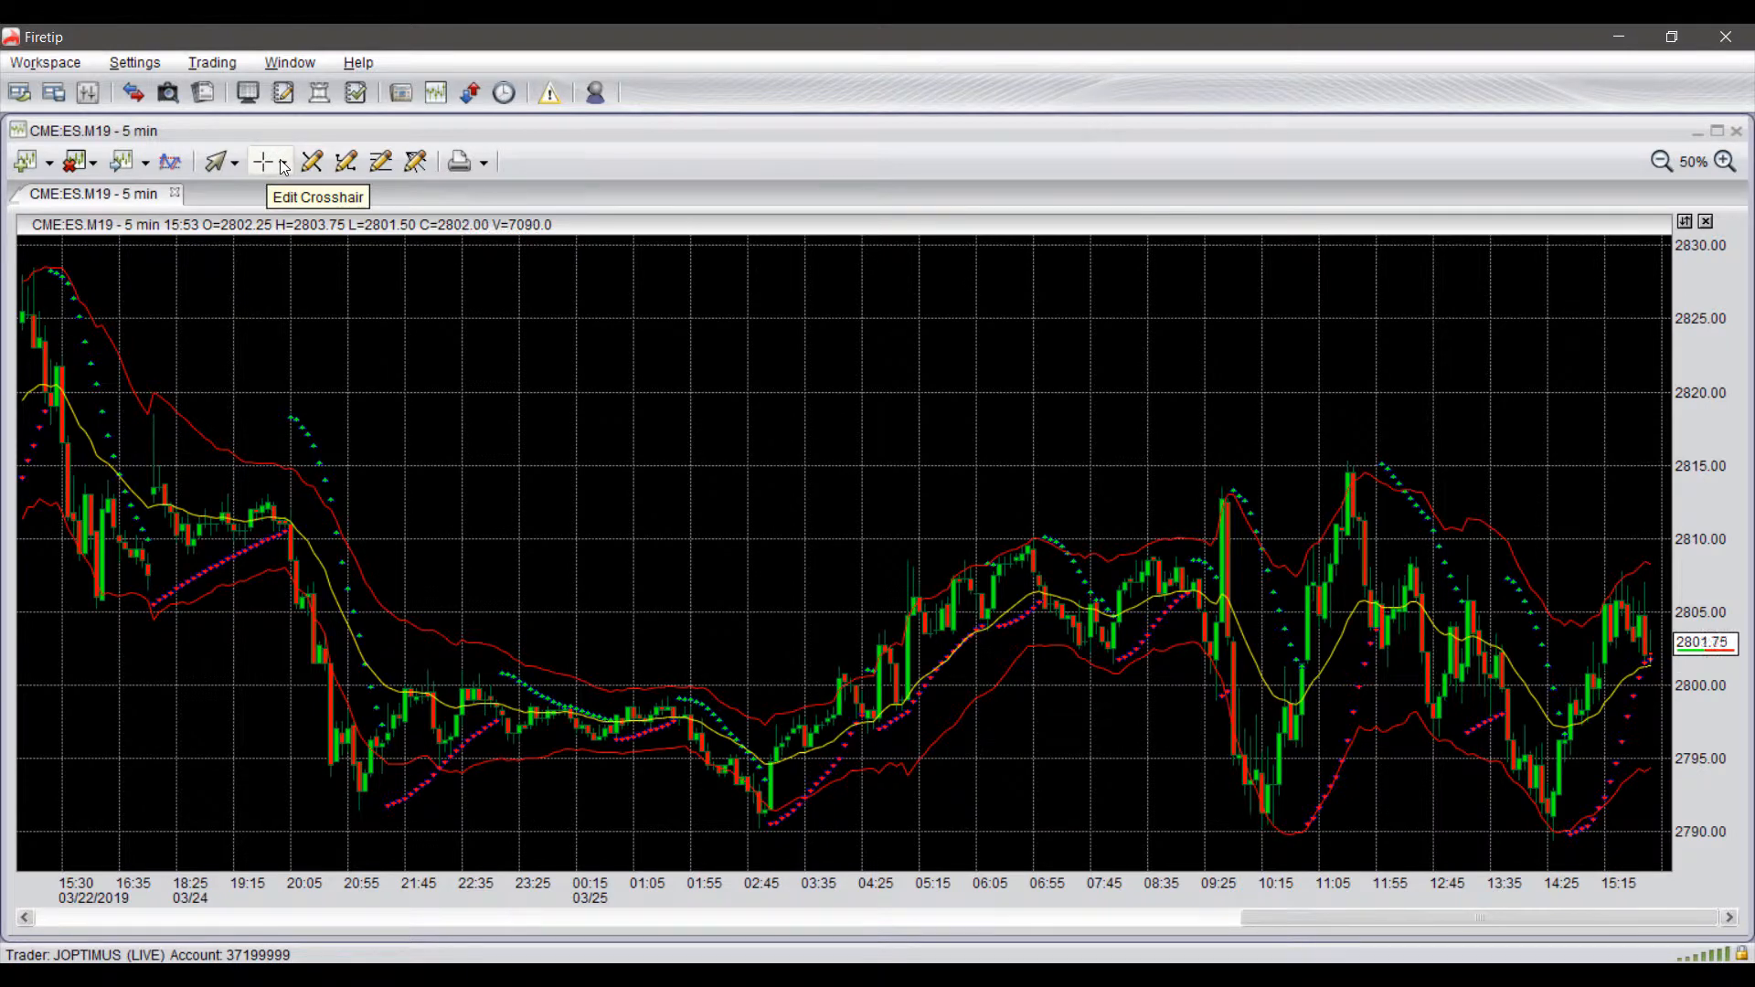
pyautogui.click(287, 160)
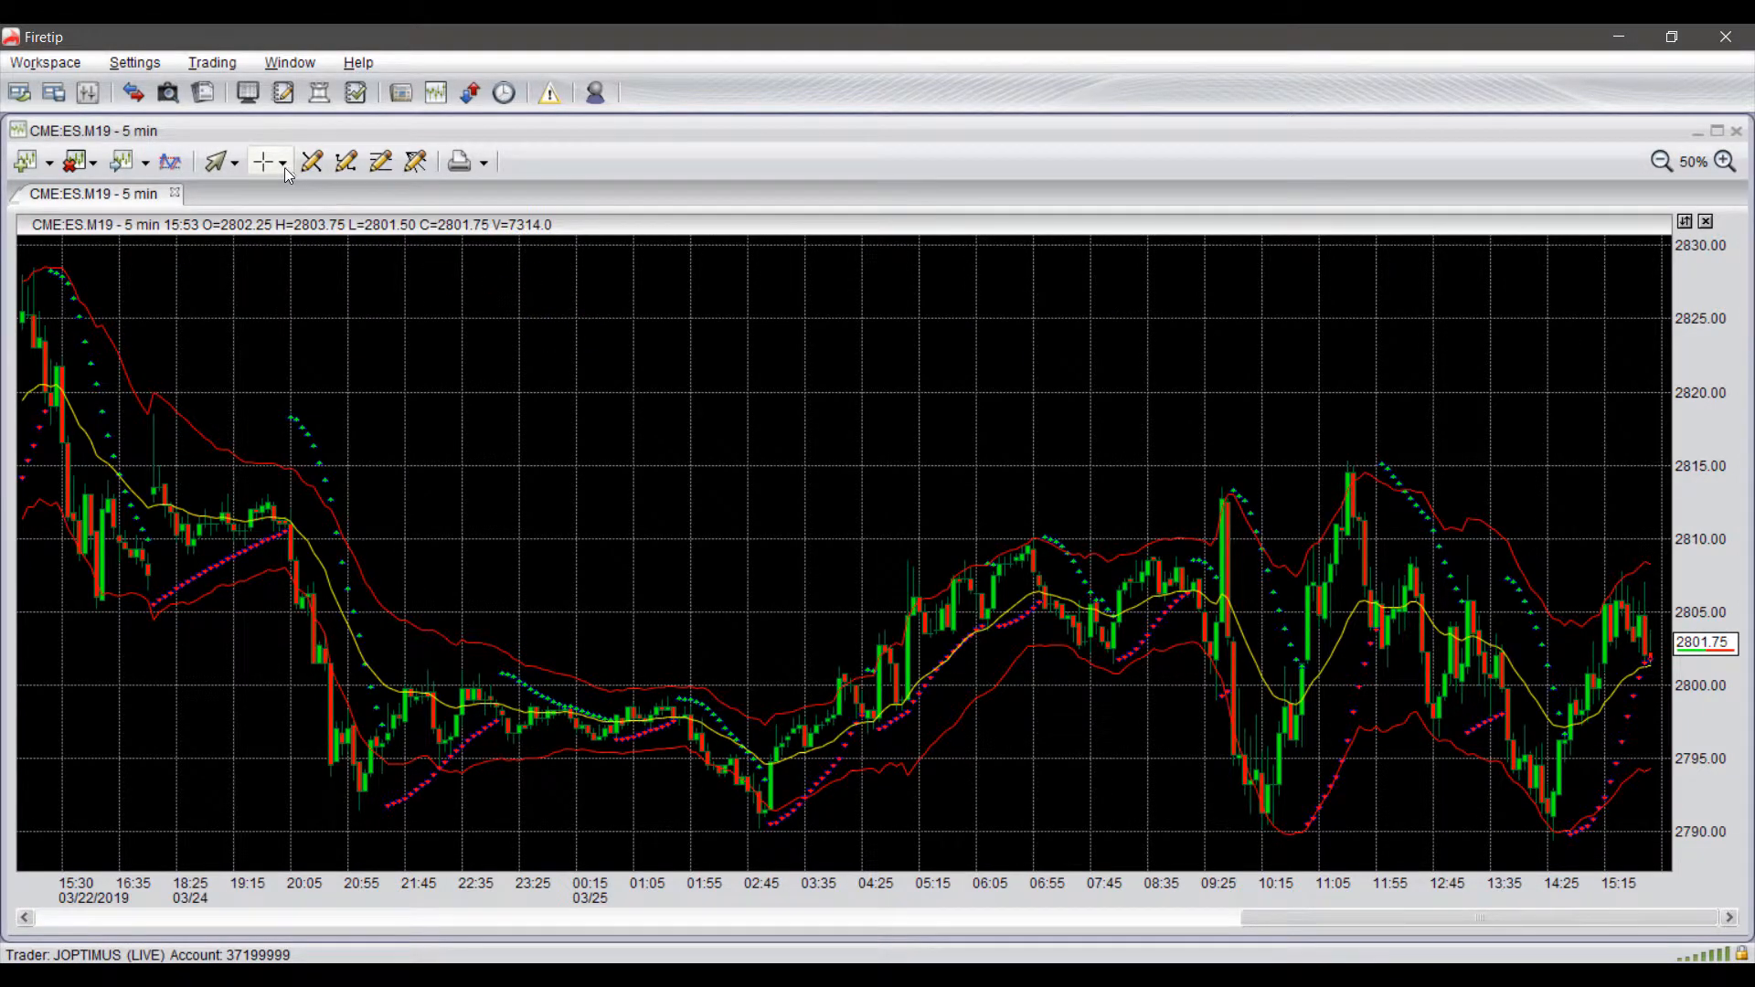
pyautogui.click(283, 161)
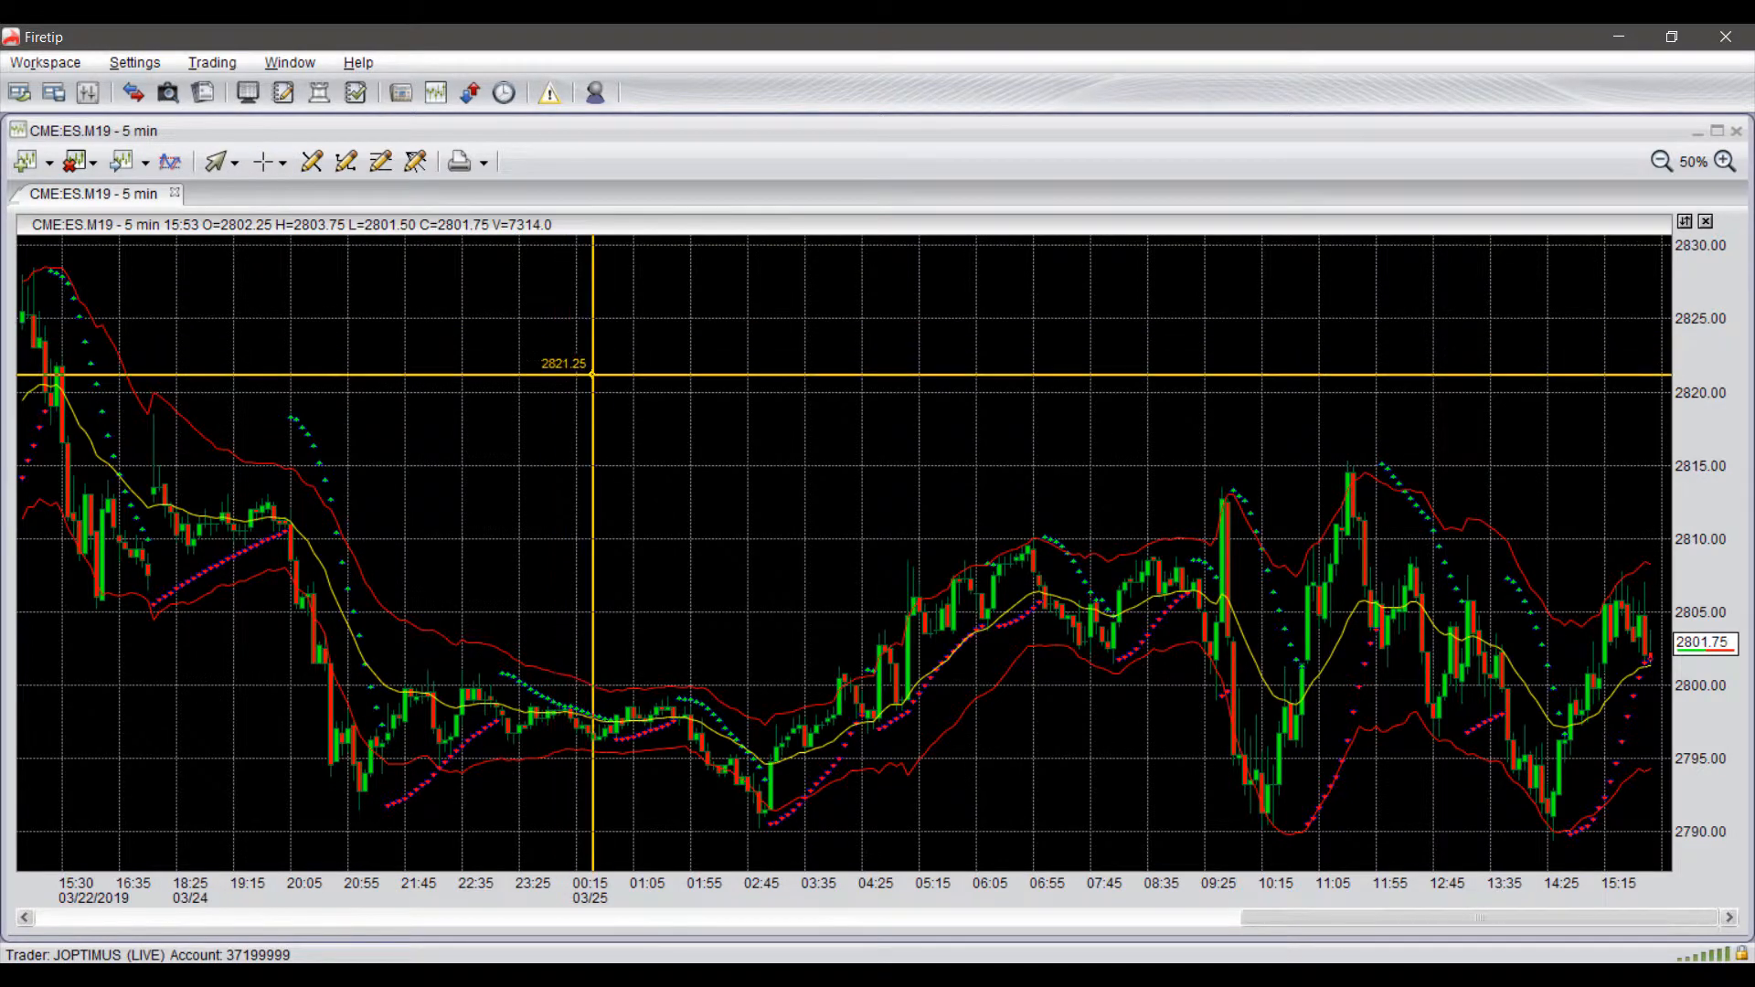
pyautogui.click(262, 161)
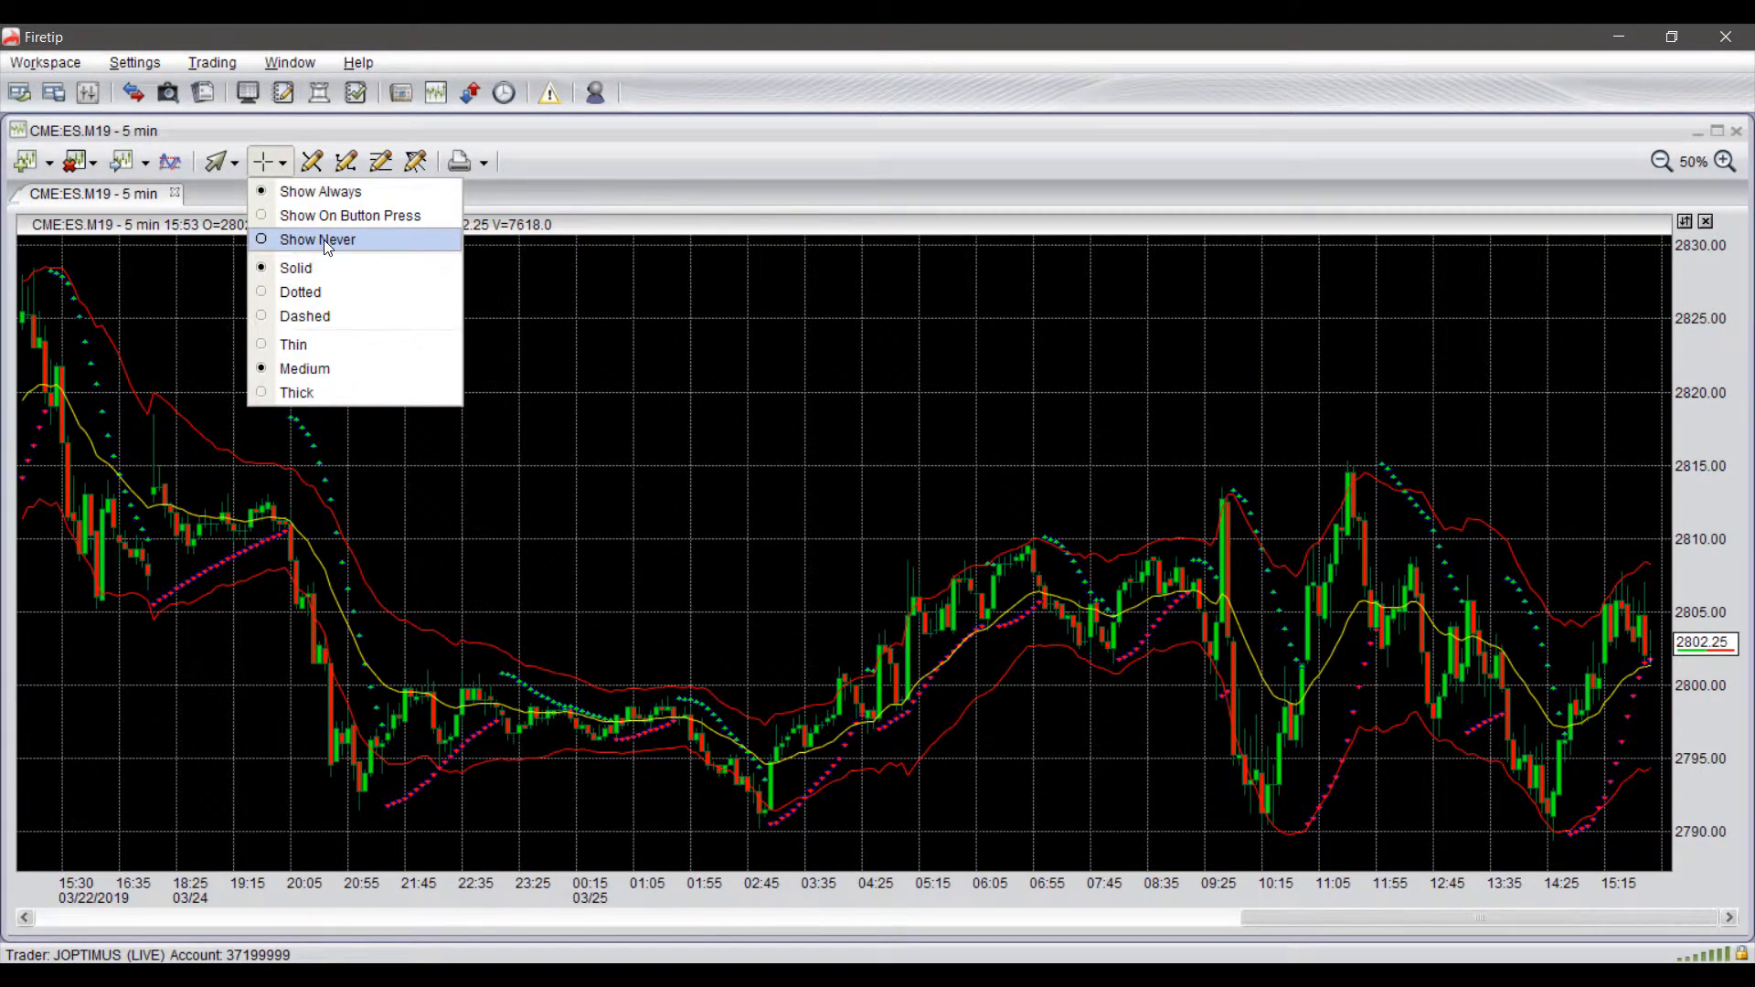
pyautogui.click(316, 237)
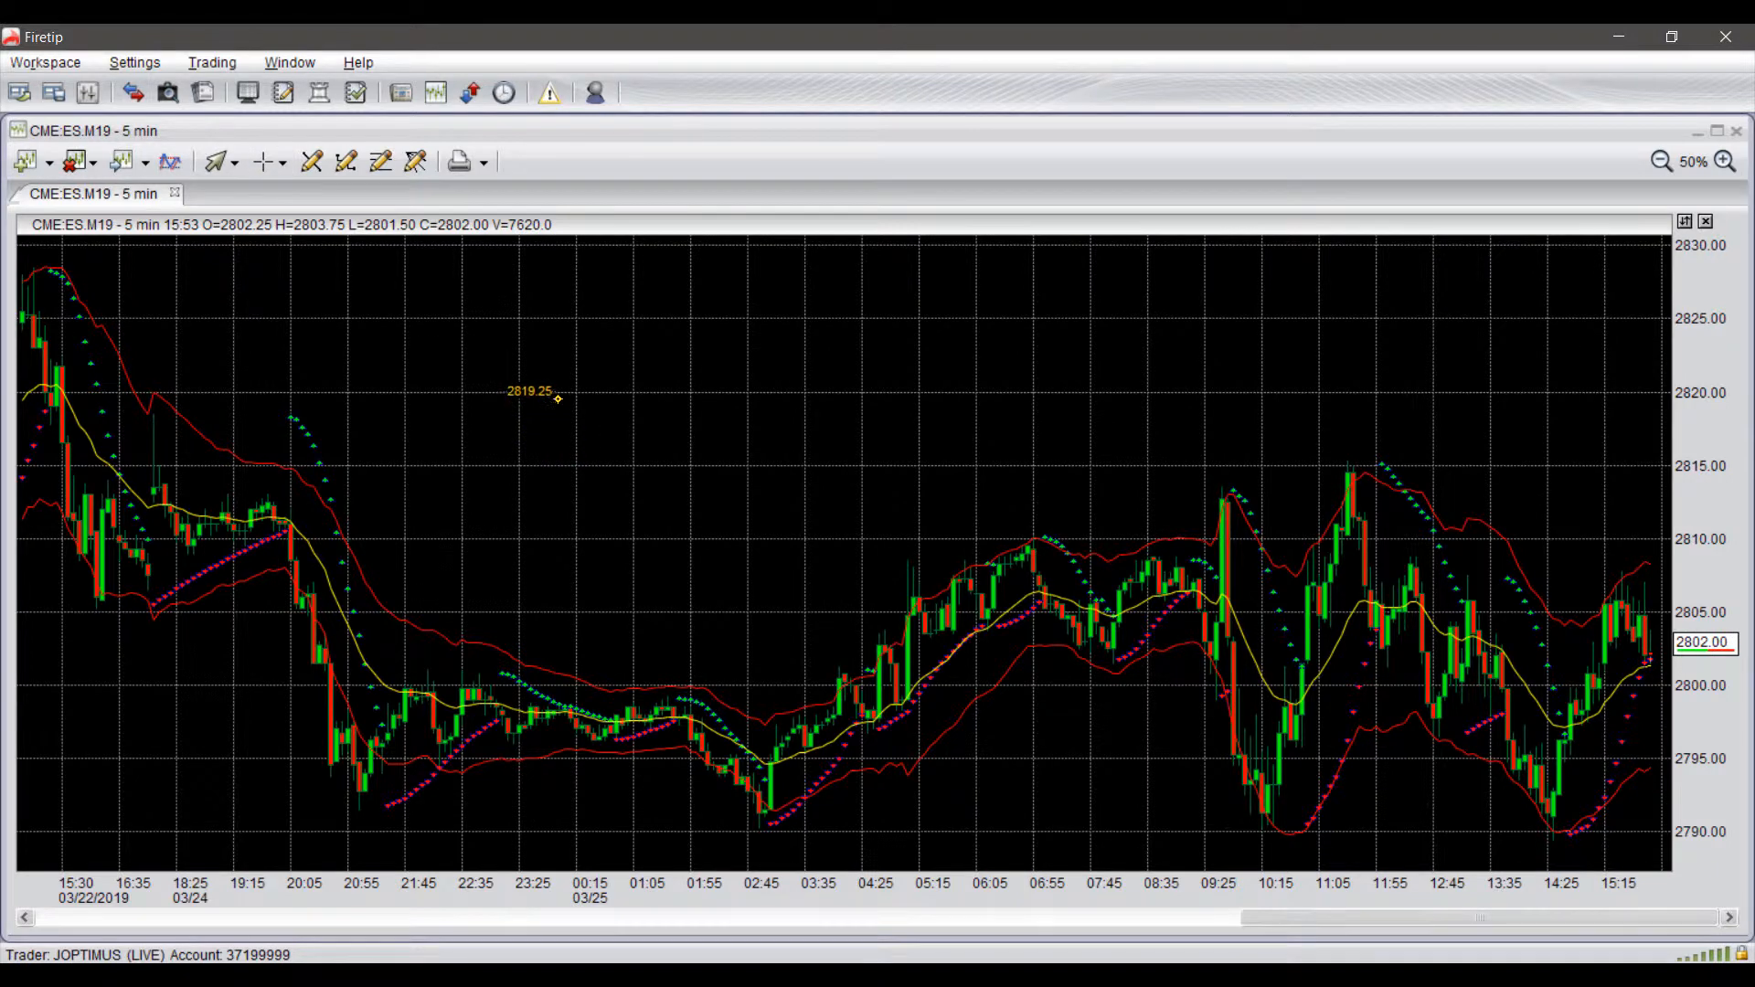
pyautogui.moveTo(1018, 534)
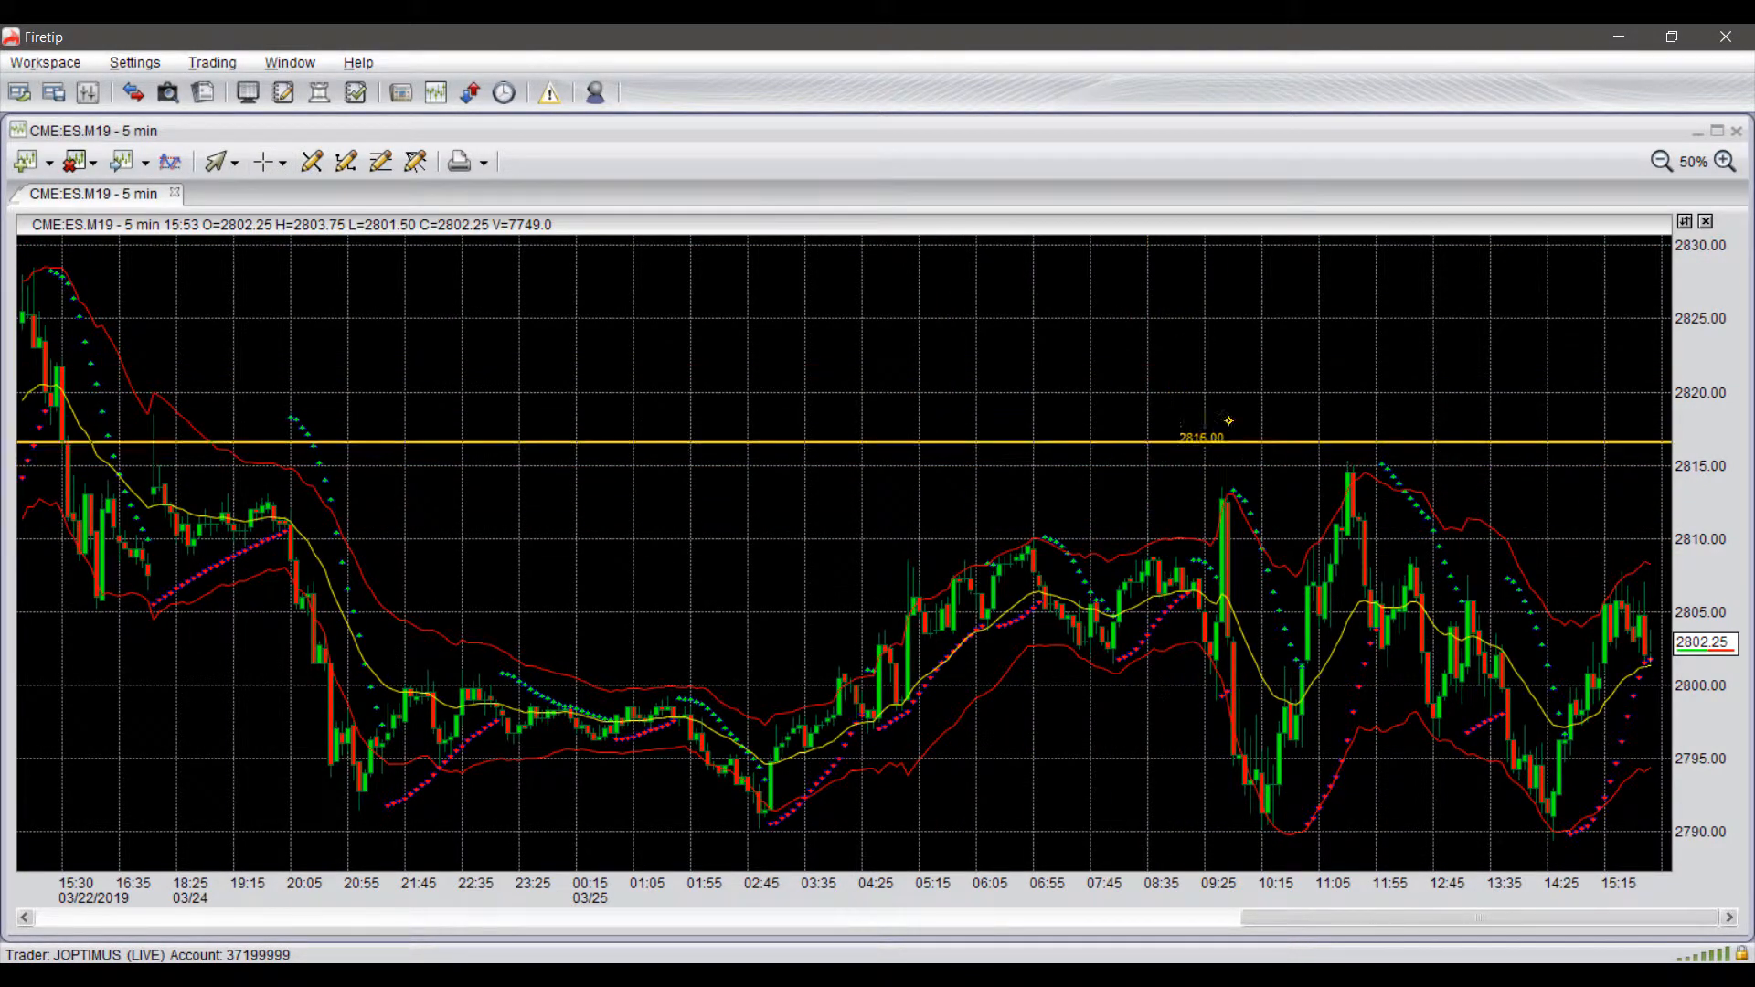
pyautogui.moveTo(1256, 470)
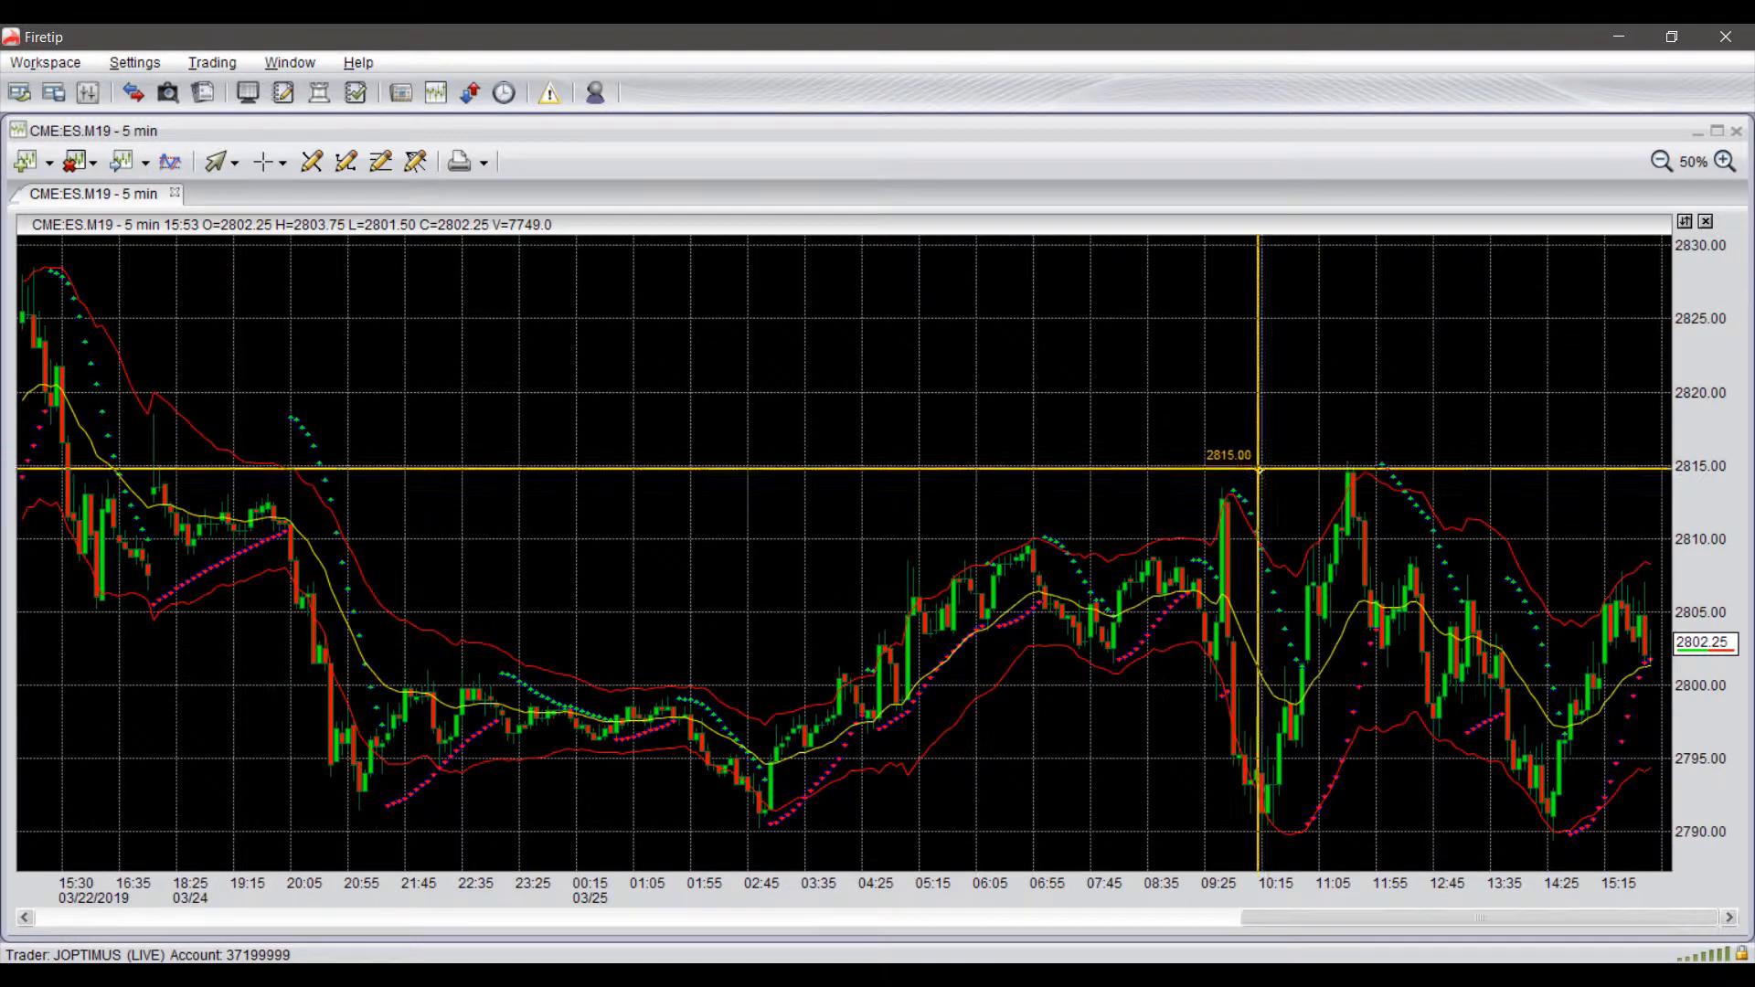
pyautogui.moveTo(1549, 492)
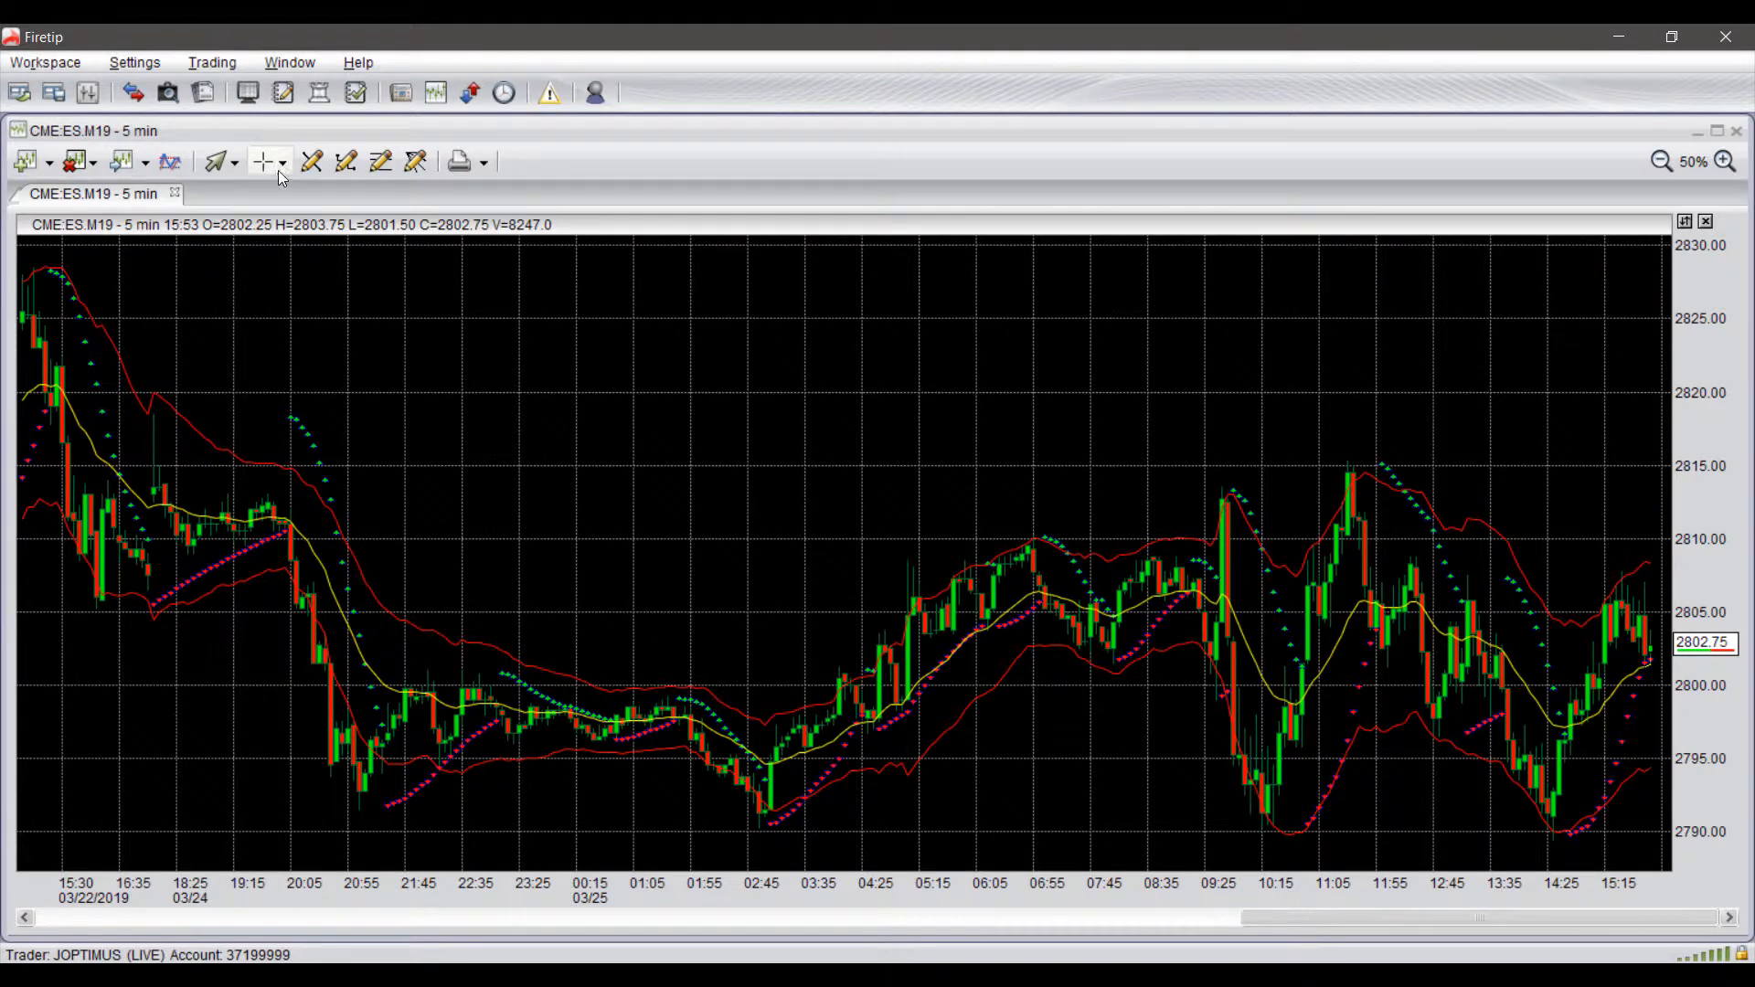
# Restyle the chart crosshair as thin dotted lines and view it on the chart.
pyautogui.click(265, 160)
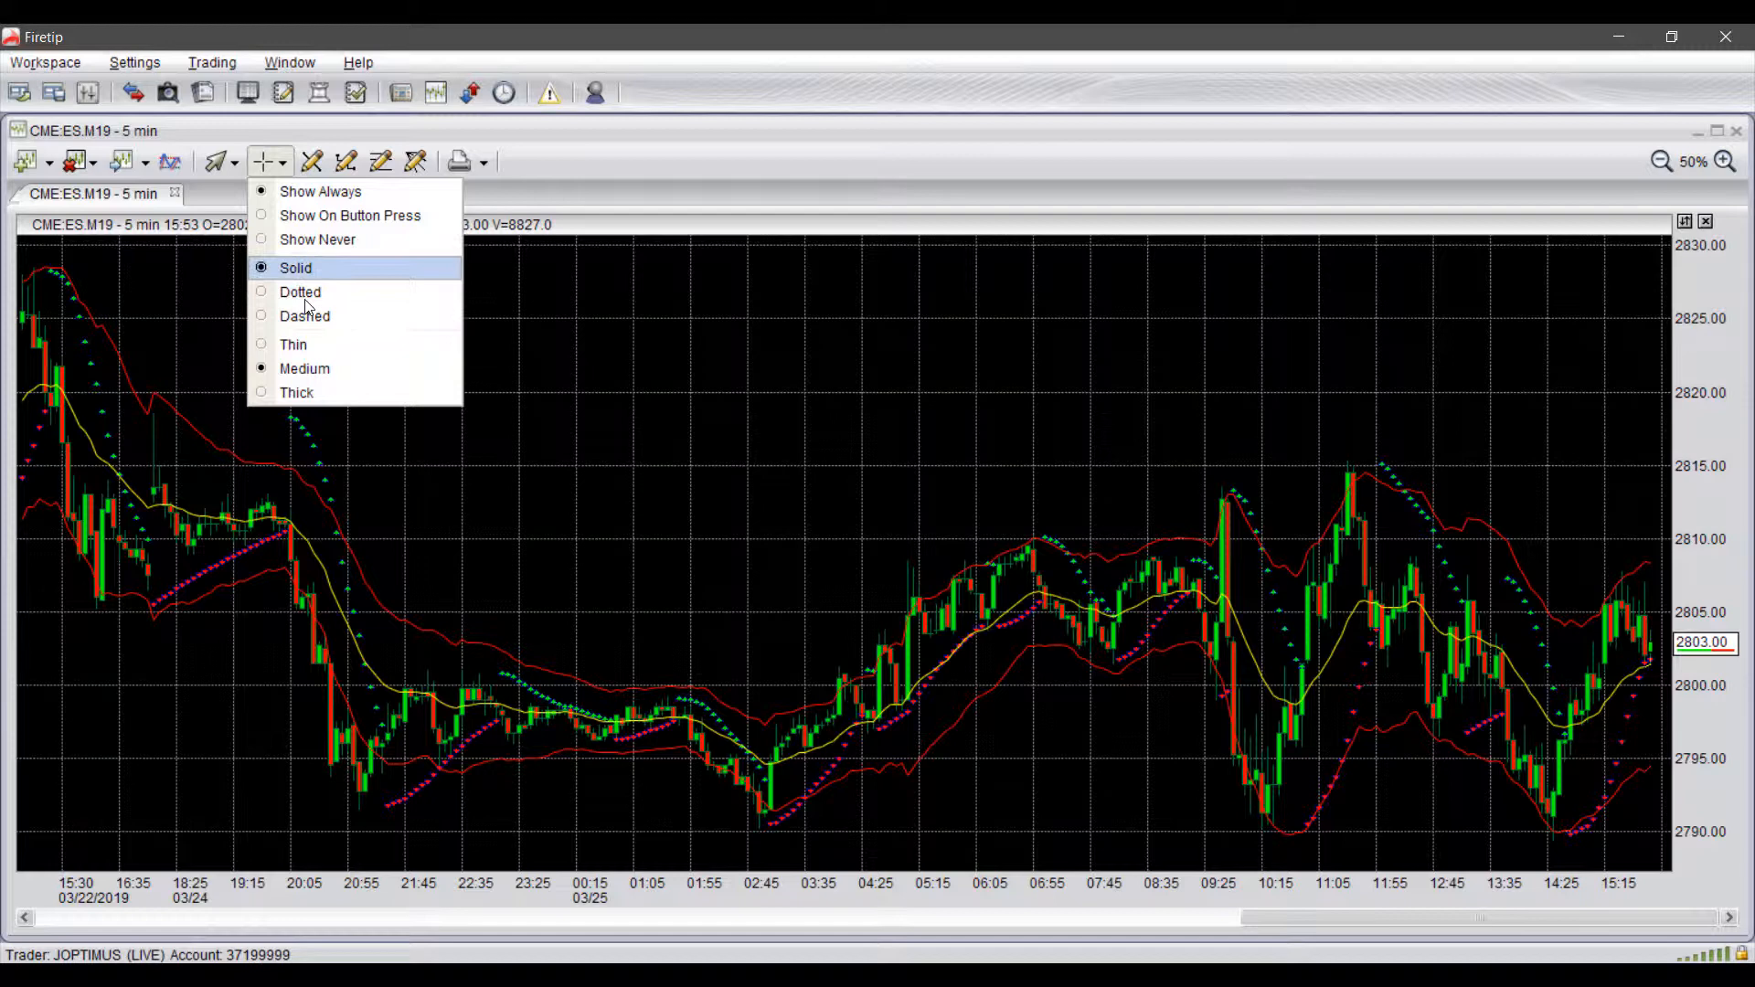
pyautogui.moveTo(293, 344)
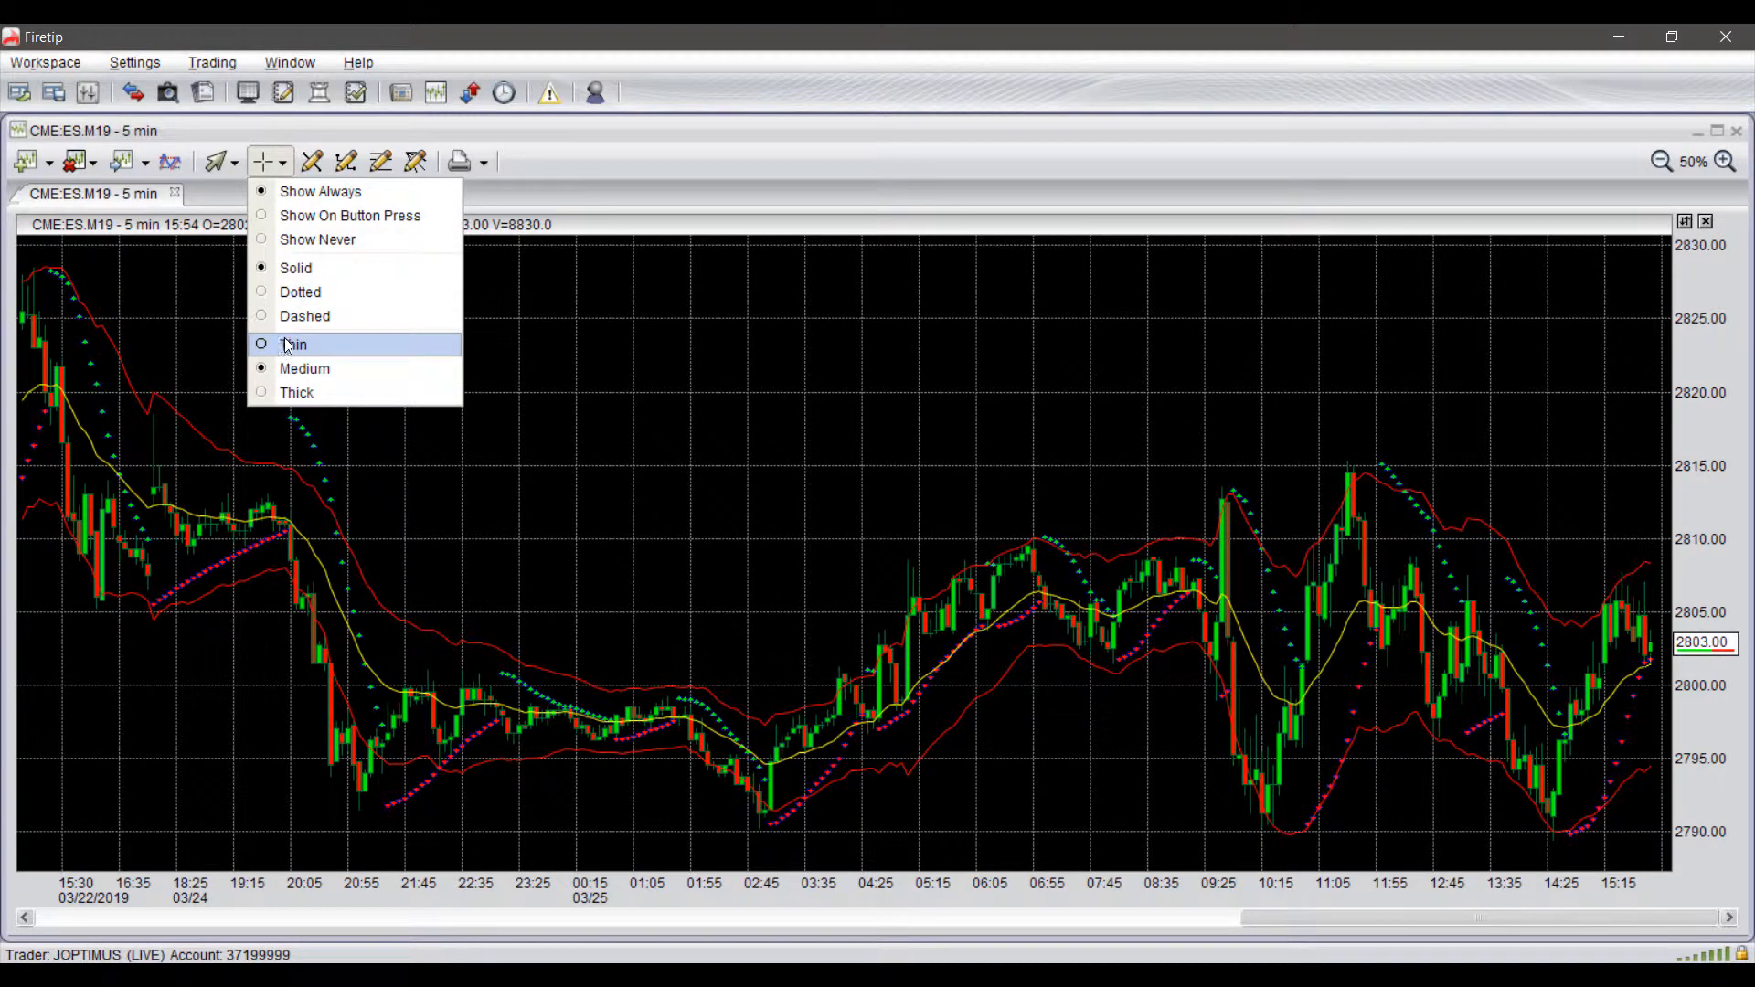
pyautogui.click(295, 343)
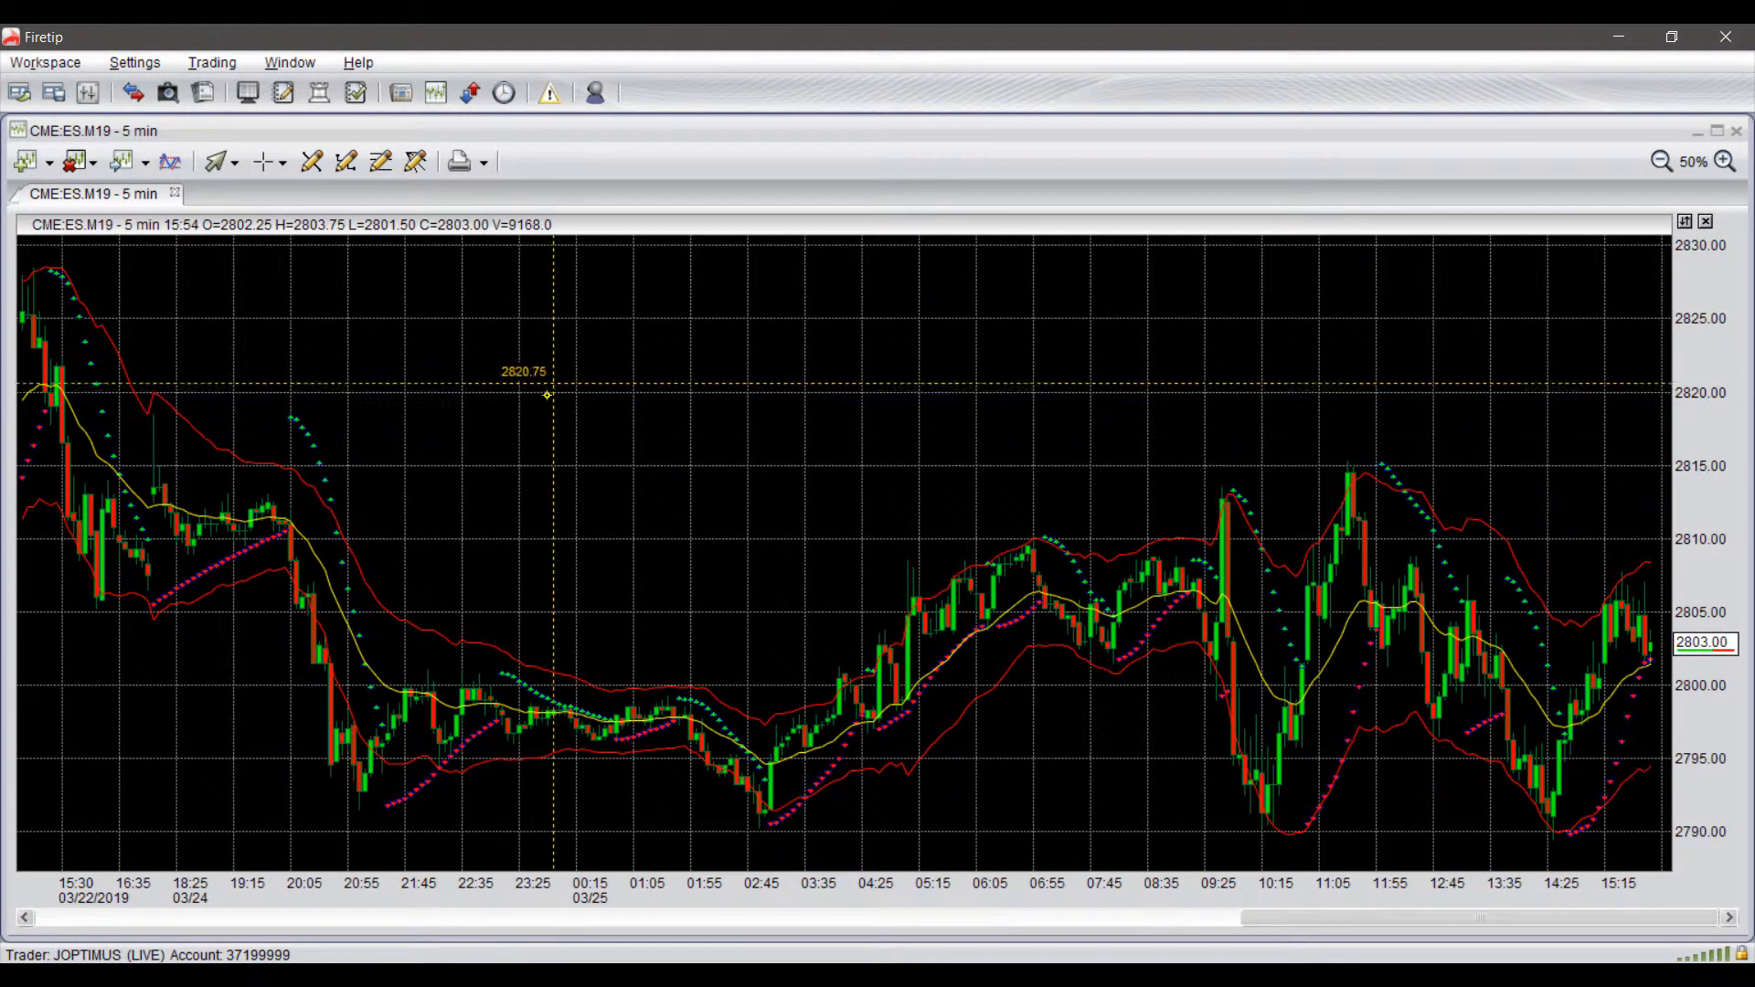
pyautogui.click(264, 160)
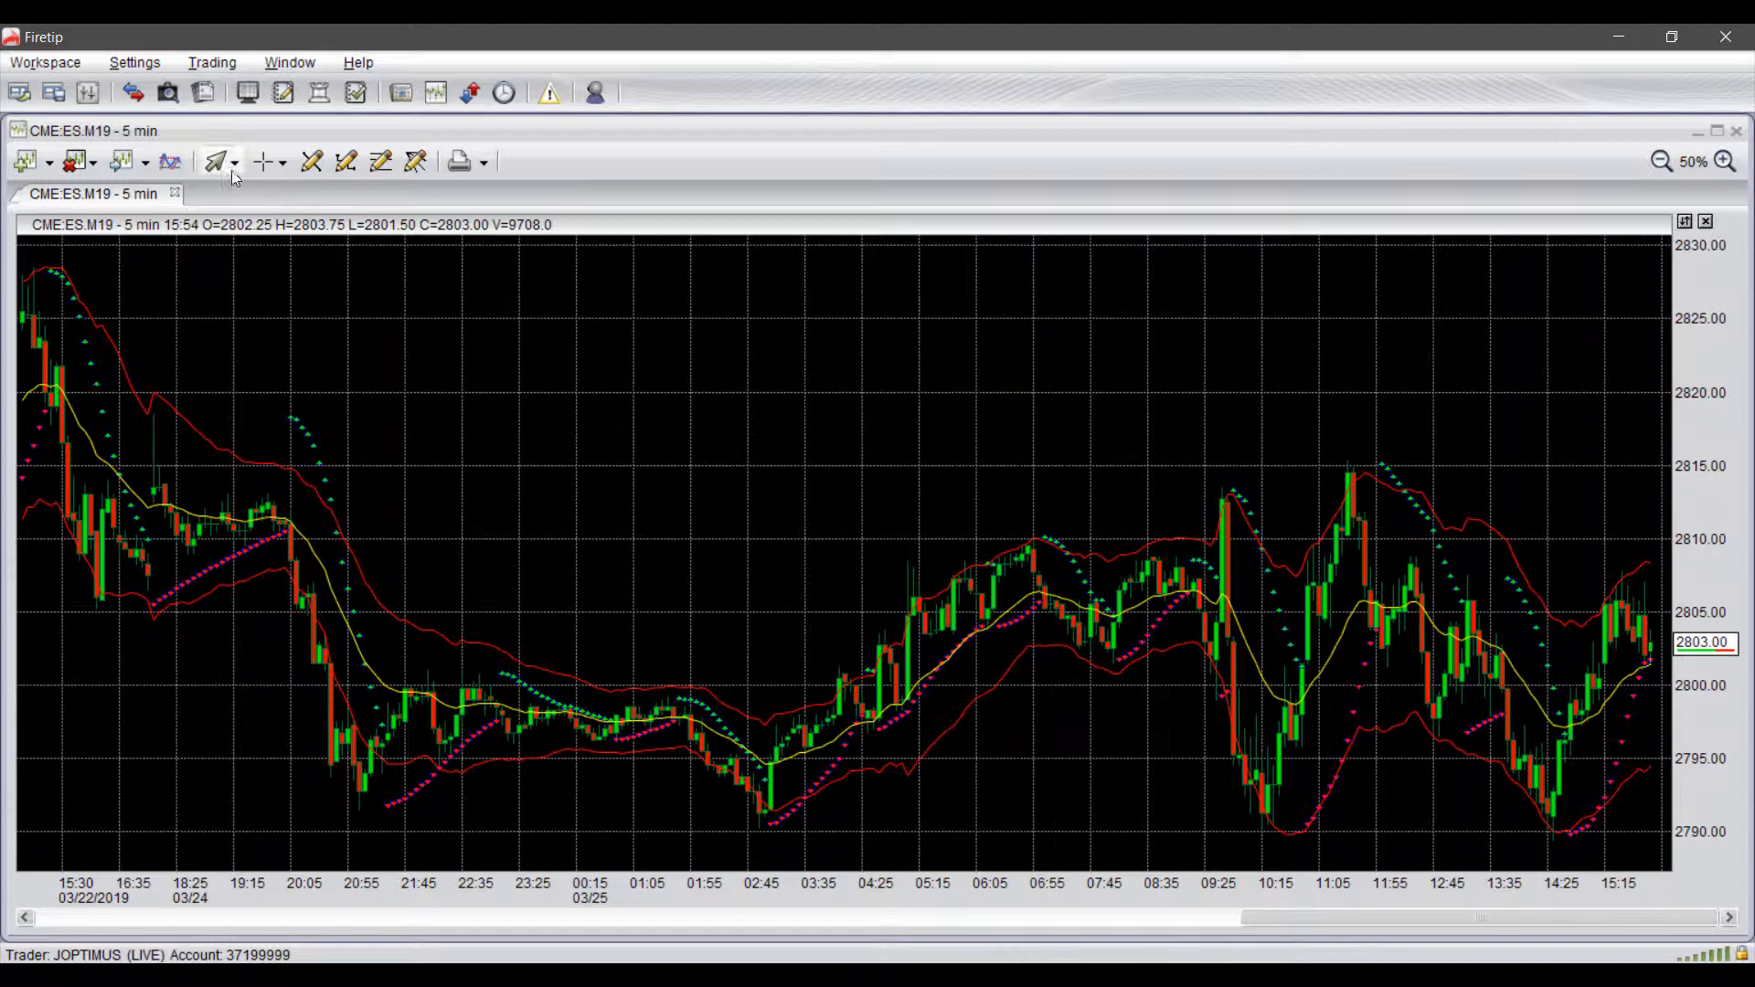
# Review the trade marker options: Arrow, Circle-Cross, Cross and Show Prices.
pyautogui.click(235, 160)
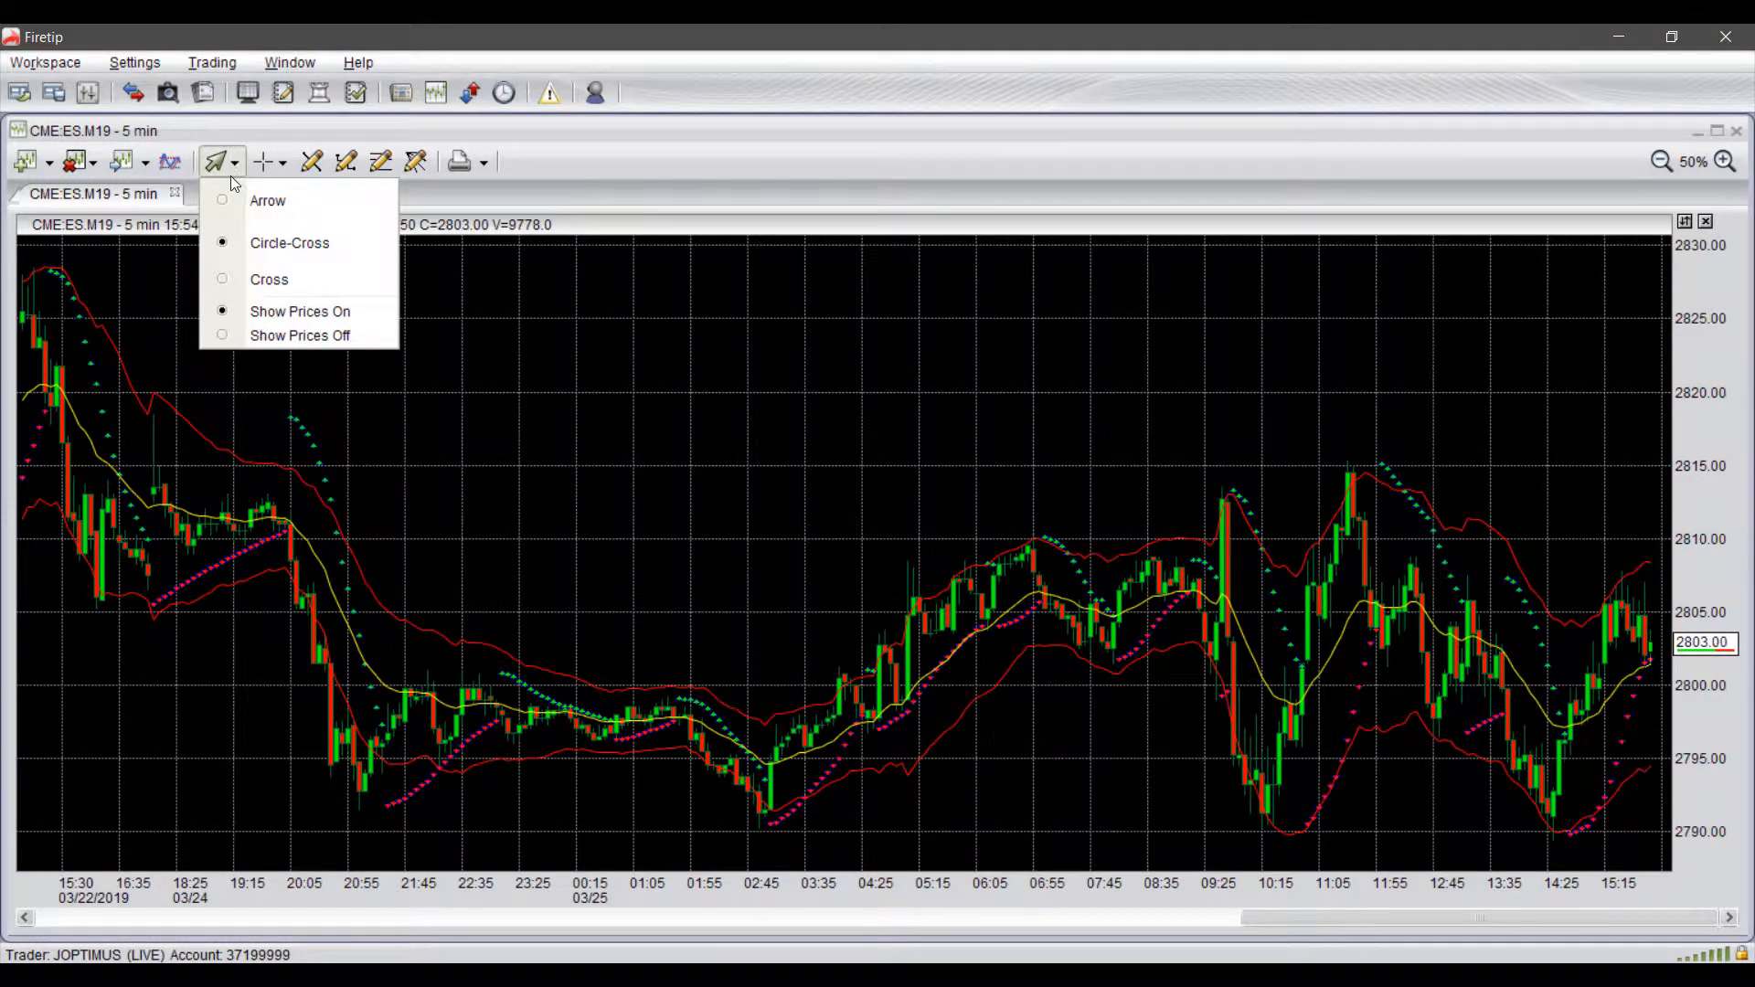
pyautogui.moveTo(298, 336)
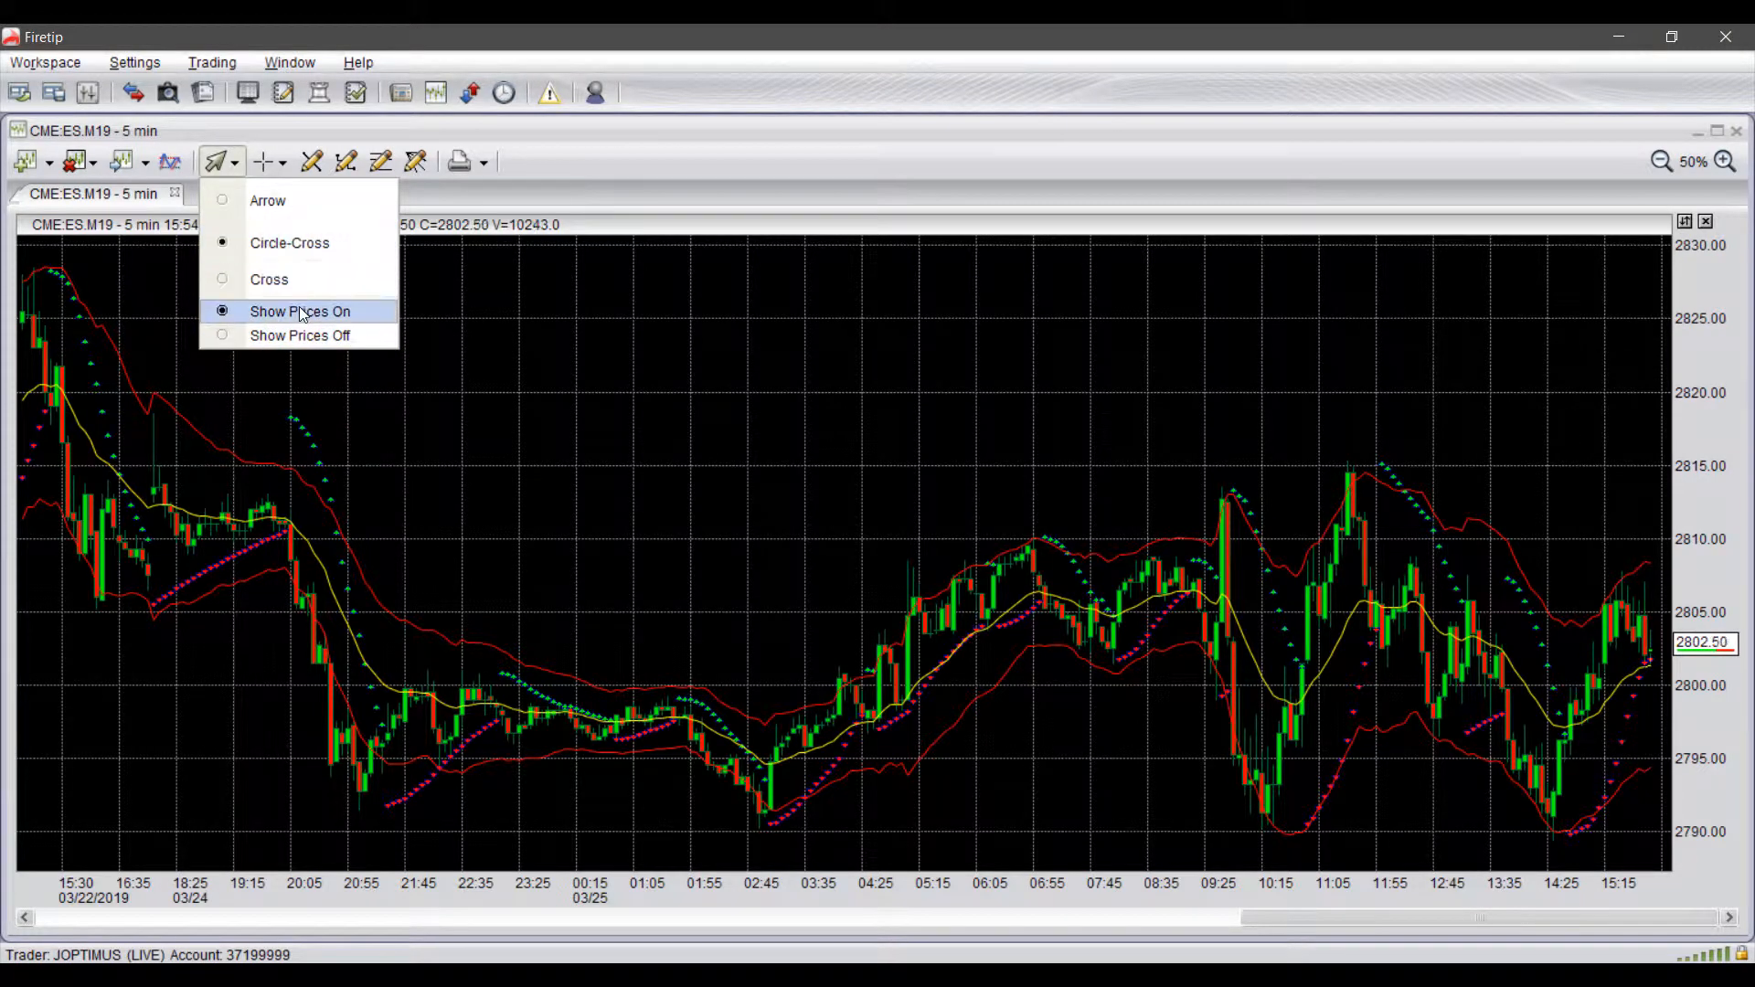
pyautogui.moveTo(556, 381)
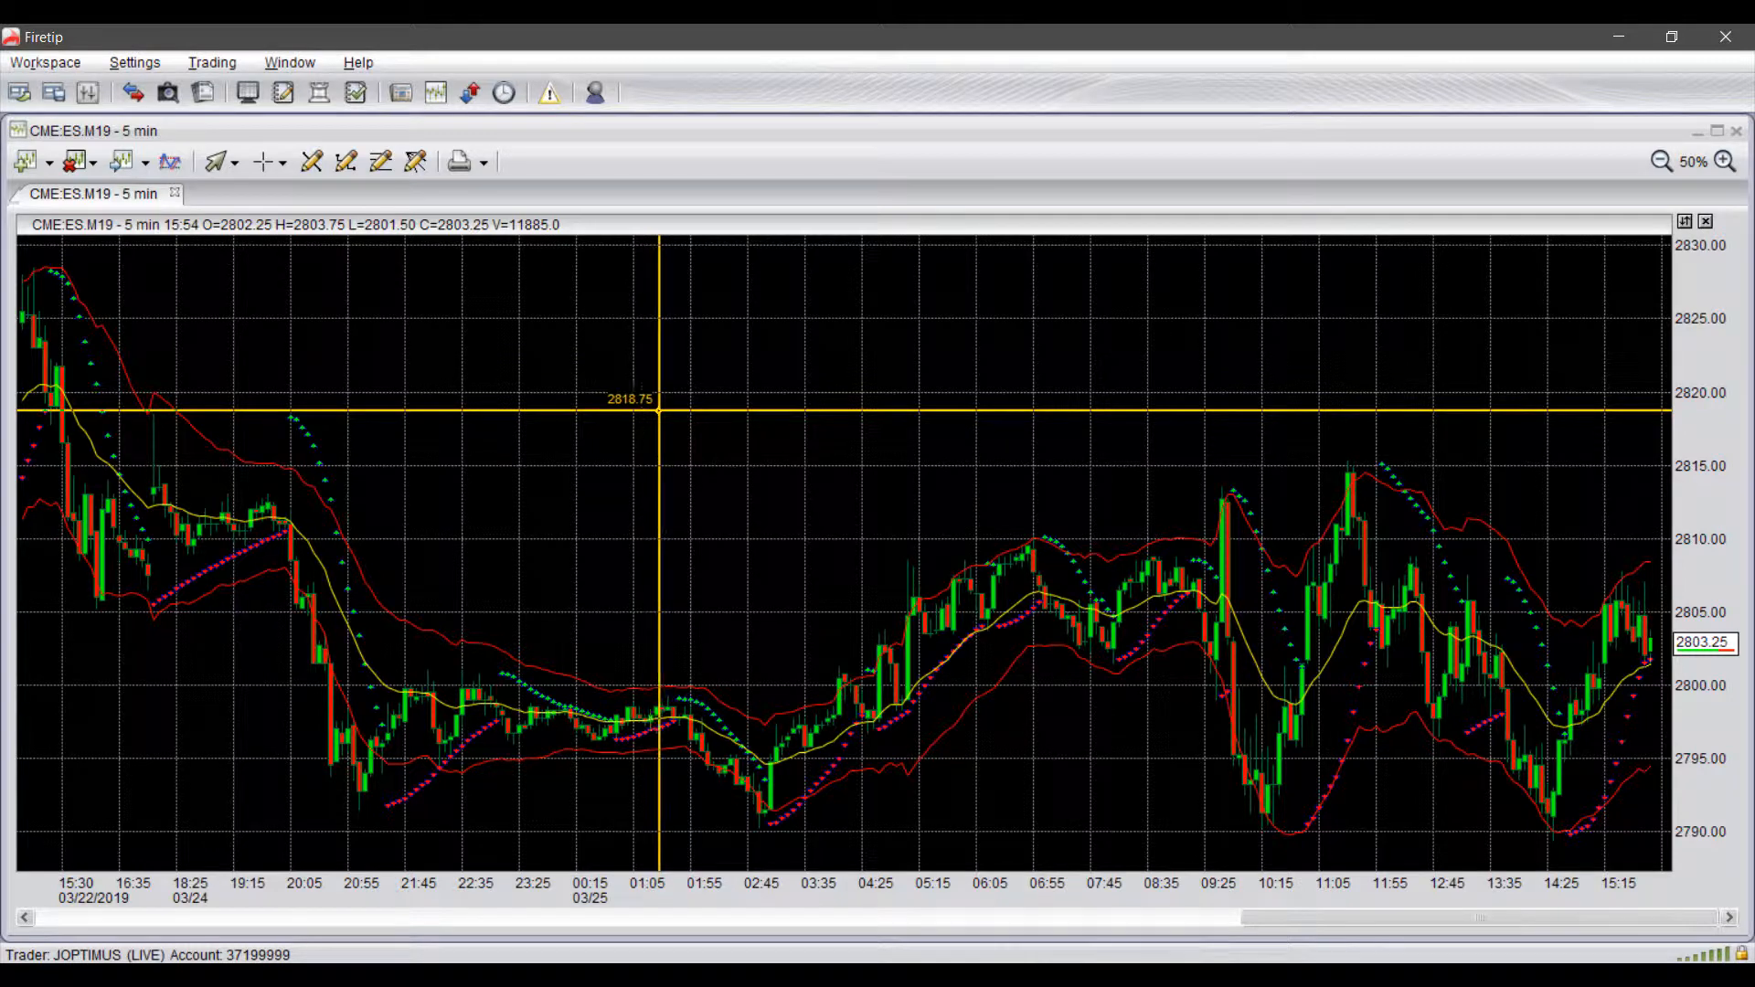
pyautogui.moveTo(752, 640)
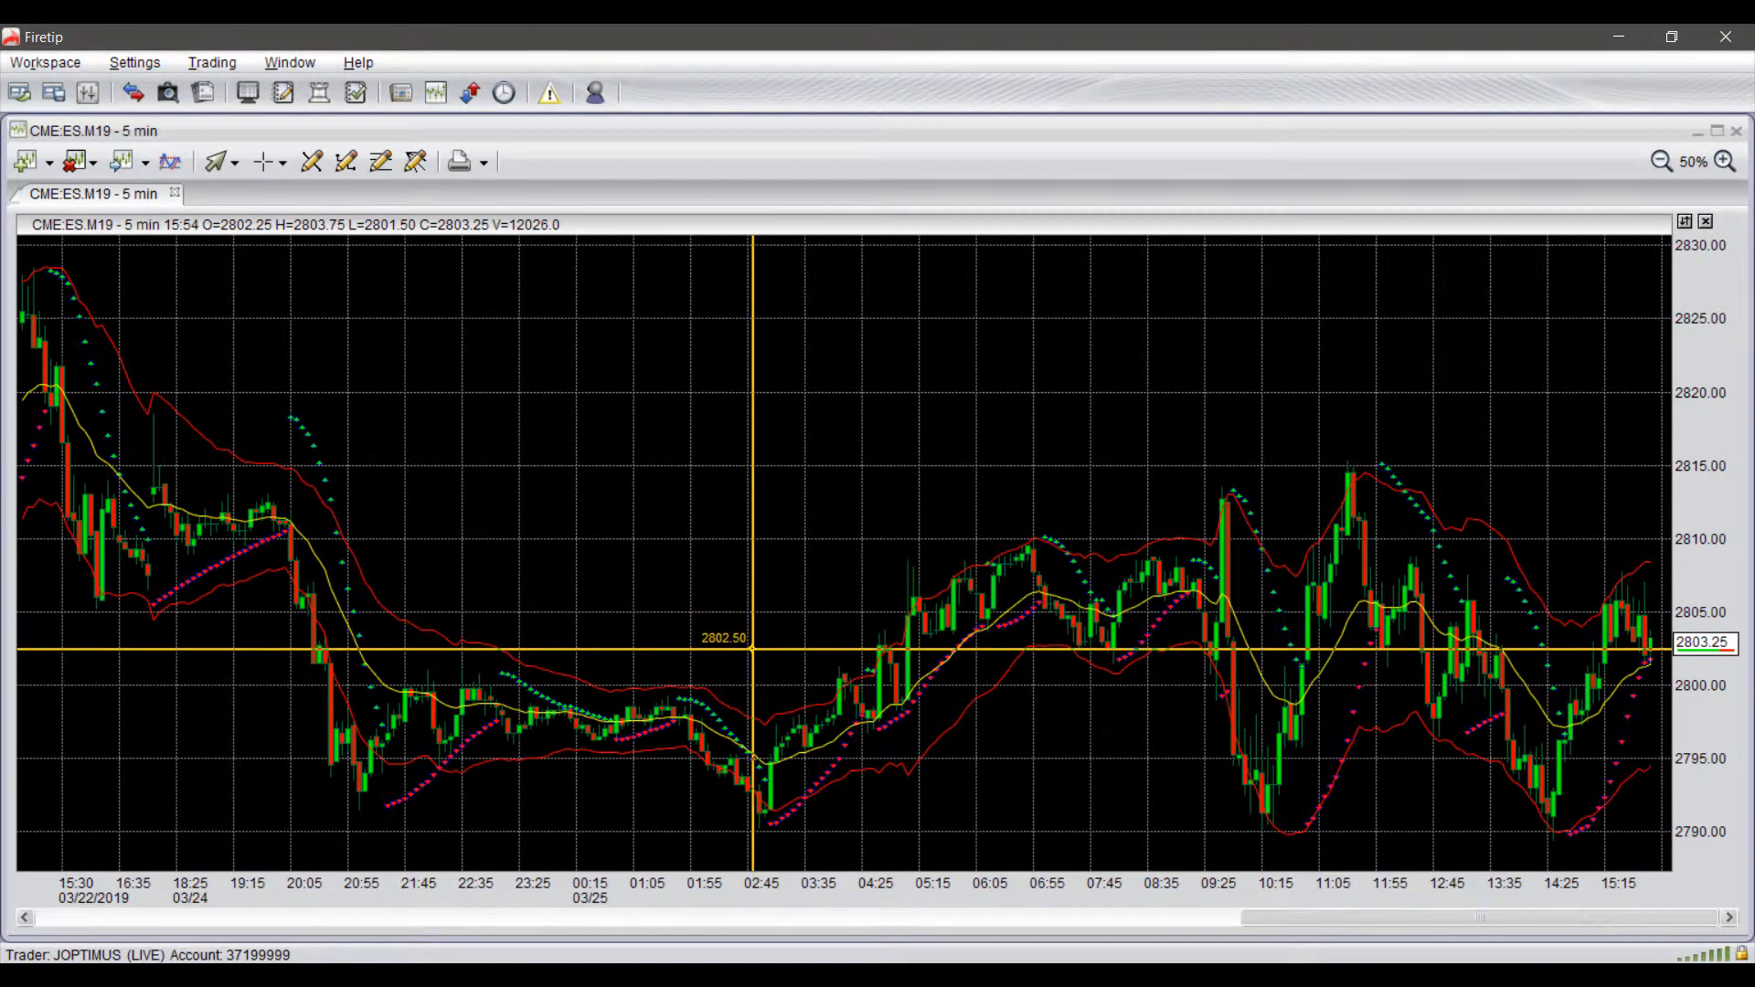
pyautogui.moveTo(1393, 575)
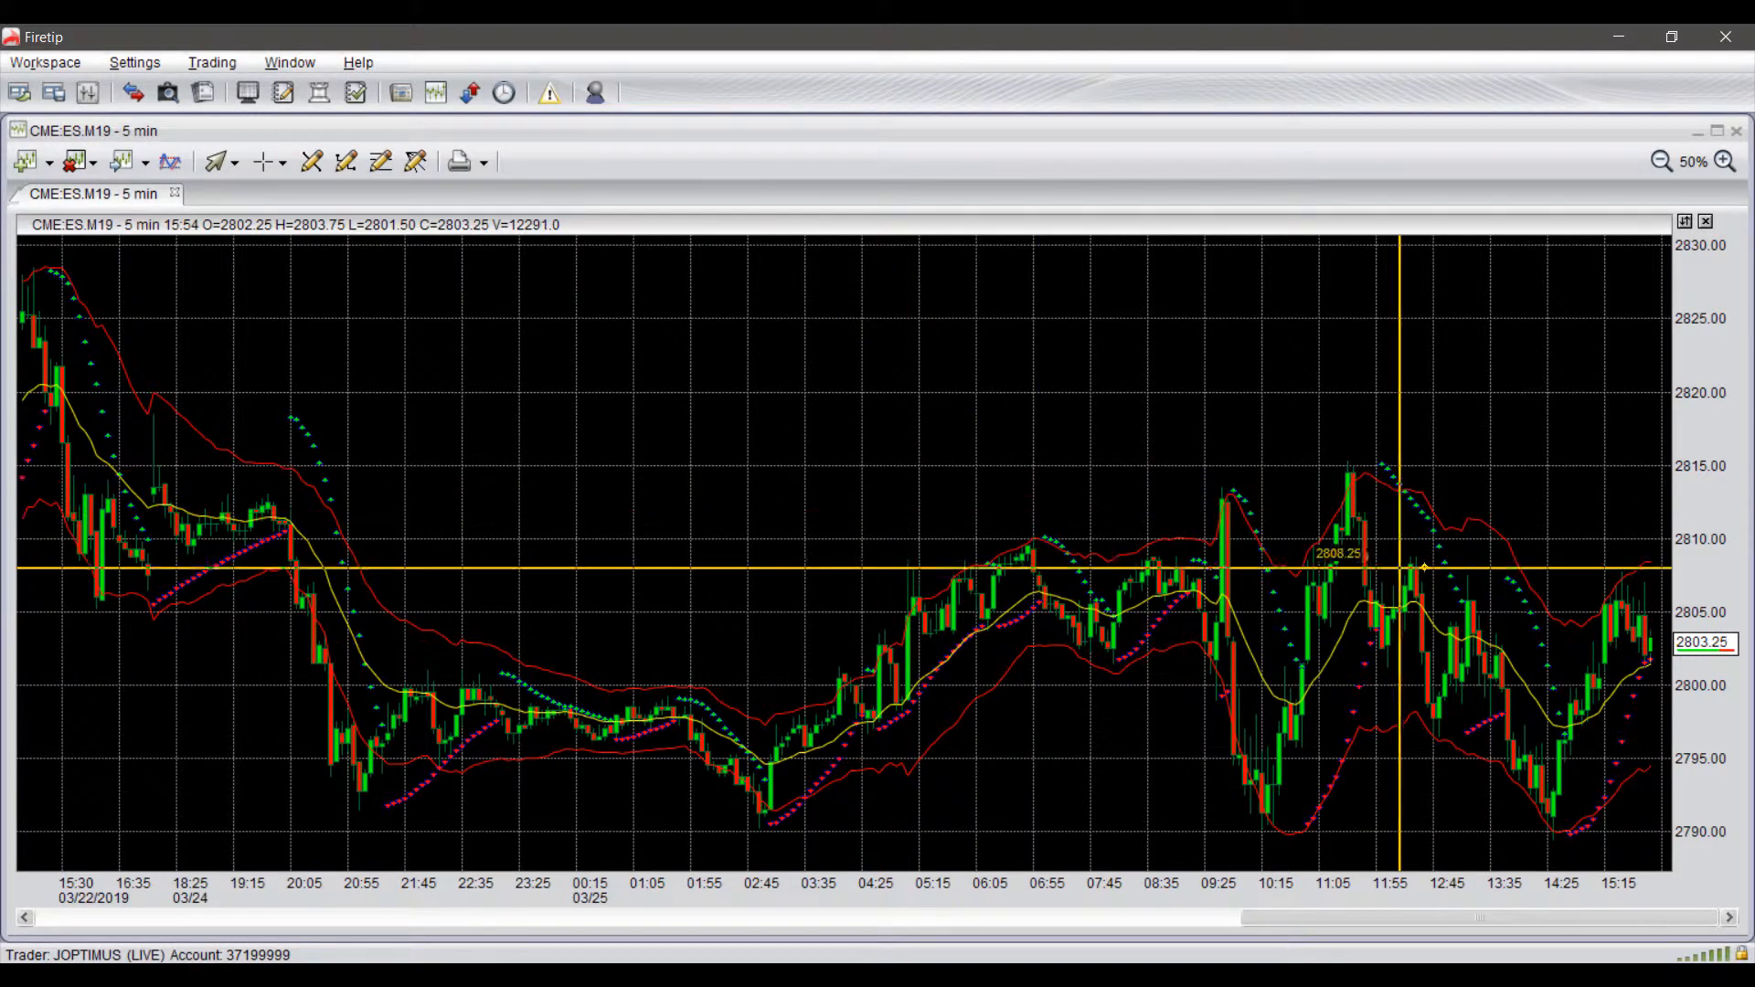
pyautogui.moveTo(1646, 591)
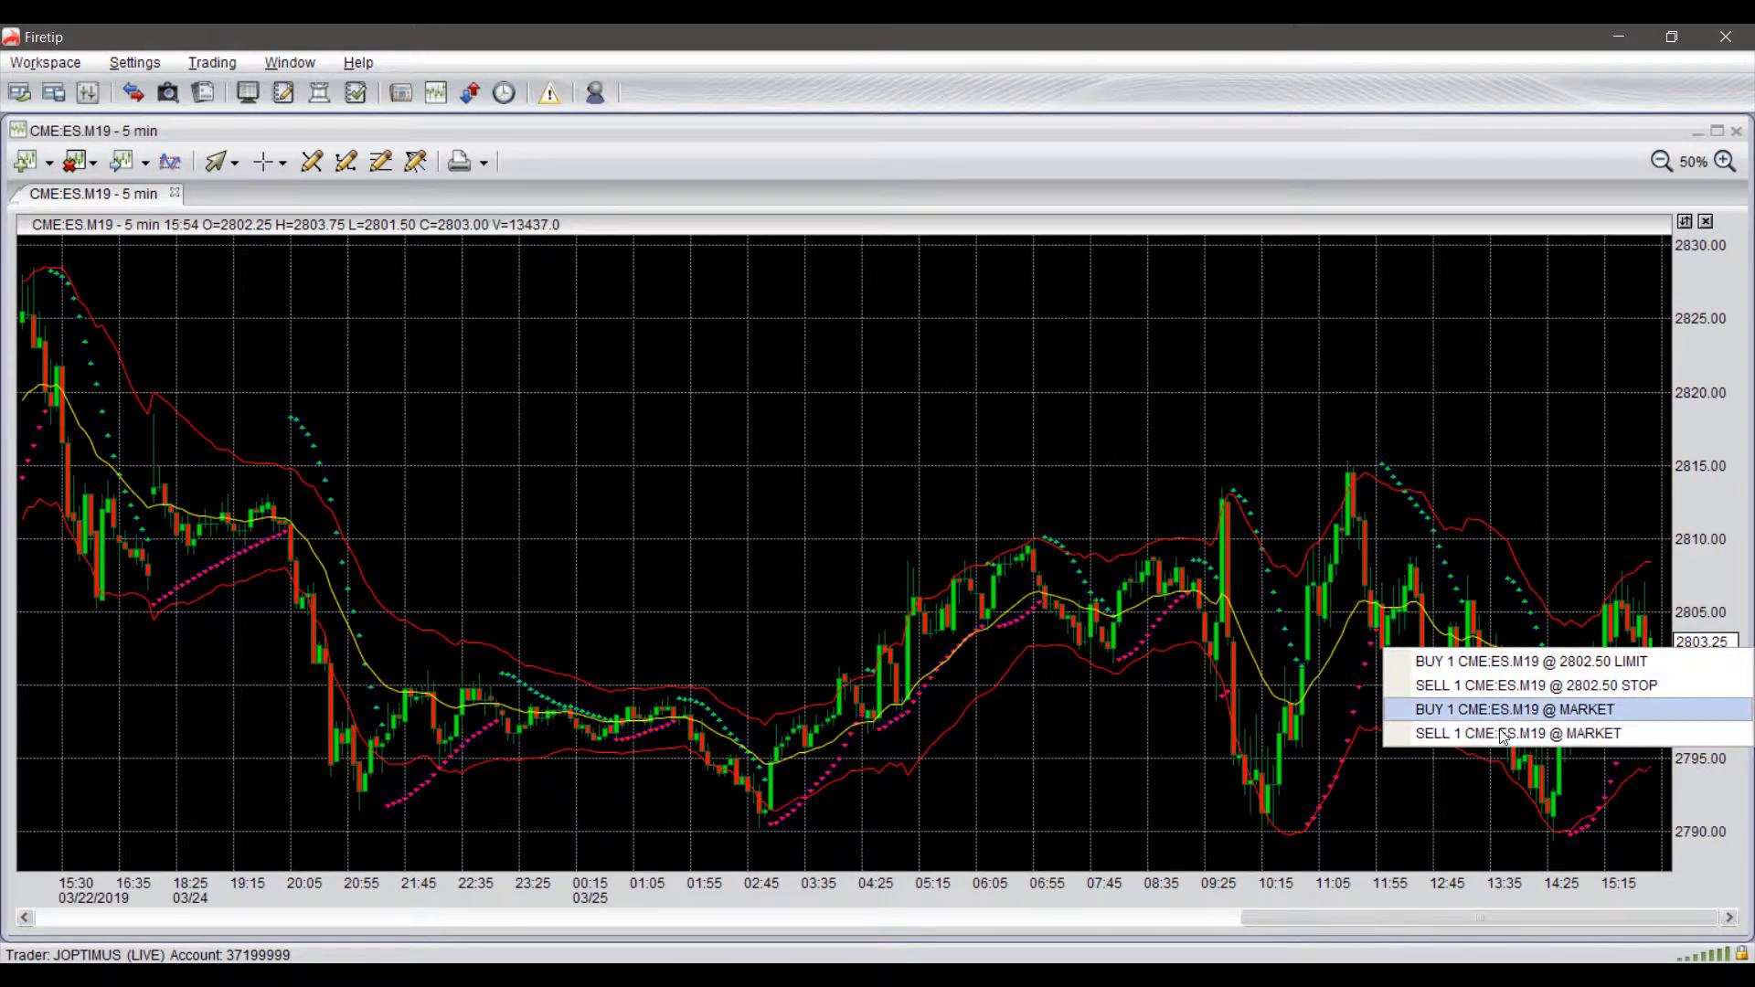
pyautogui.moveTo(1395, 669)
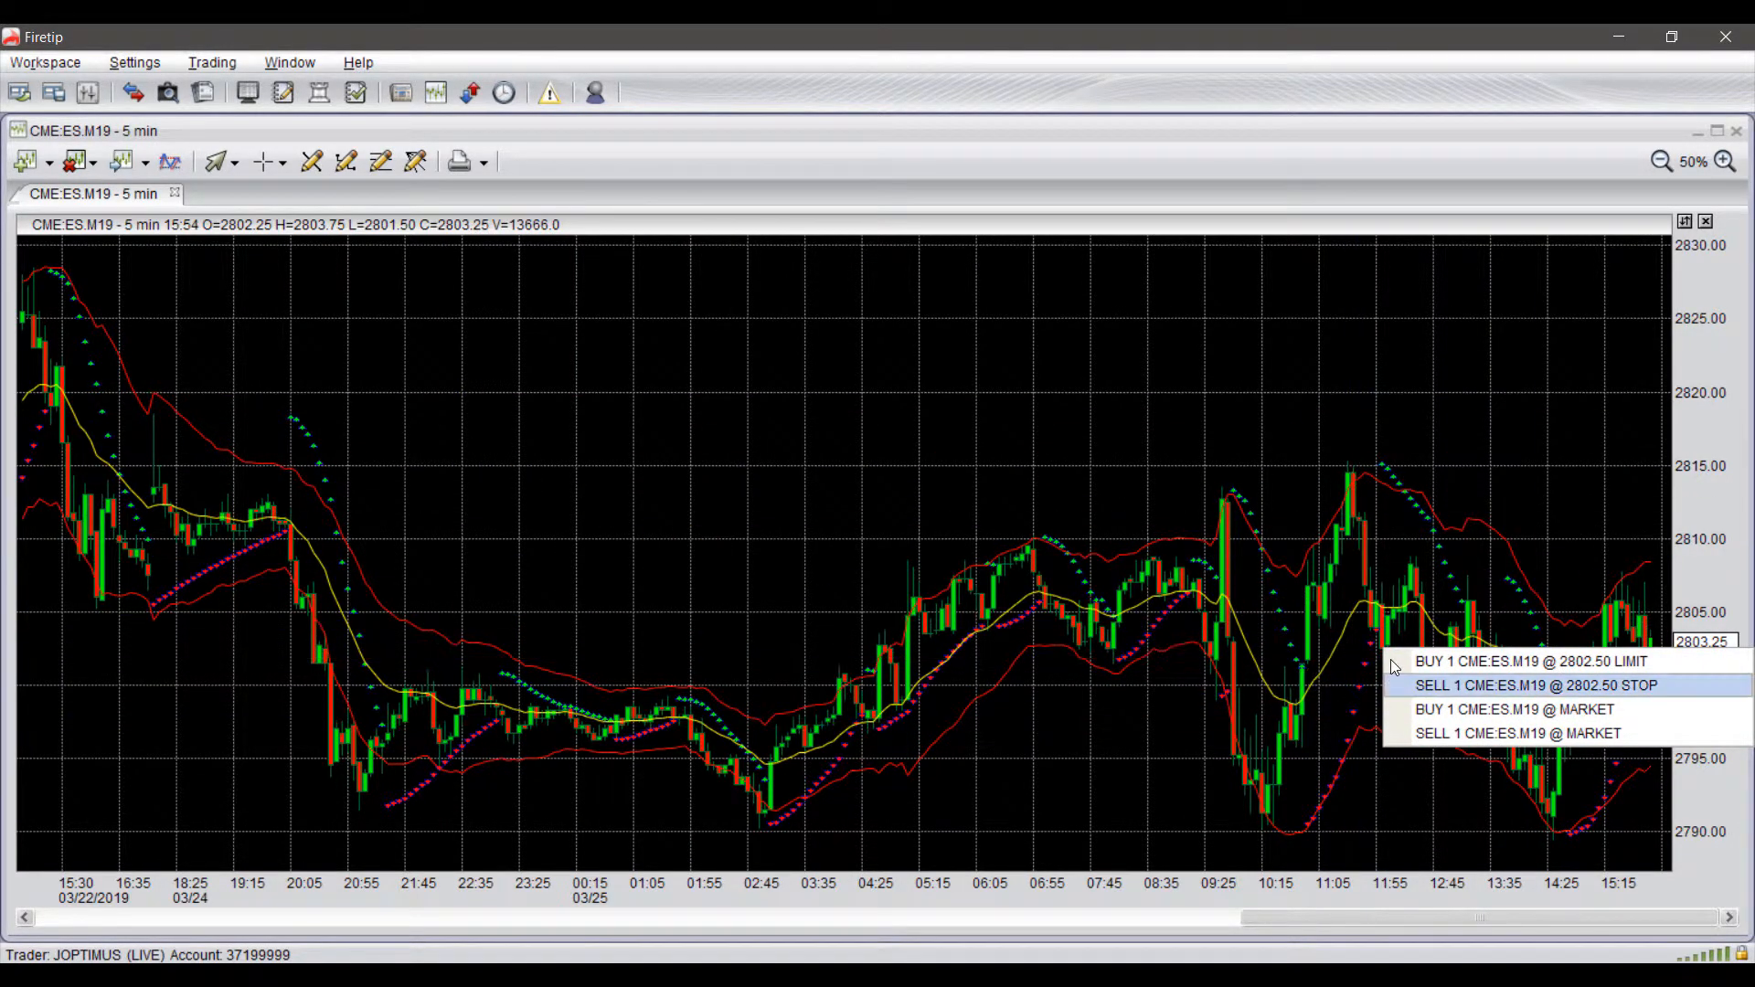
pyautogui.moveTo(1518, 733)
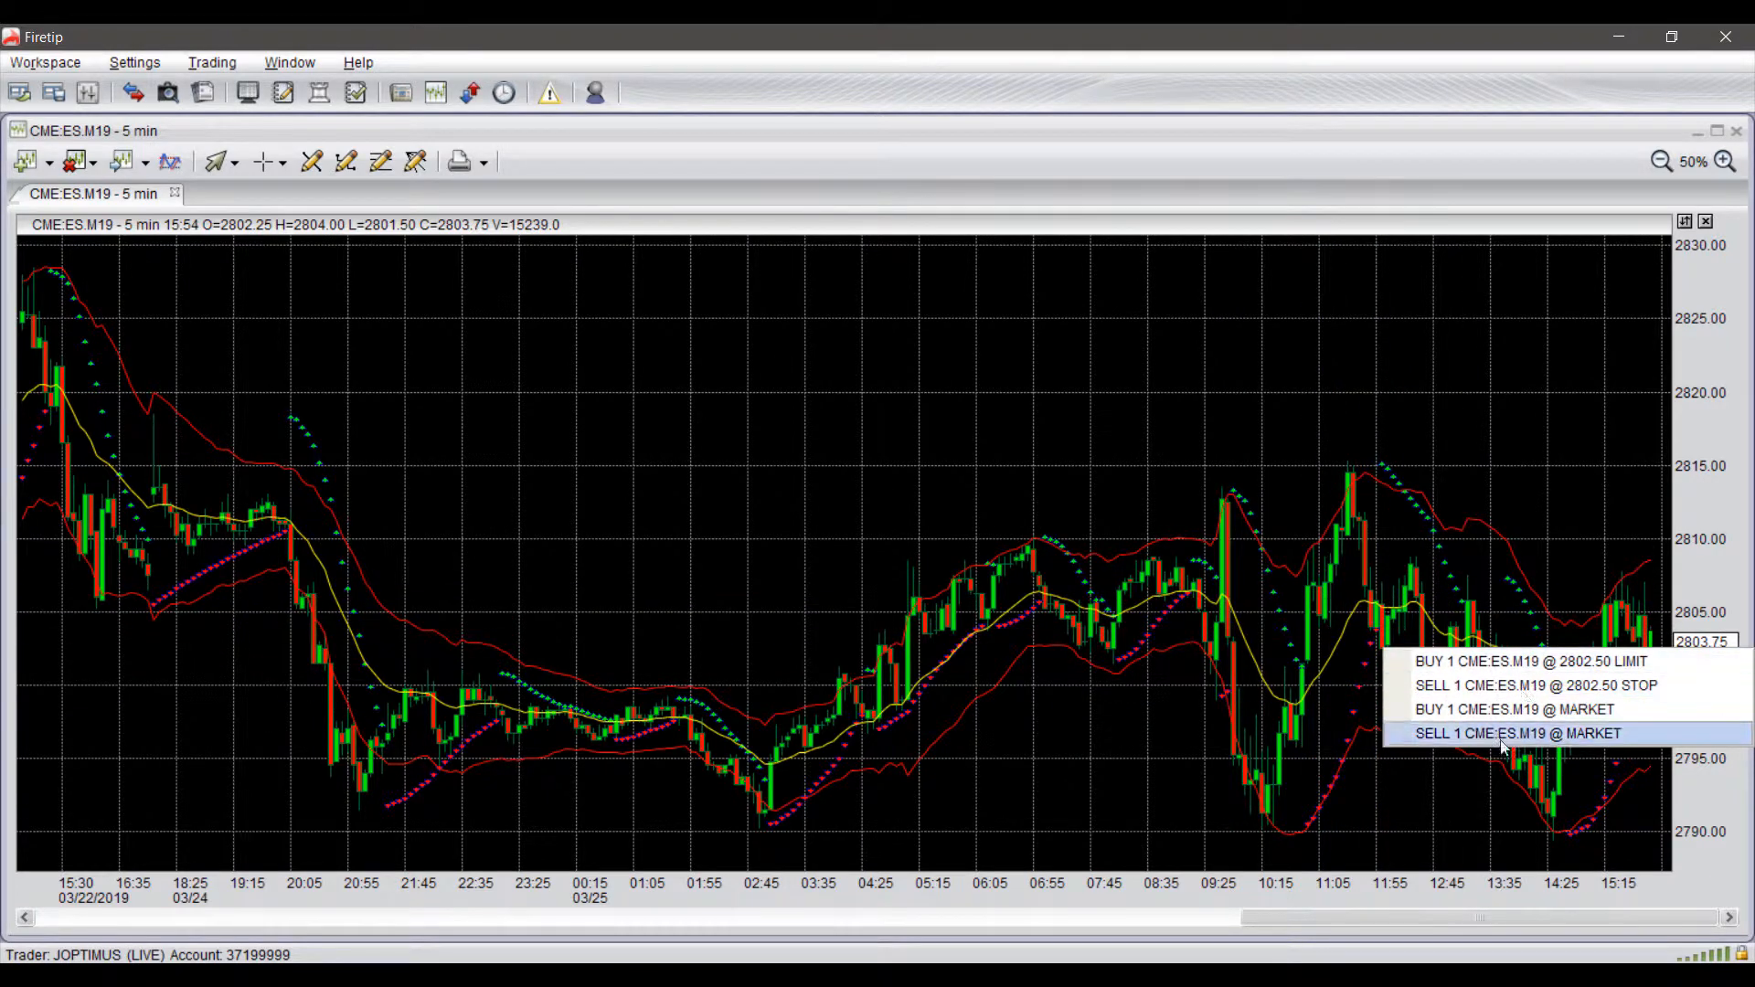
pyautogui.moveTo(1563, 685)
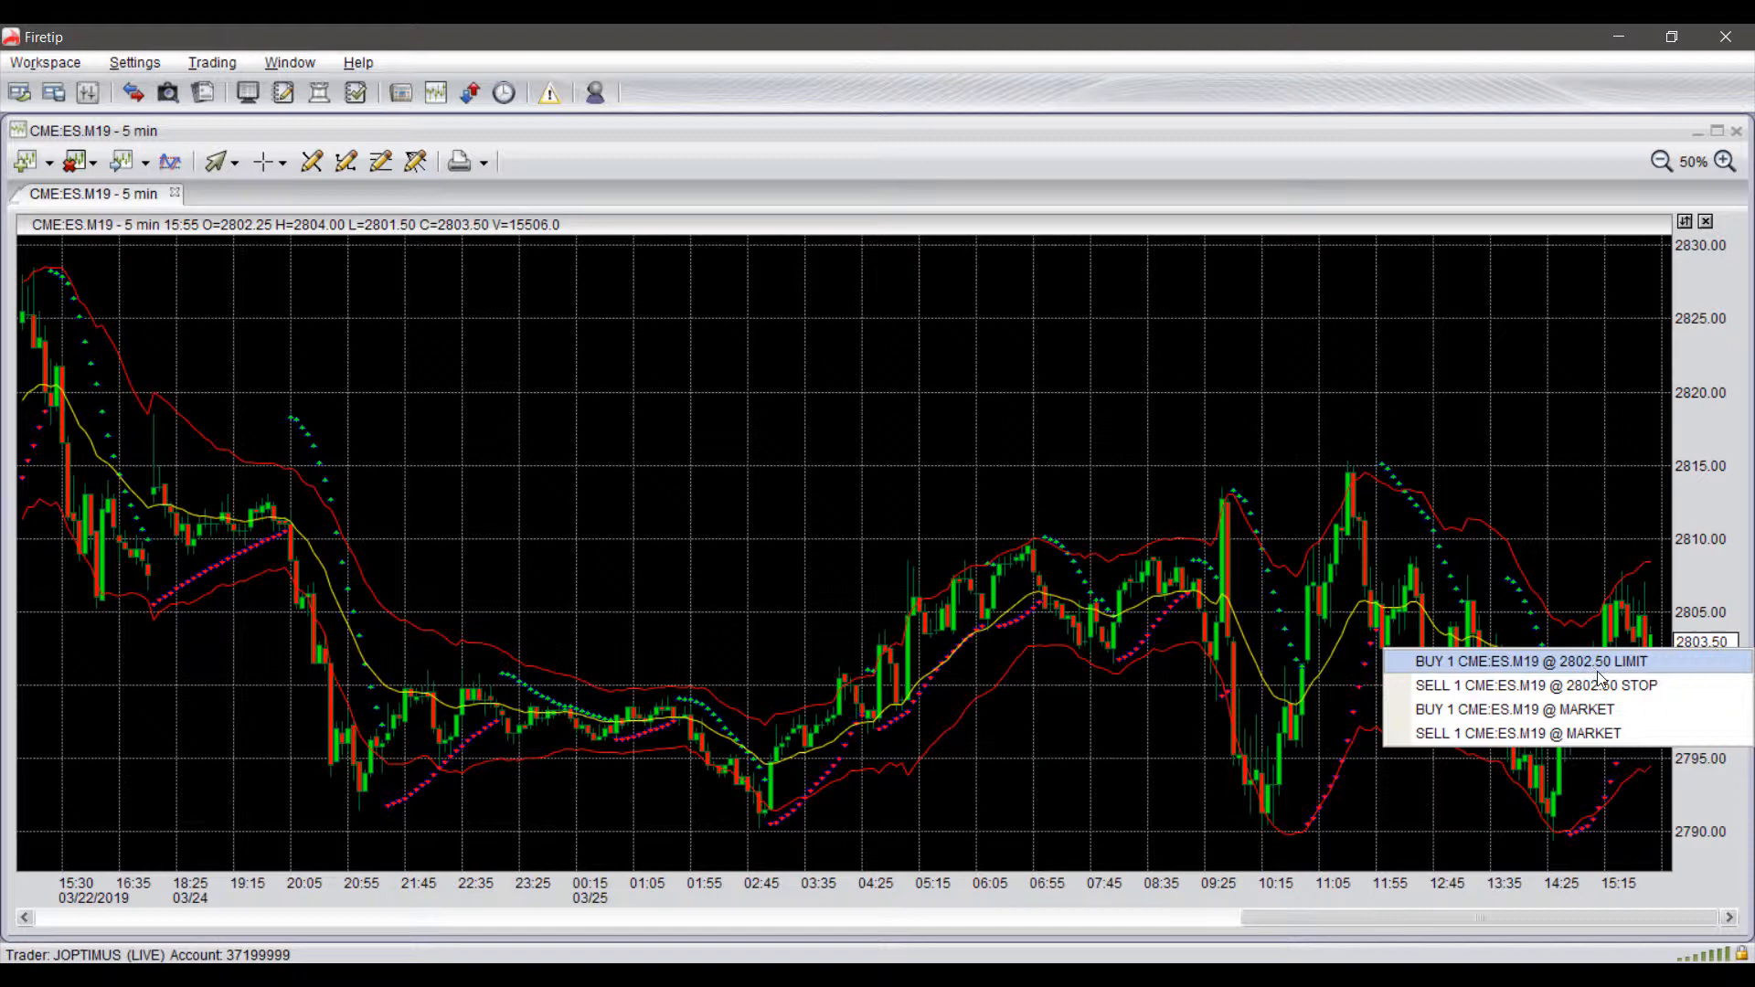
pyautogui.moveTo(1567, 686)
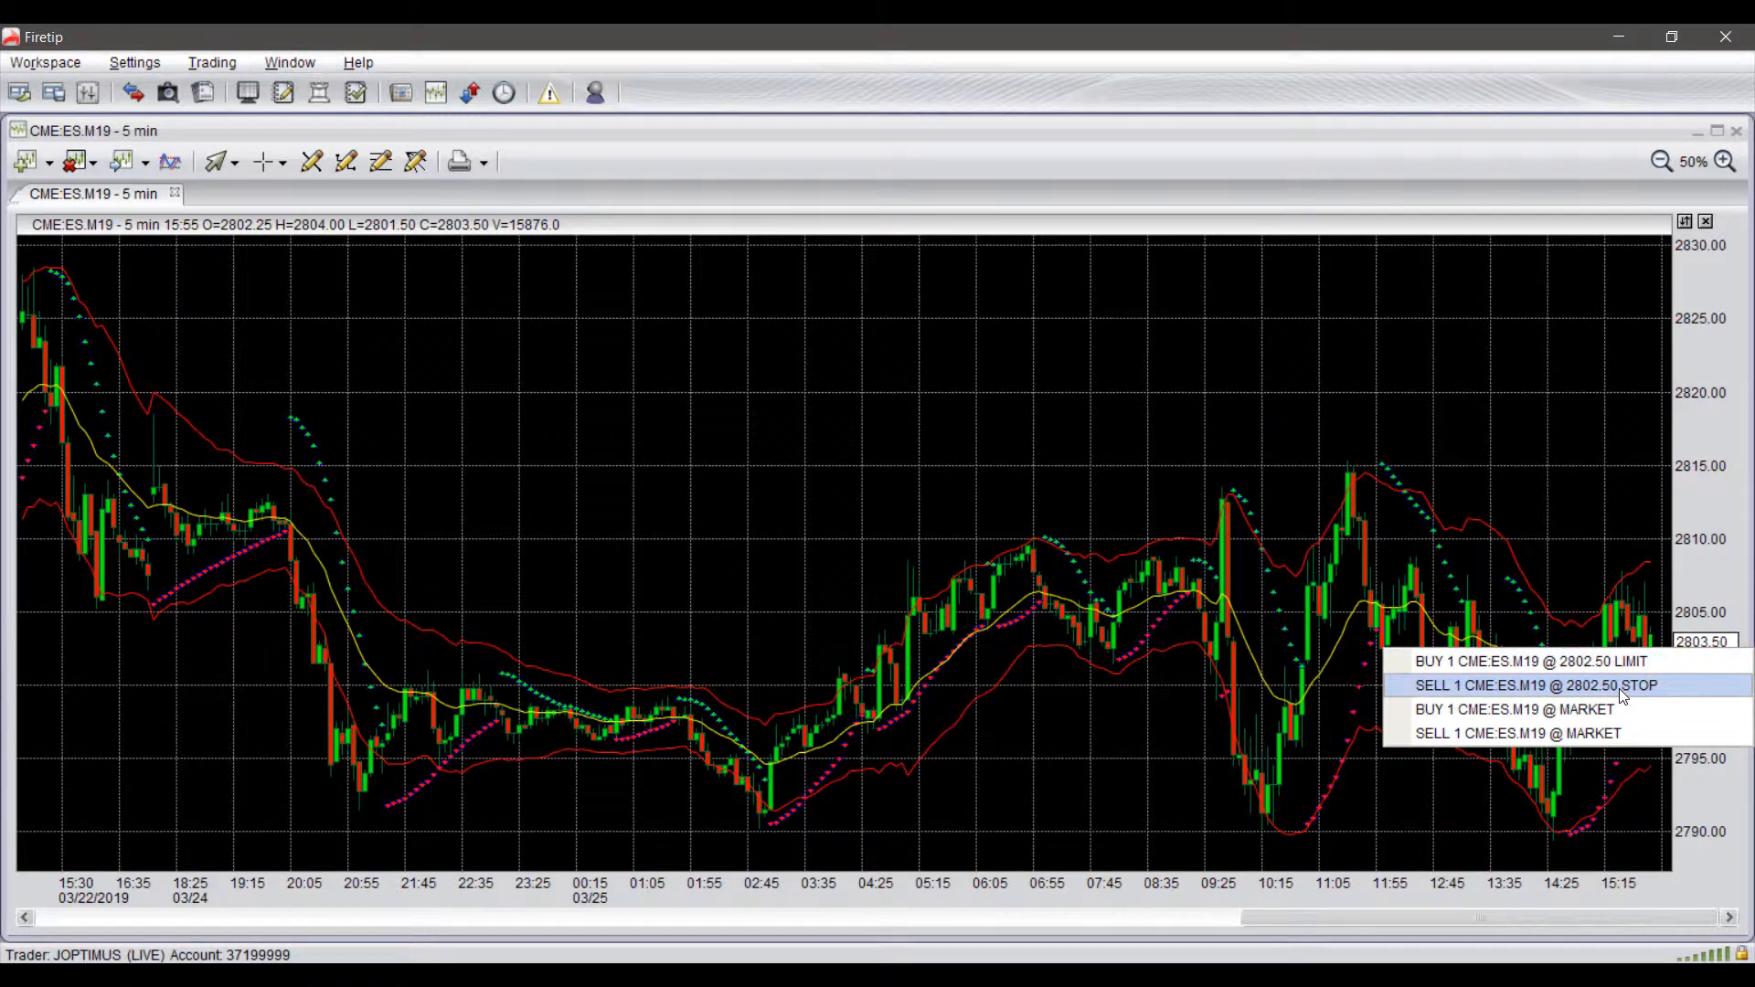
# Start a SELL 1 CME:ES.M19 @ 2802.50 STOP order from the chart's right-click menu.
pyautogui.click(1523, 686)
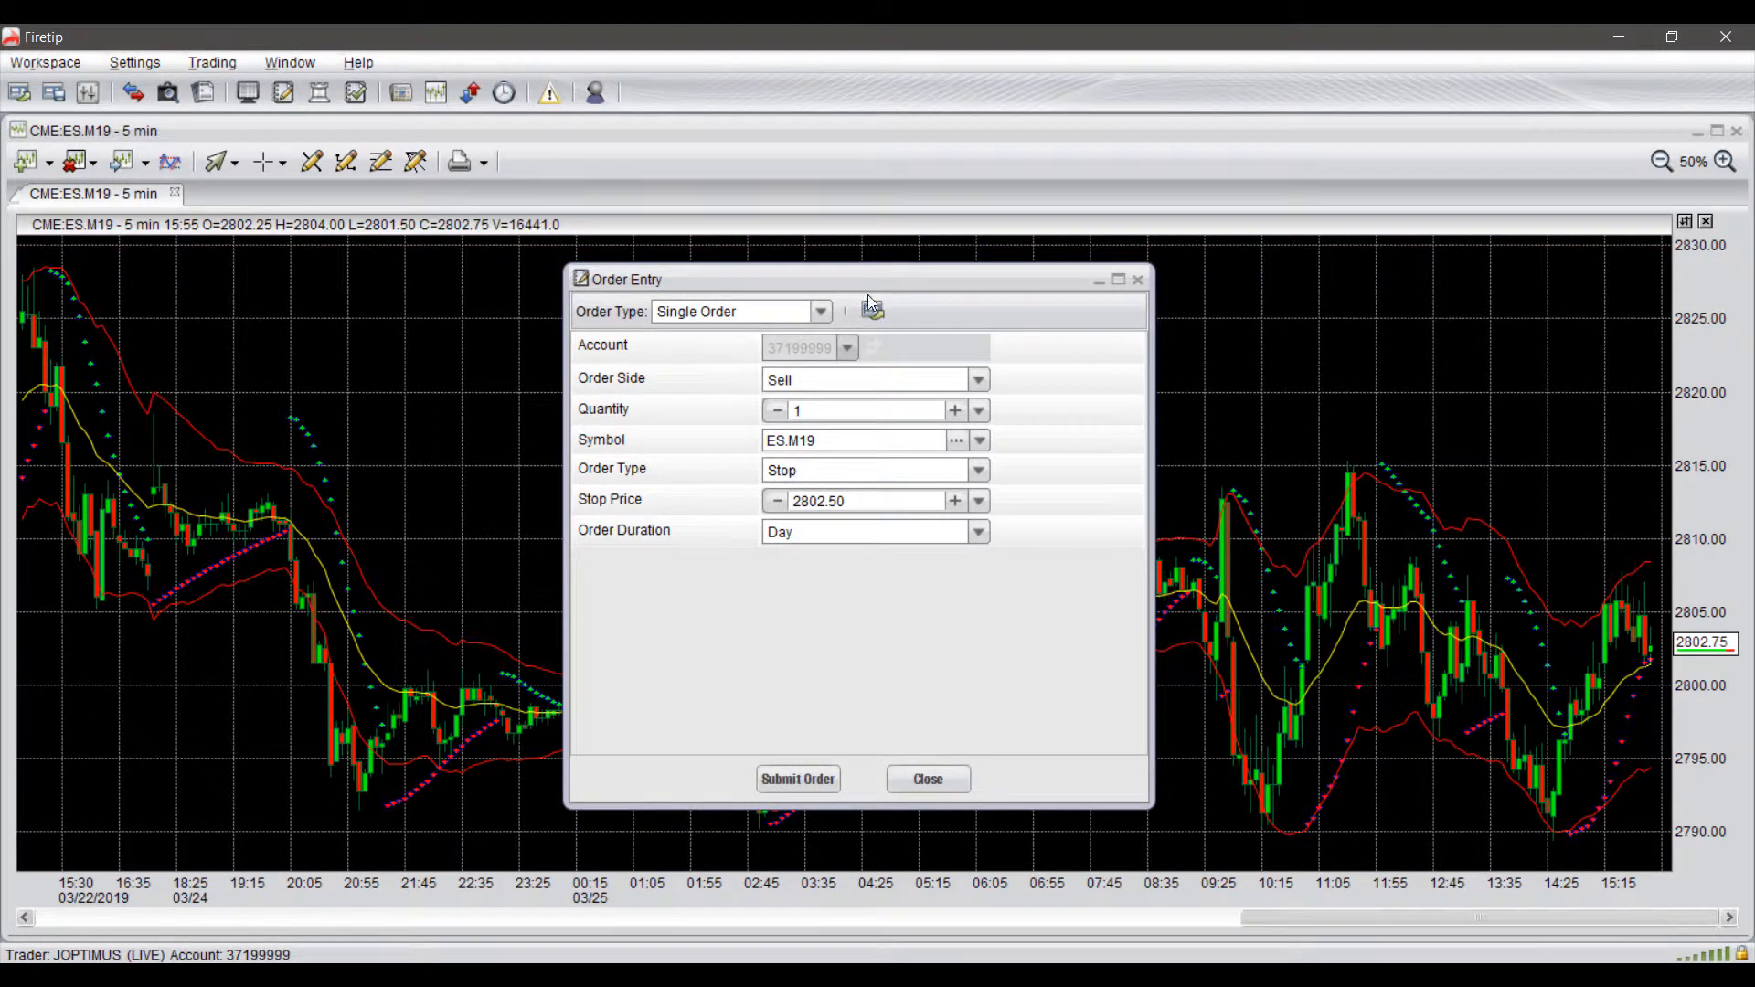
# Review the Order Type list, keep Single Order, and select the Sell order side.
pyautogui.click(821, 311)
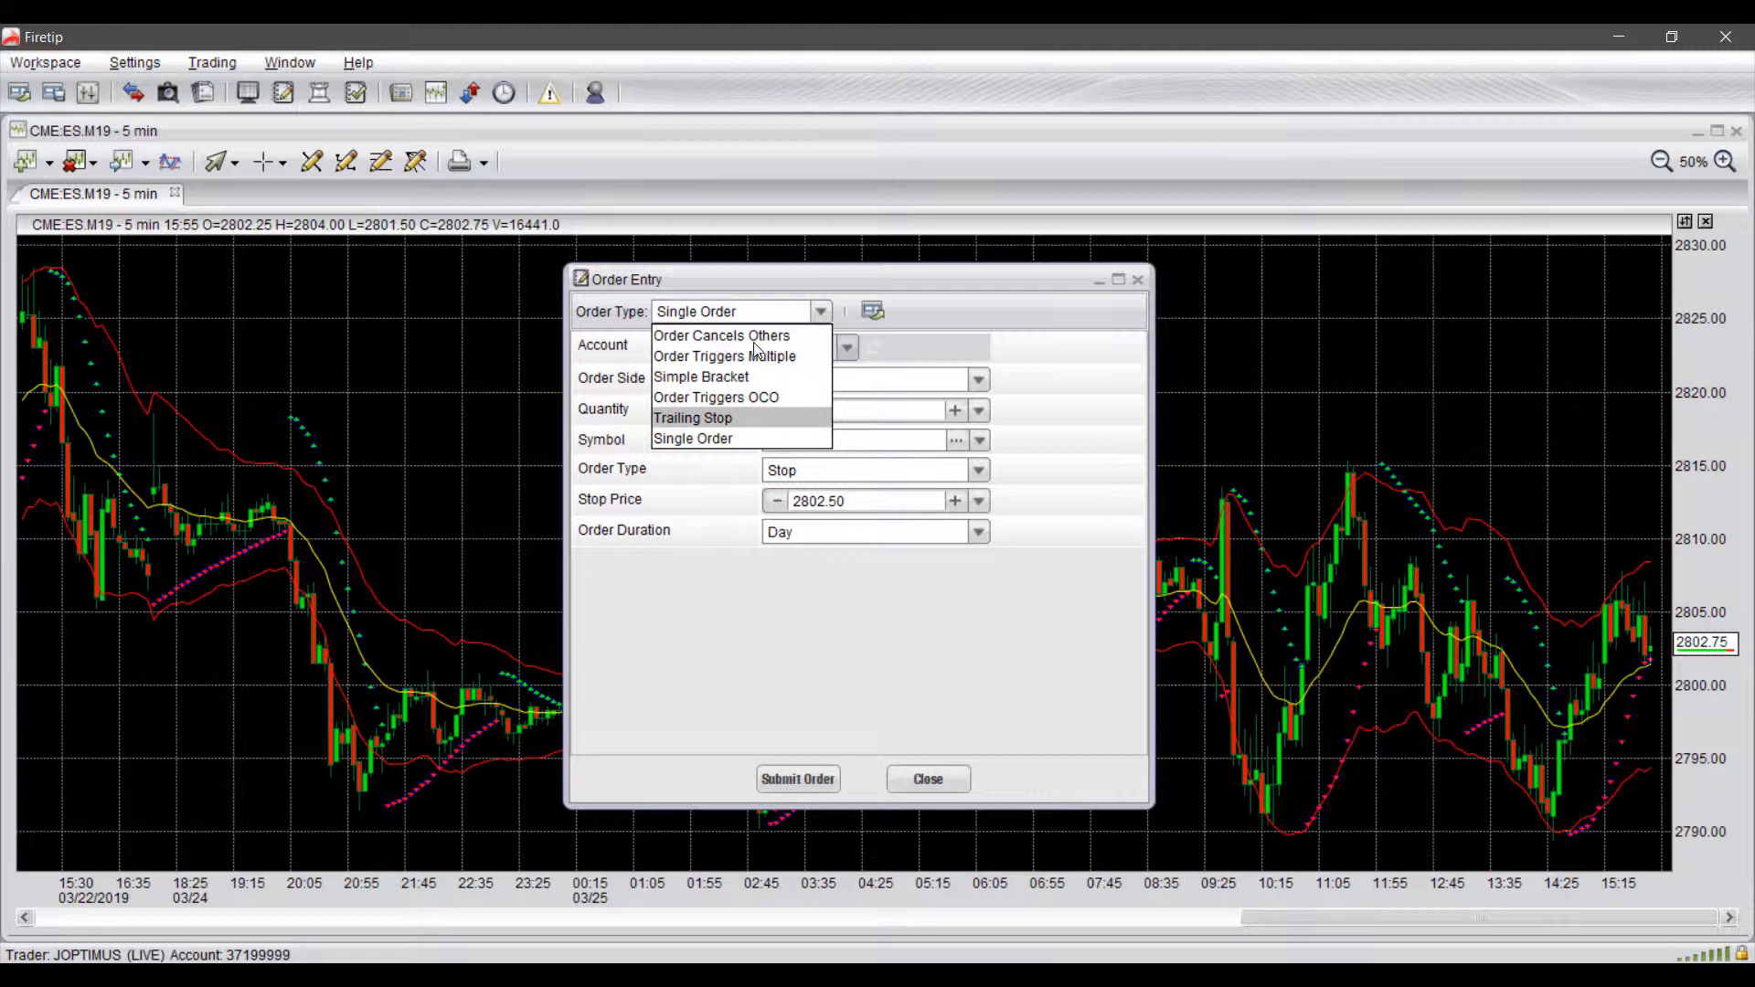
pyautogui.moveTo(751, 397)
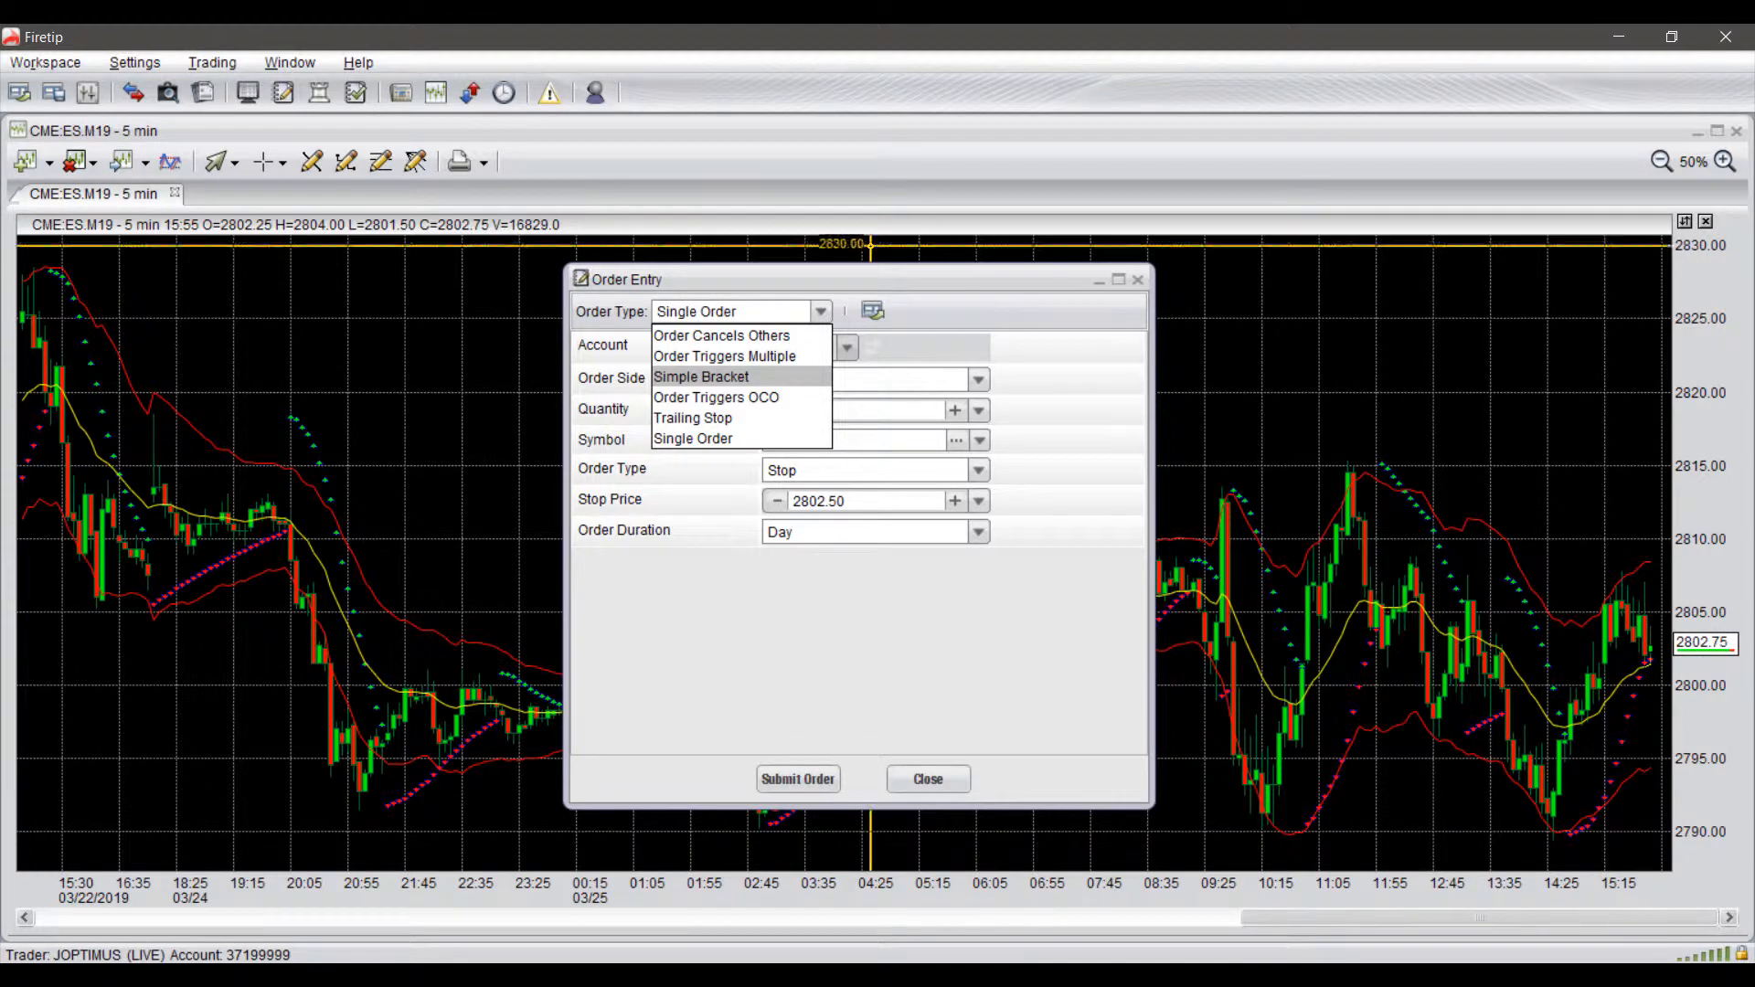
pyautogui.click(691, 437)
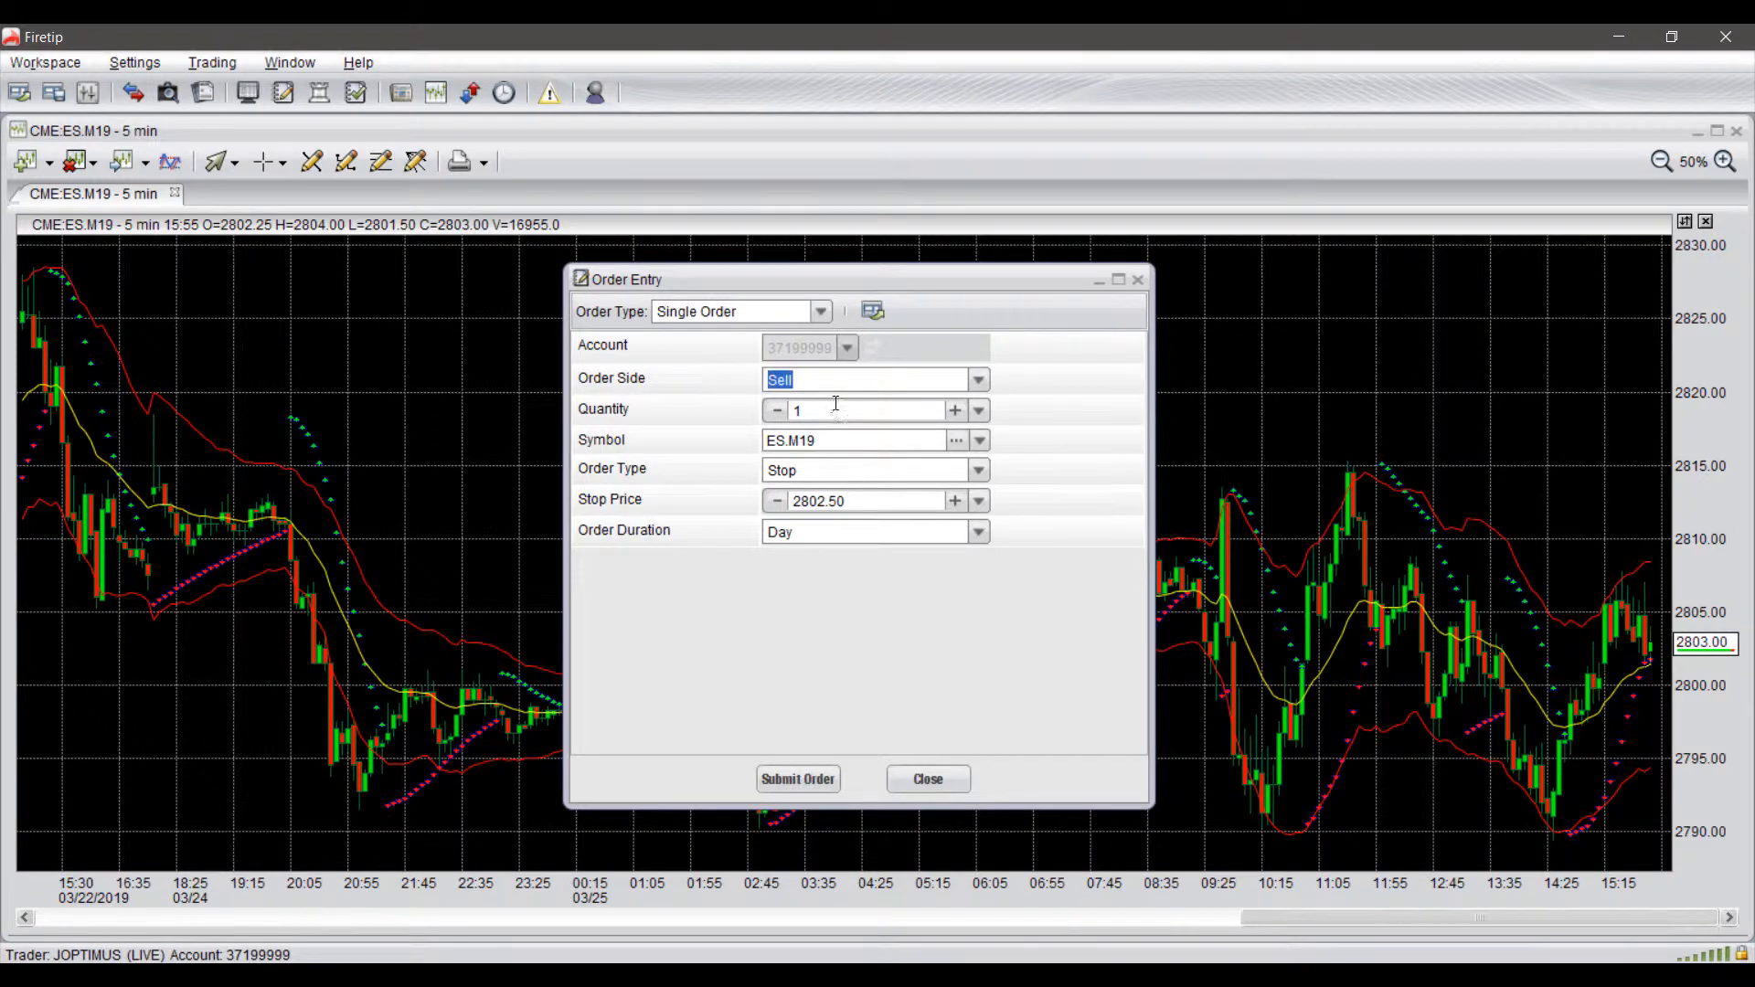
pyautogui.click(874, 470)
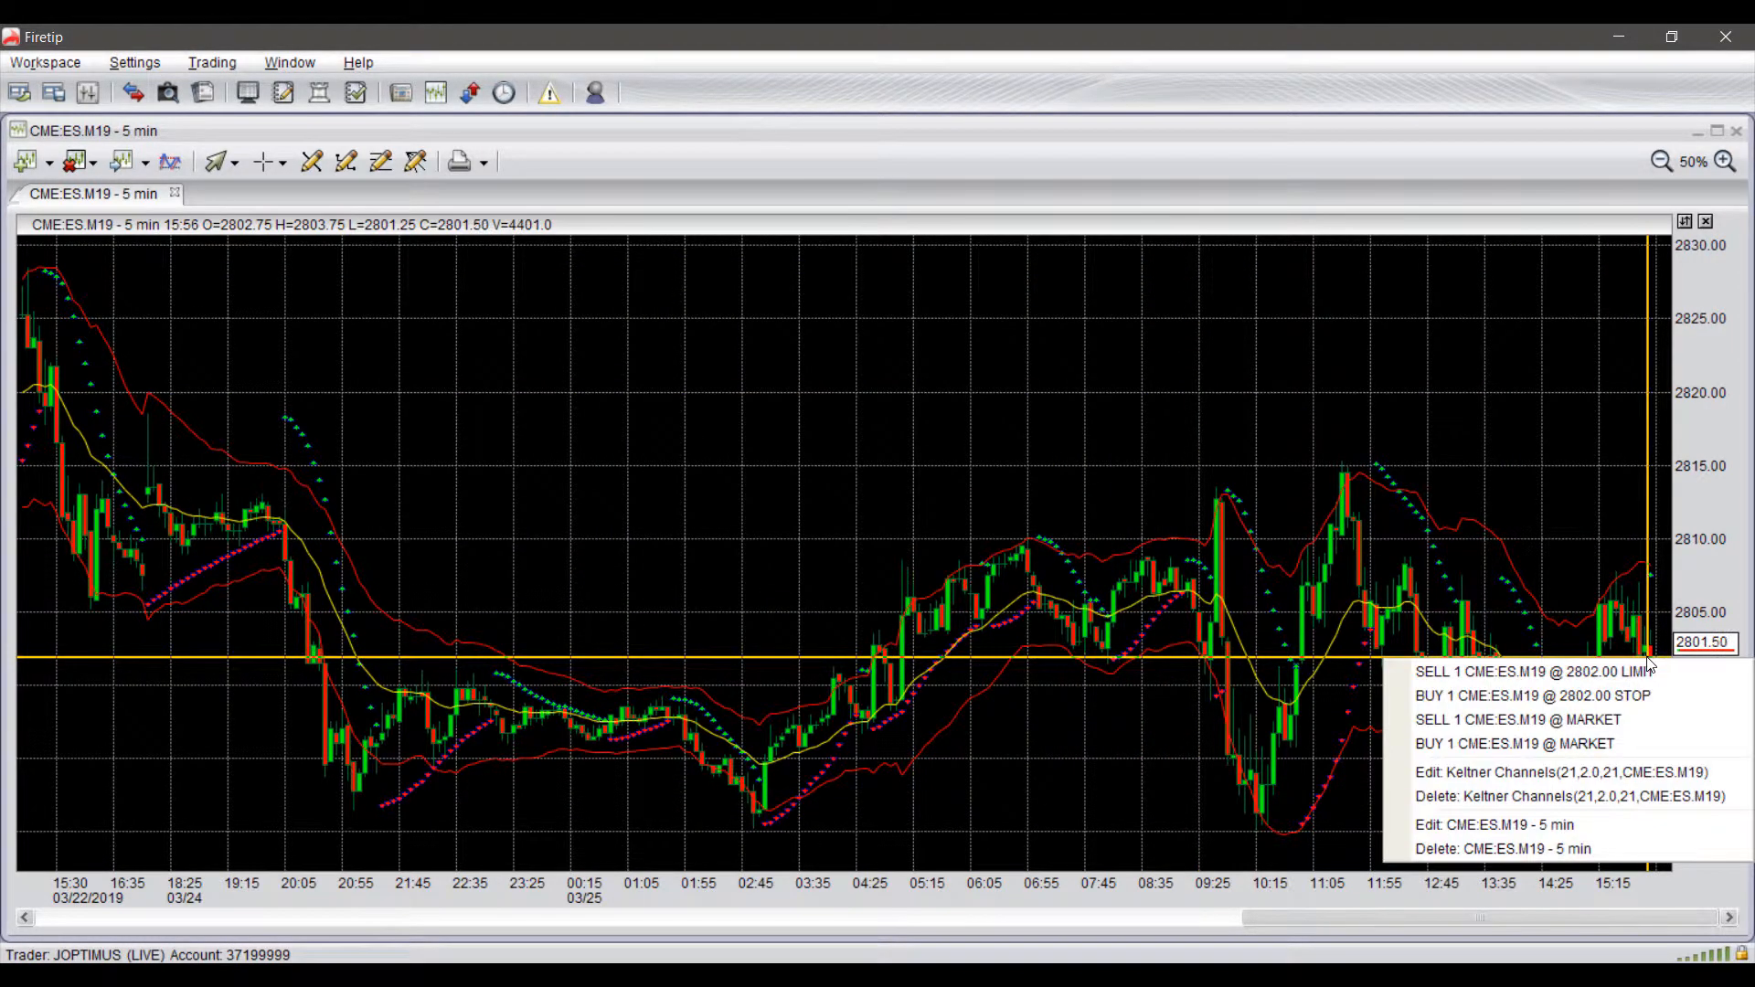
pyautogui.moveTo(1530, 694)
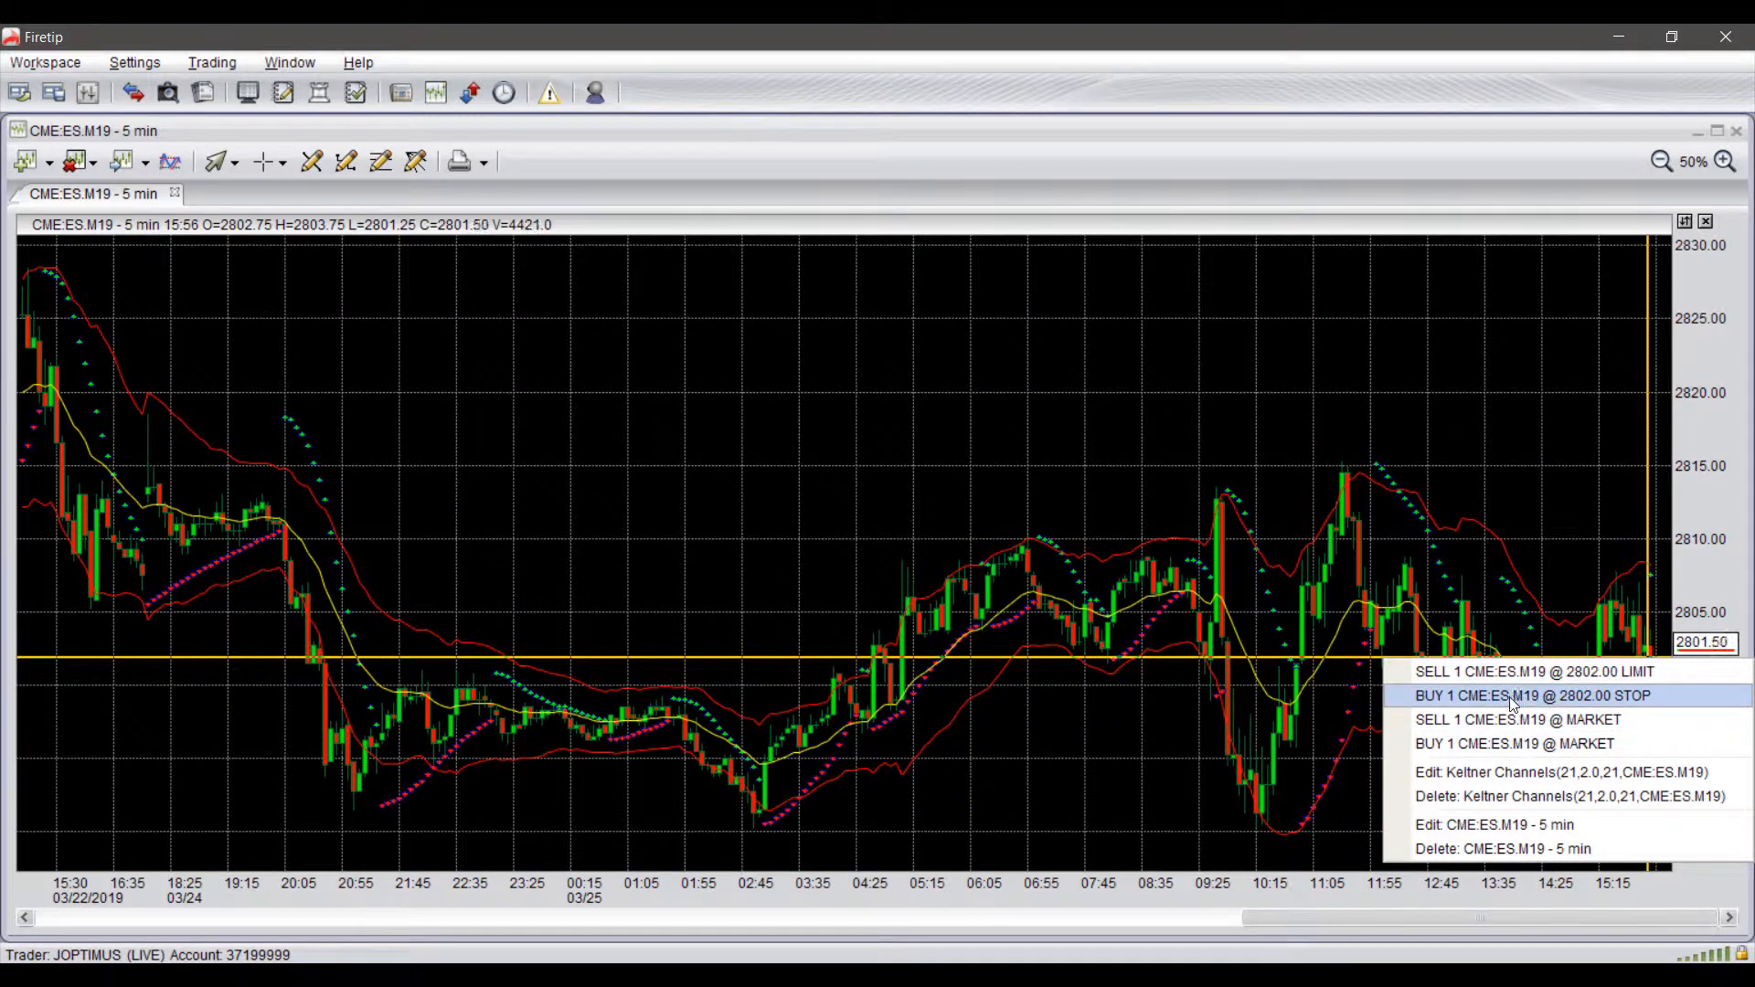
# Start a buy stop for 1 ES.M19 at 2802.00, then close the ticket unsubmitted.
pyautogui.click(1532, 694)
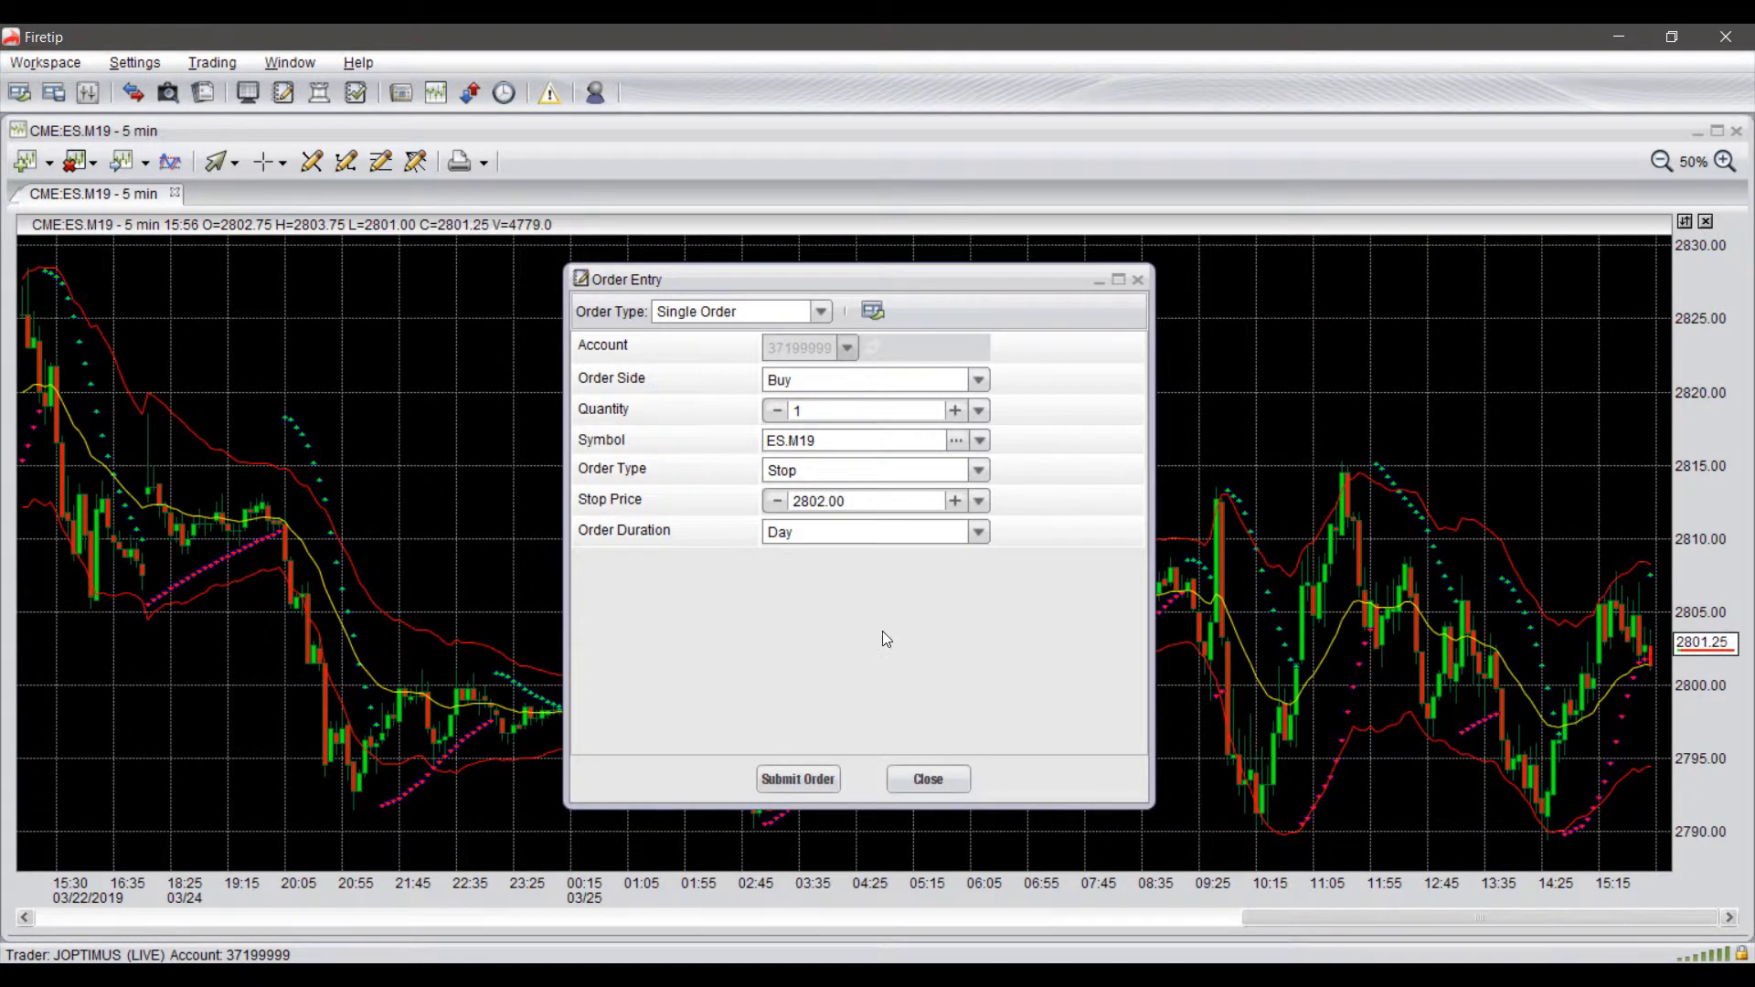
pyautogui.moveTo(912, 772)
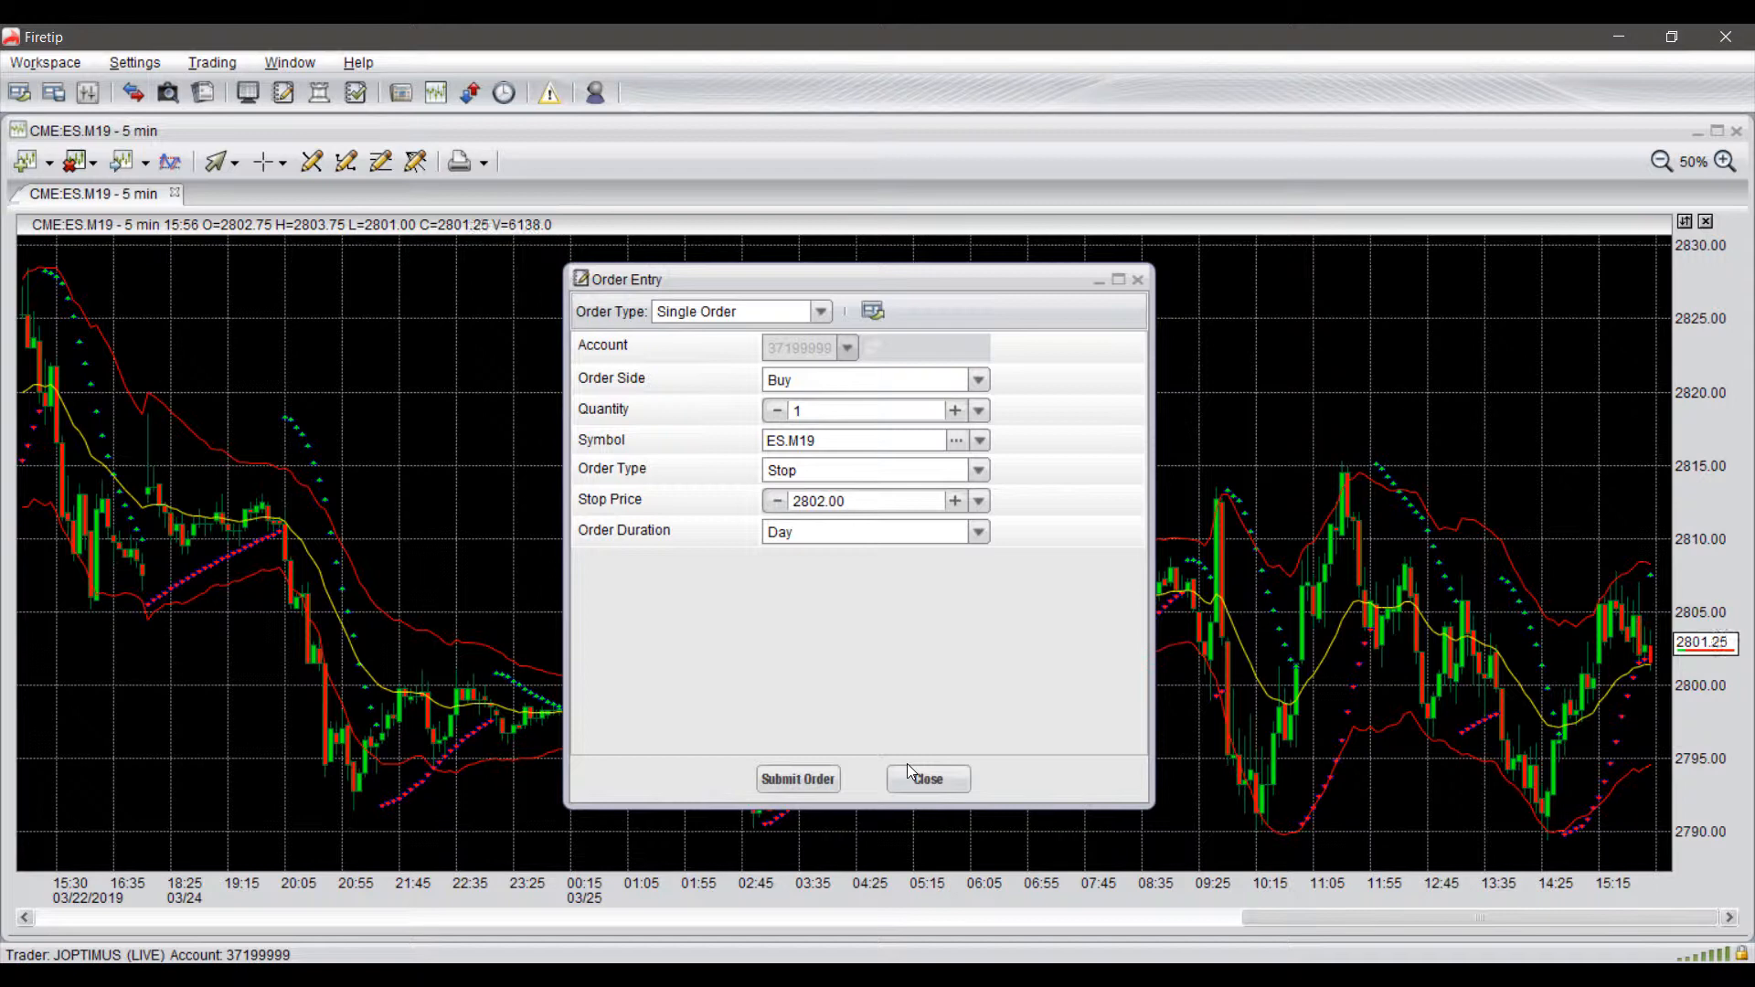
pyautogui.click(925, 779)
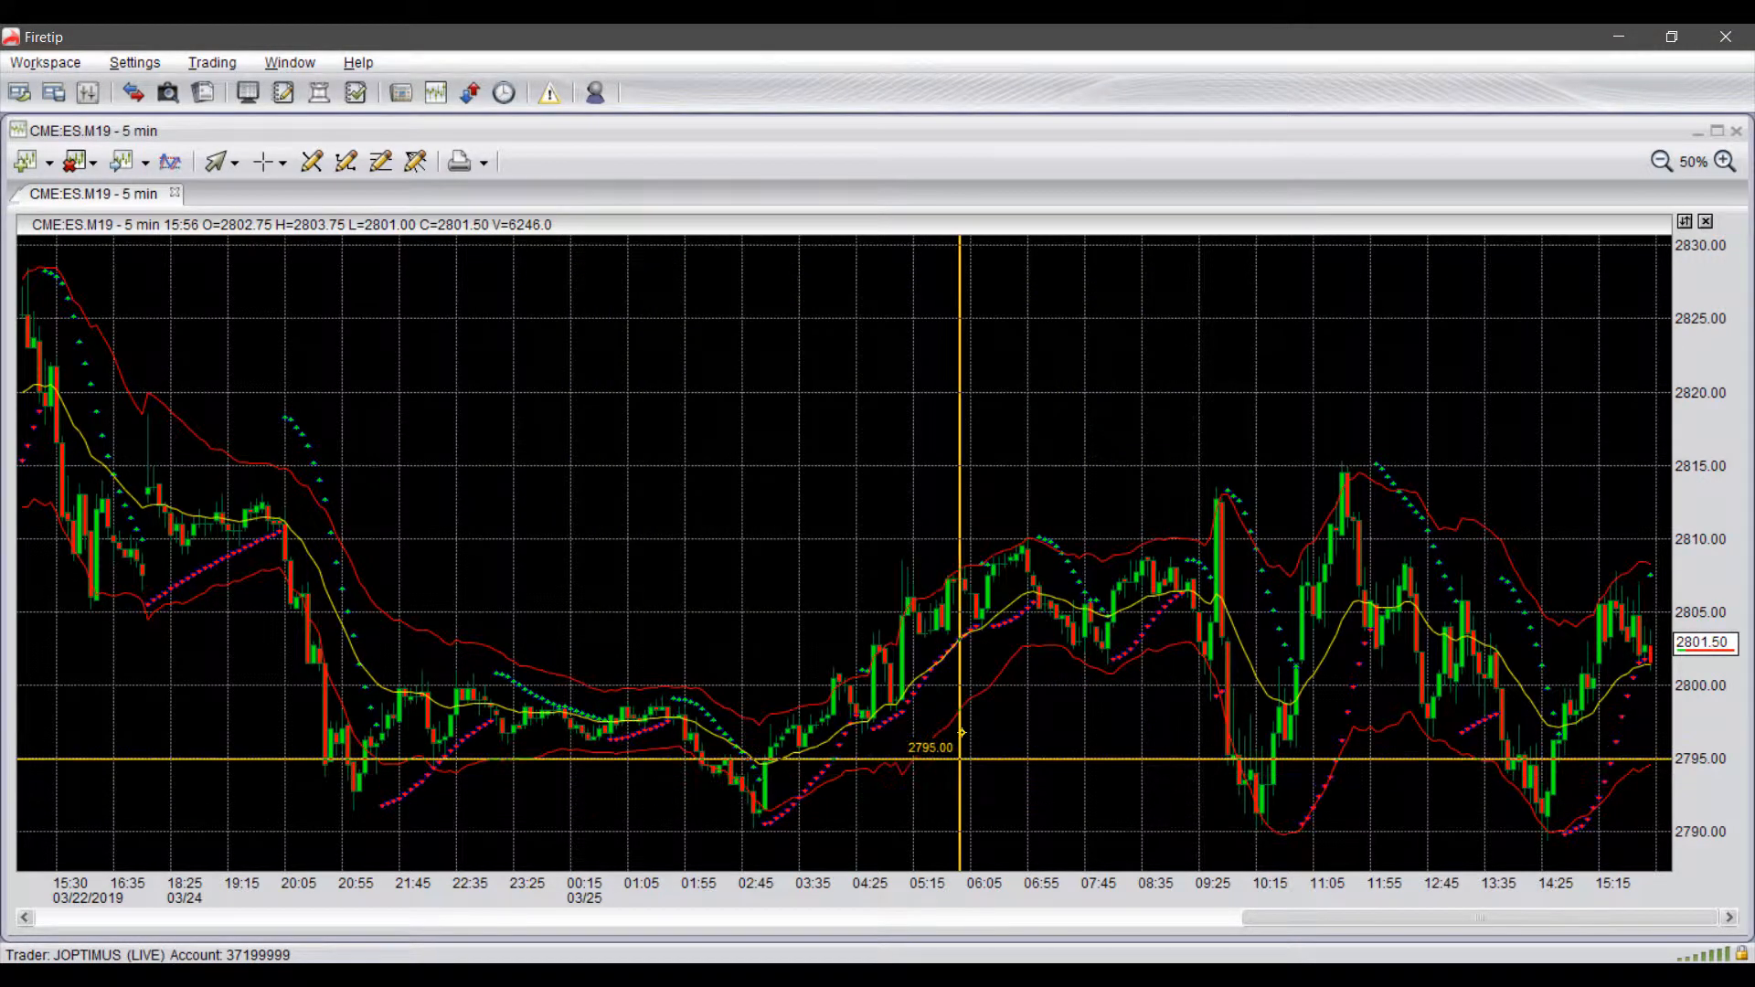
pyautogui.moveTo(918, 462)
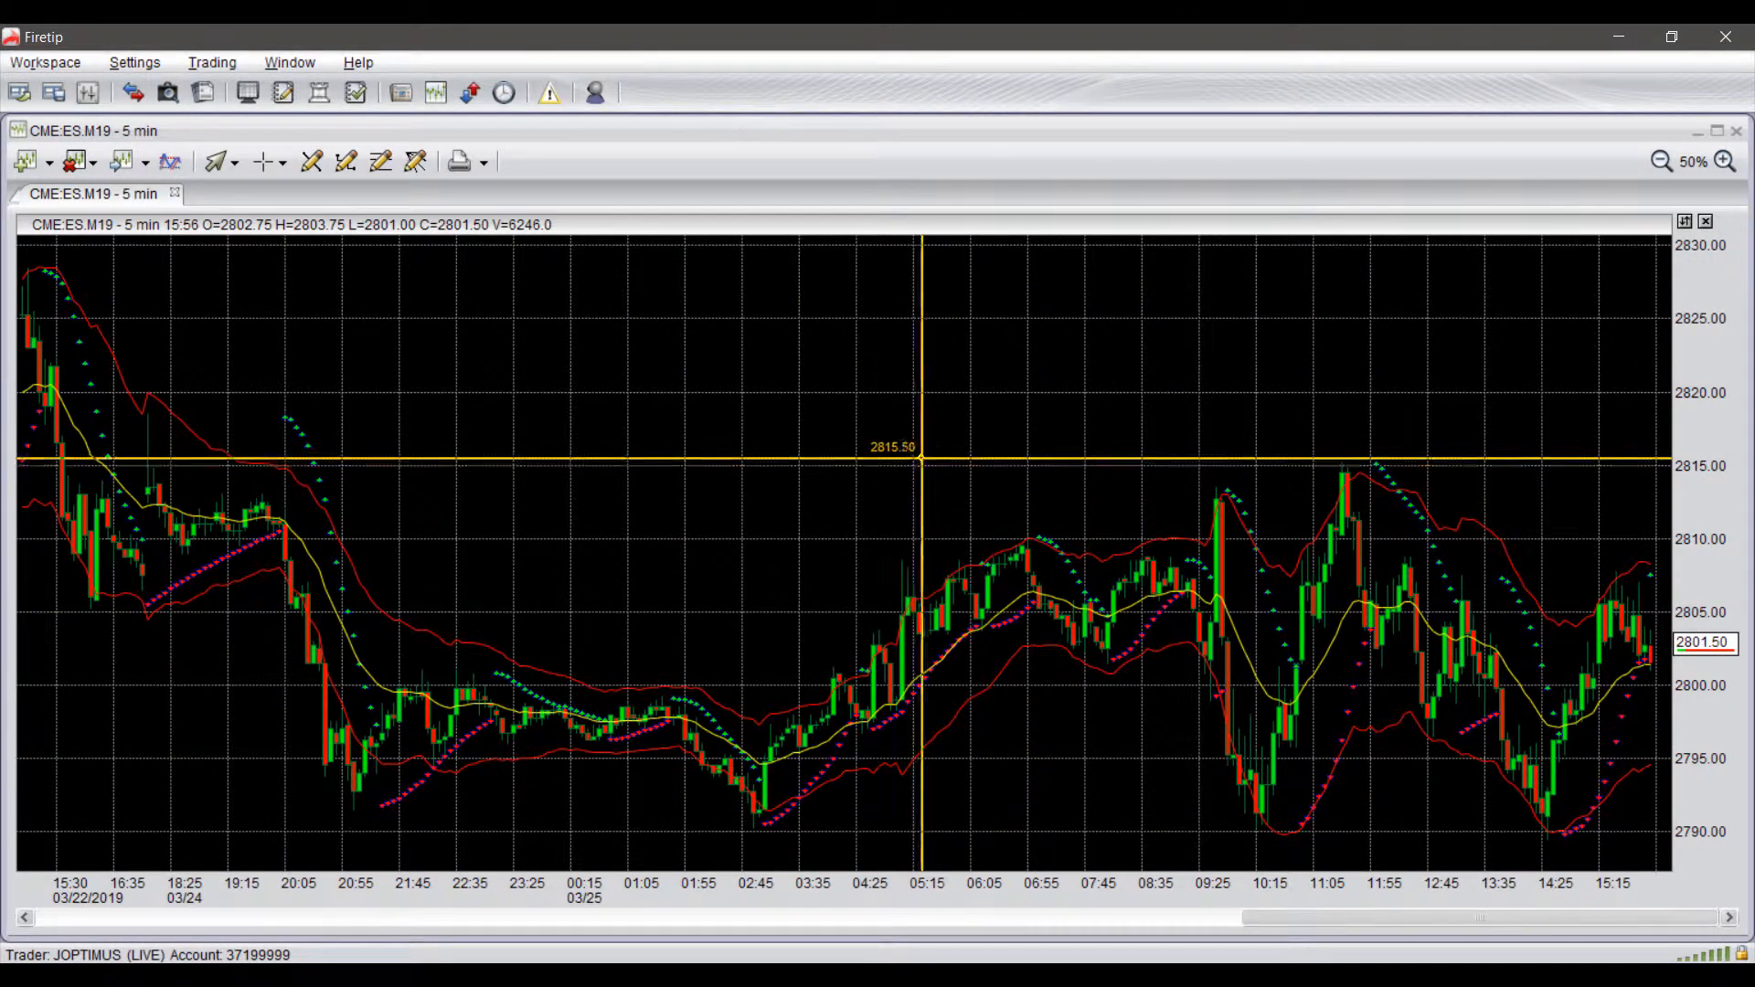
pyautogui.moveTo(883, 460)
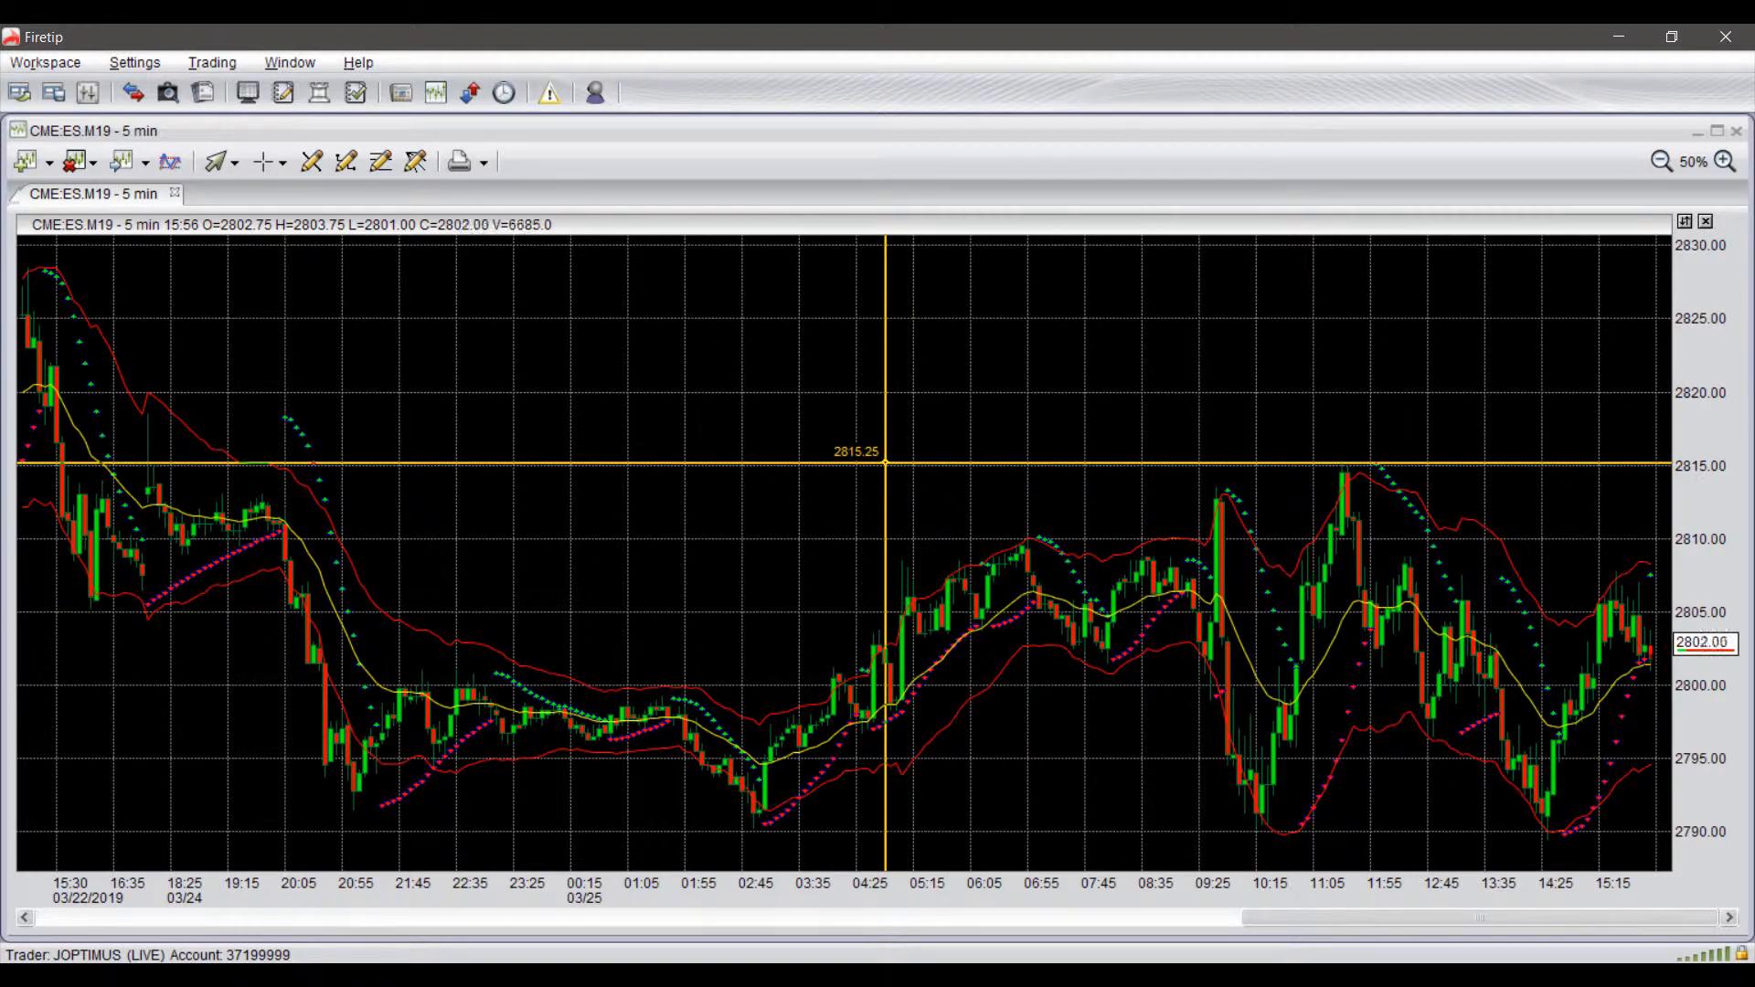
pyautogui.moveTo(565, 243)
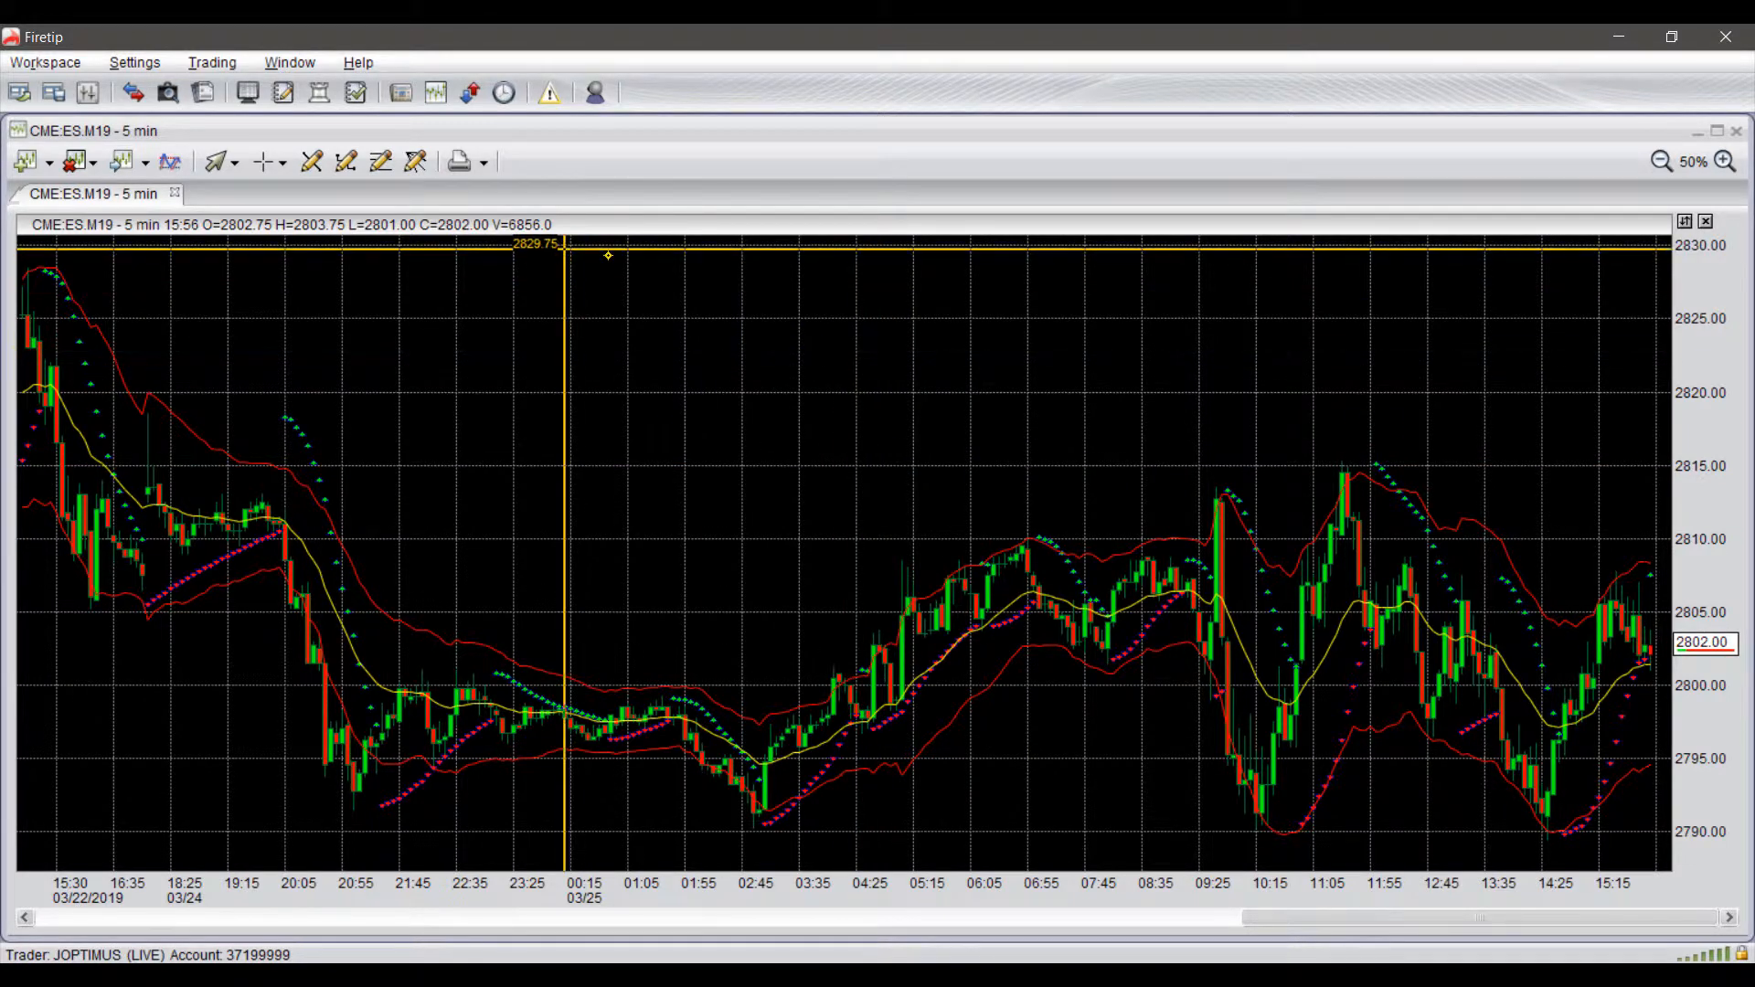
pyautogui.click(133, 62)
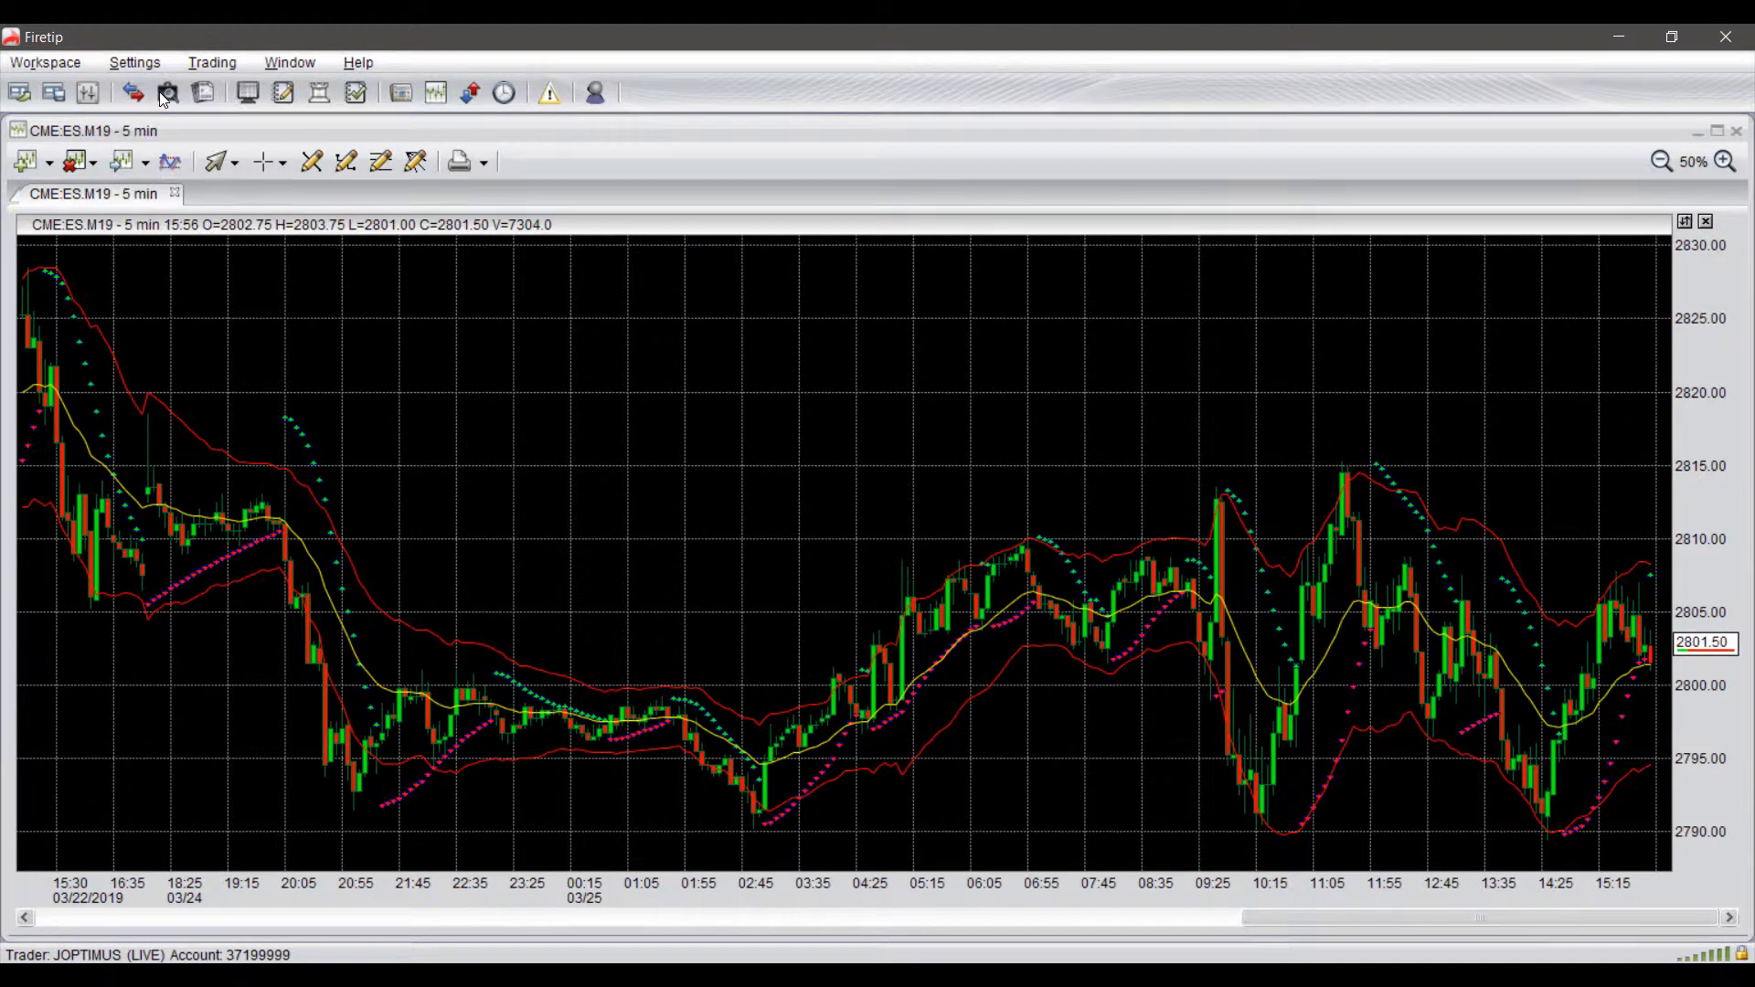
# Enable One Click trading in General settings and bring up market order choices on the chart.
pyautogui.click(134, 62)
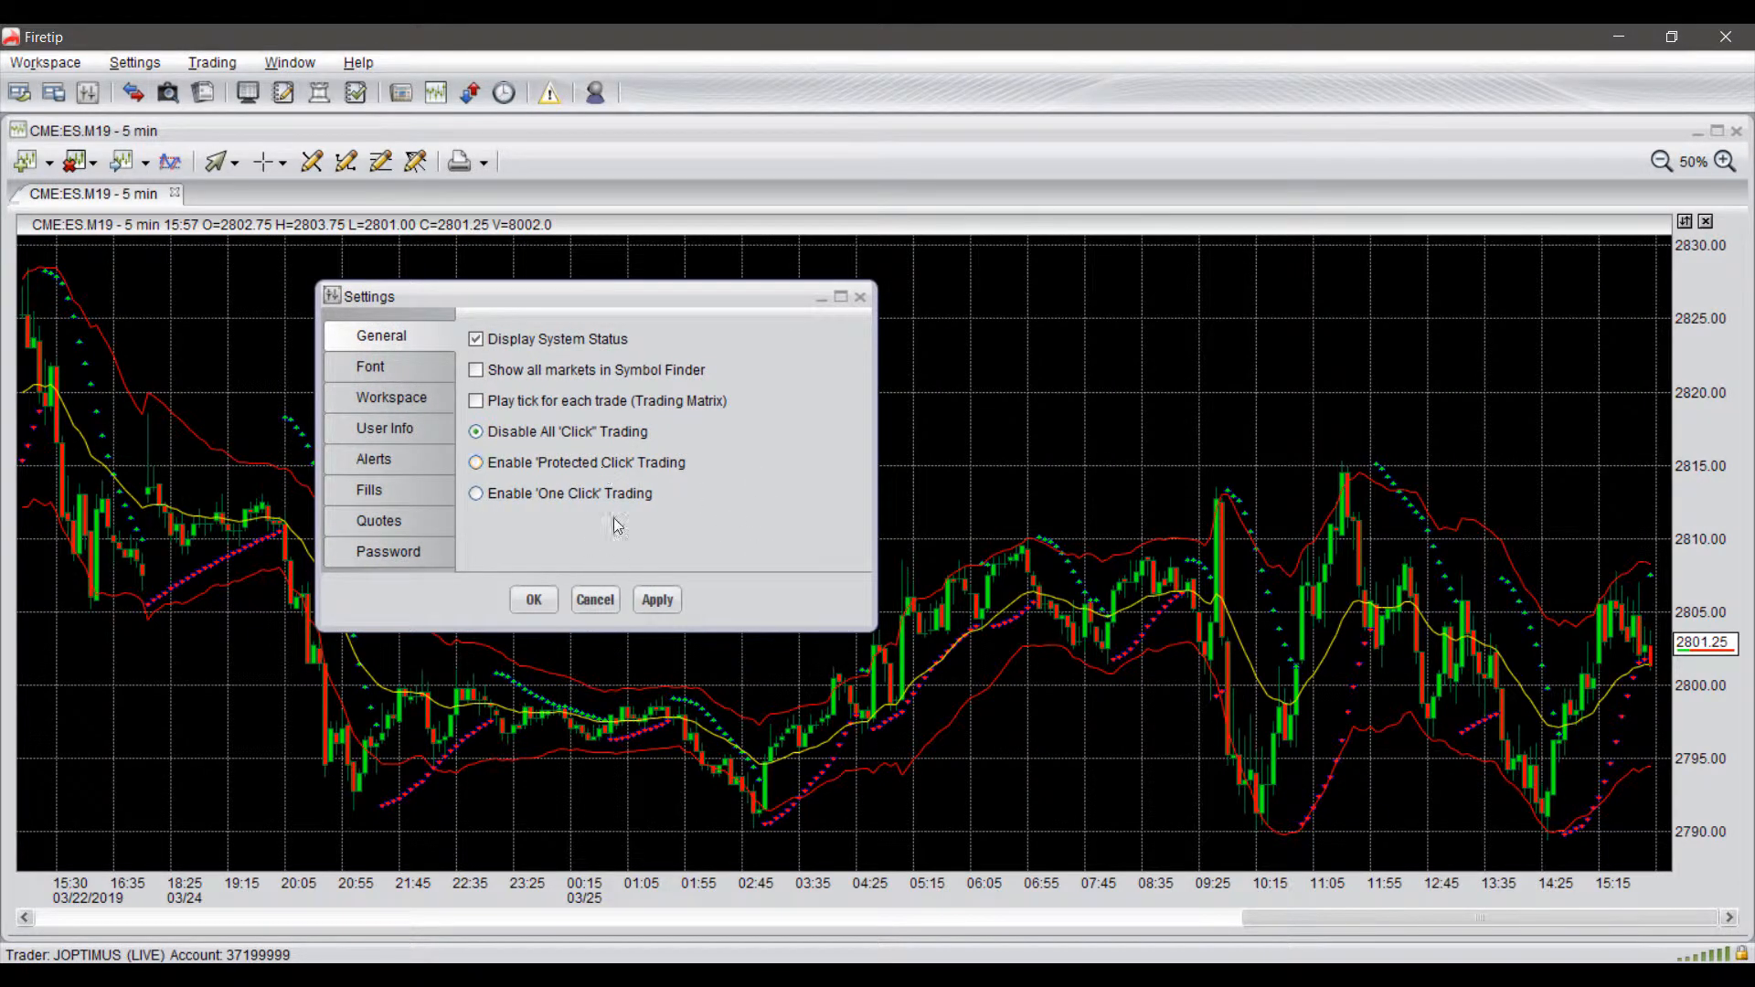
pyautogui.click(476, 492)
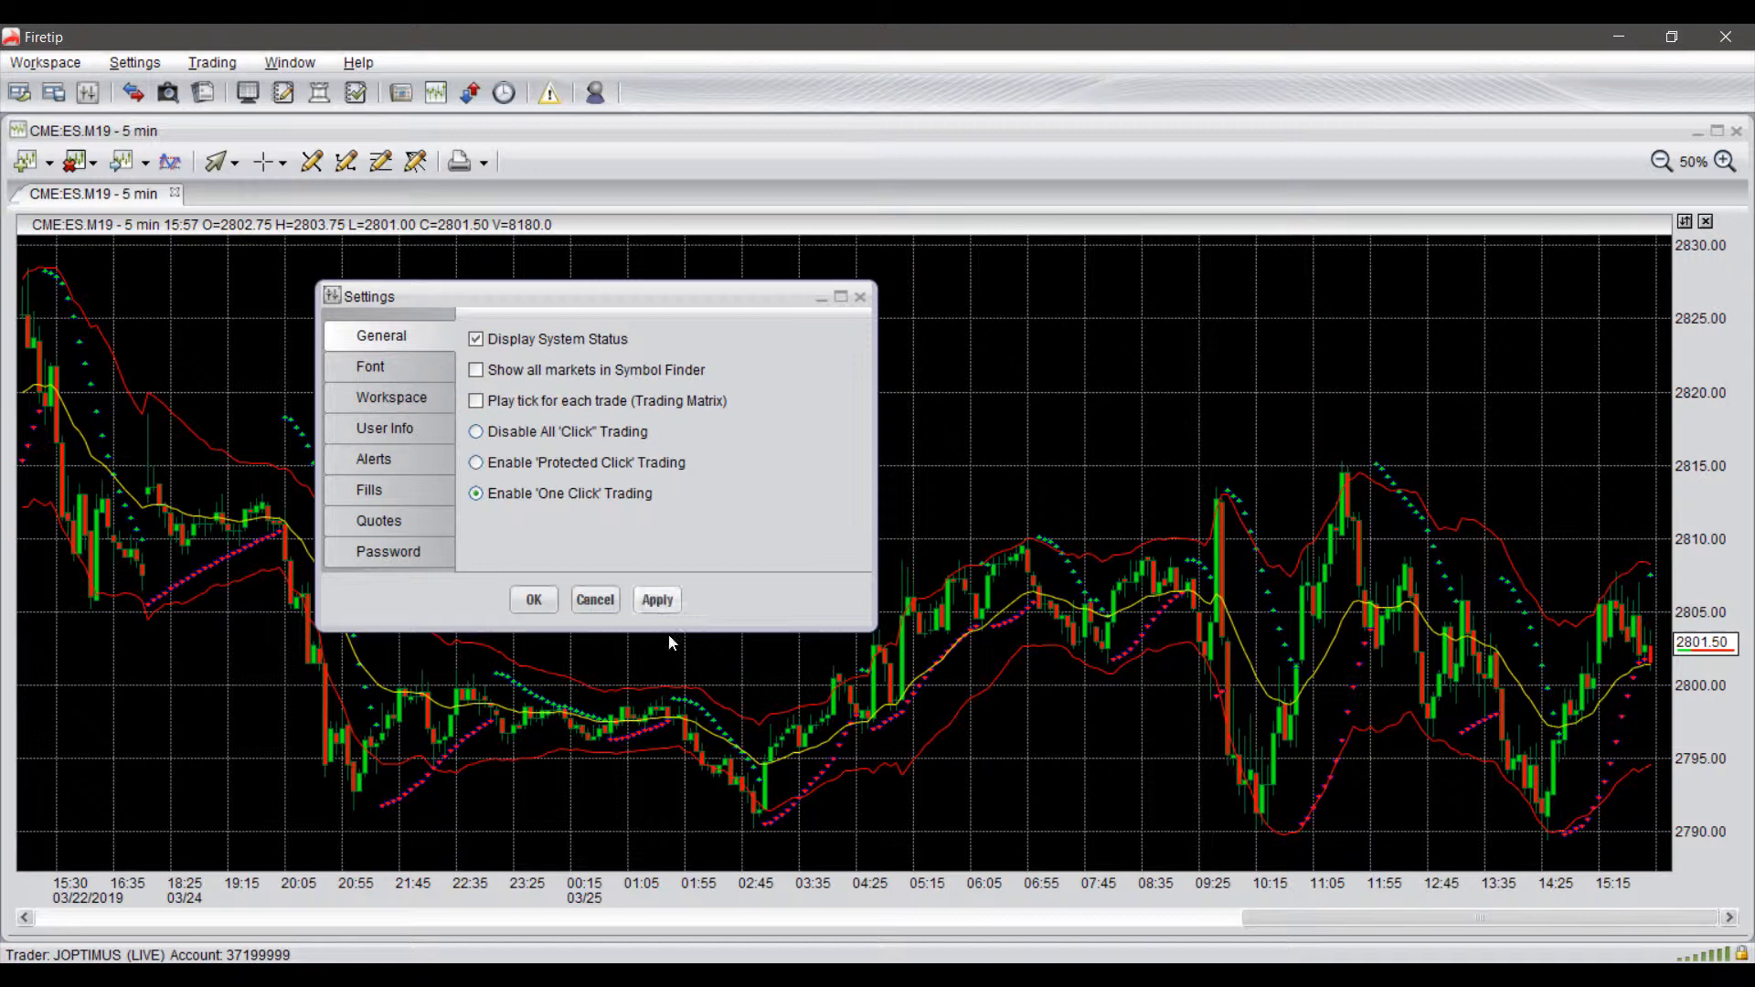
pyautogui.click(532, 600)
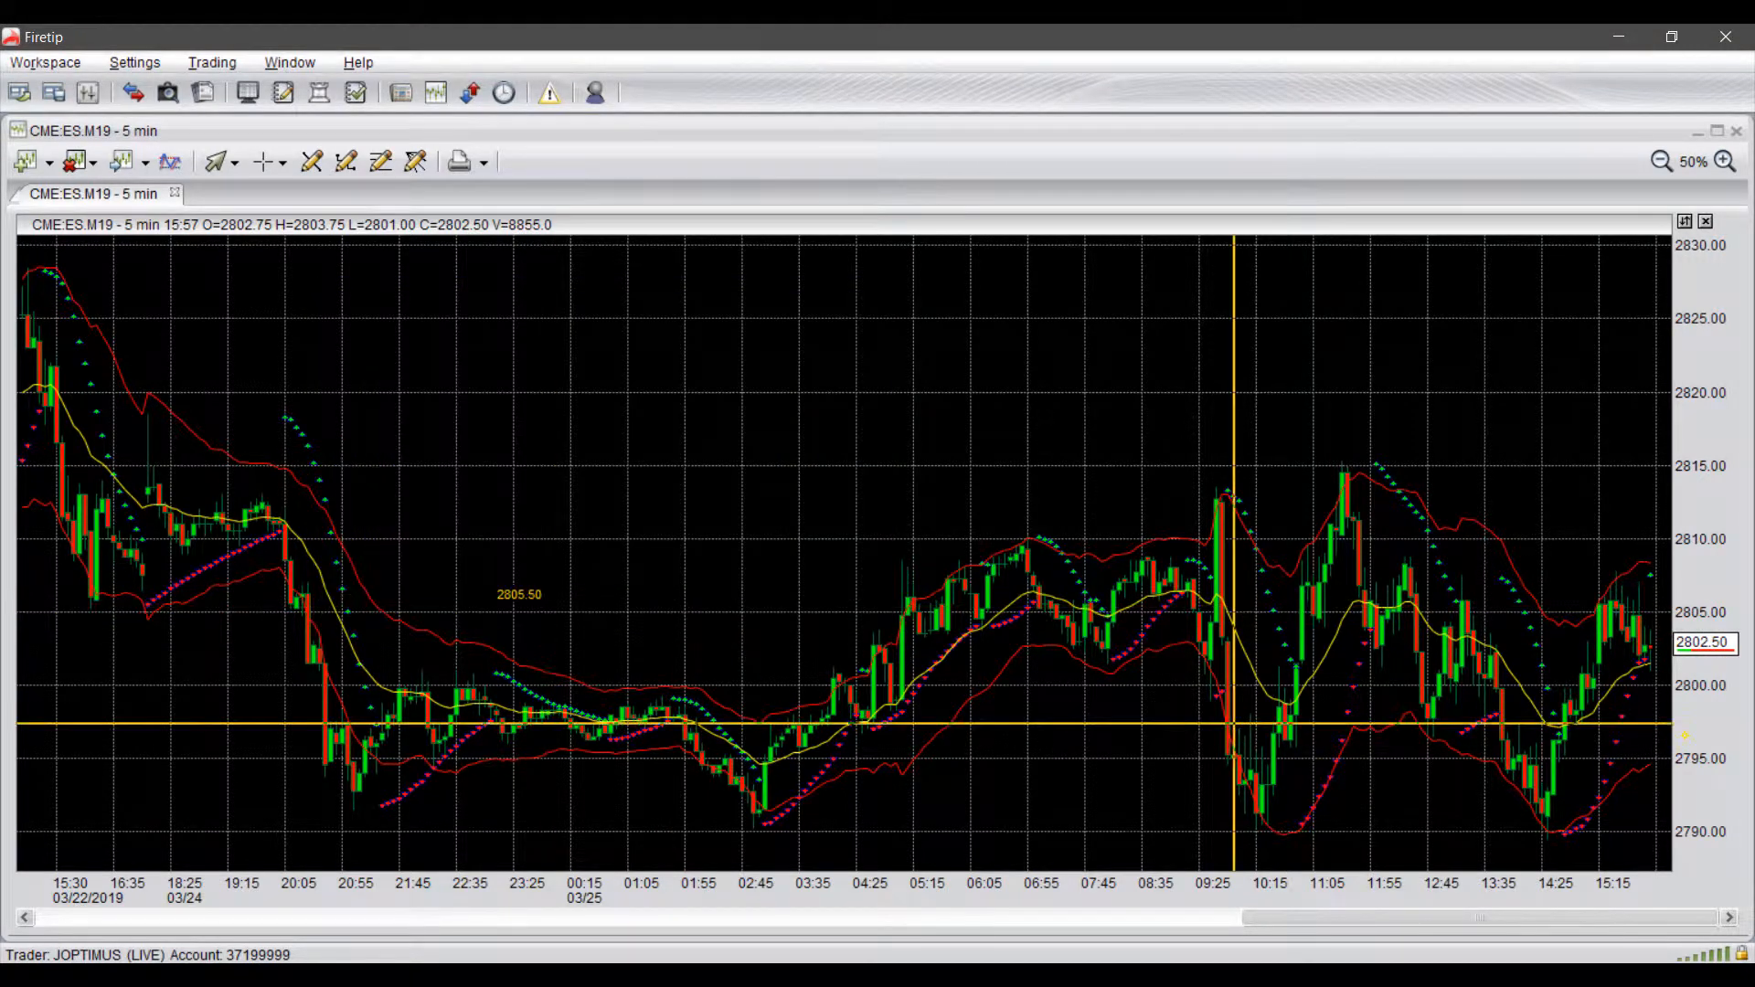
pyautogui.rightClick(1512, 671)
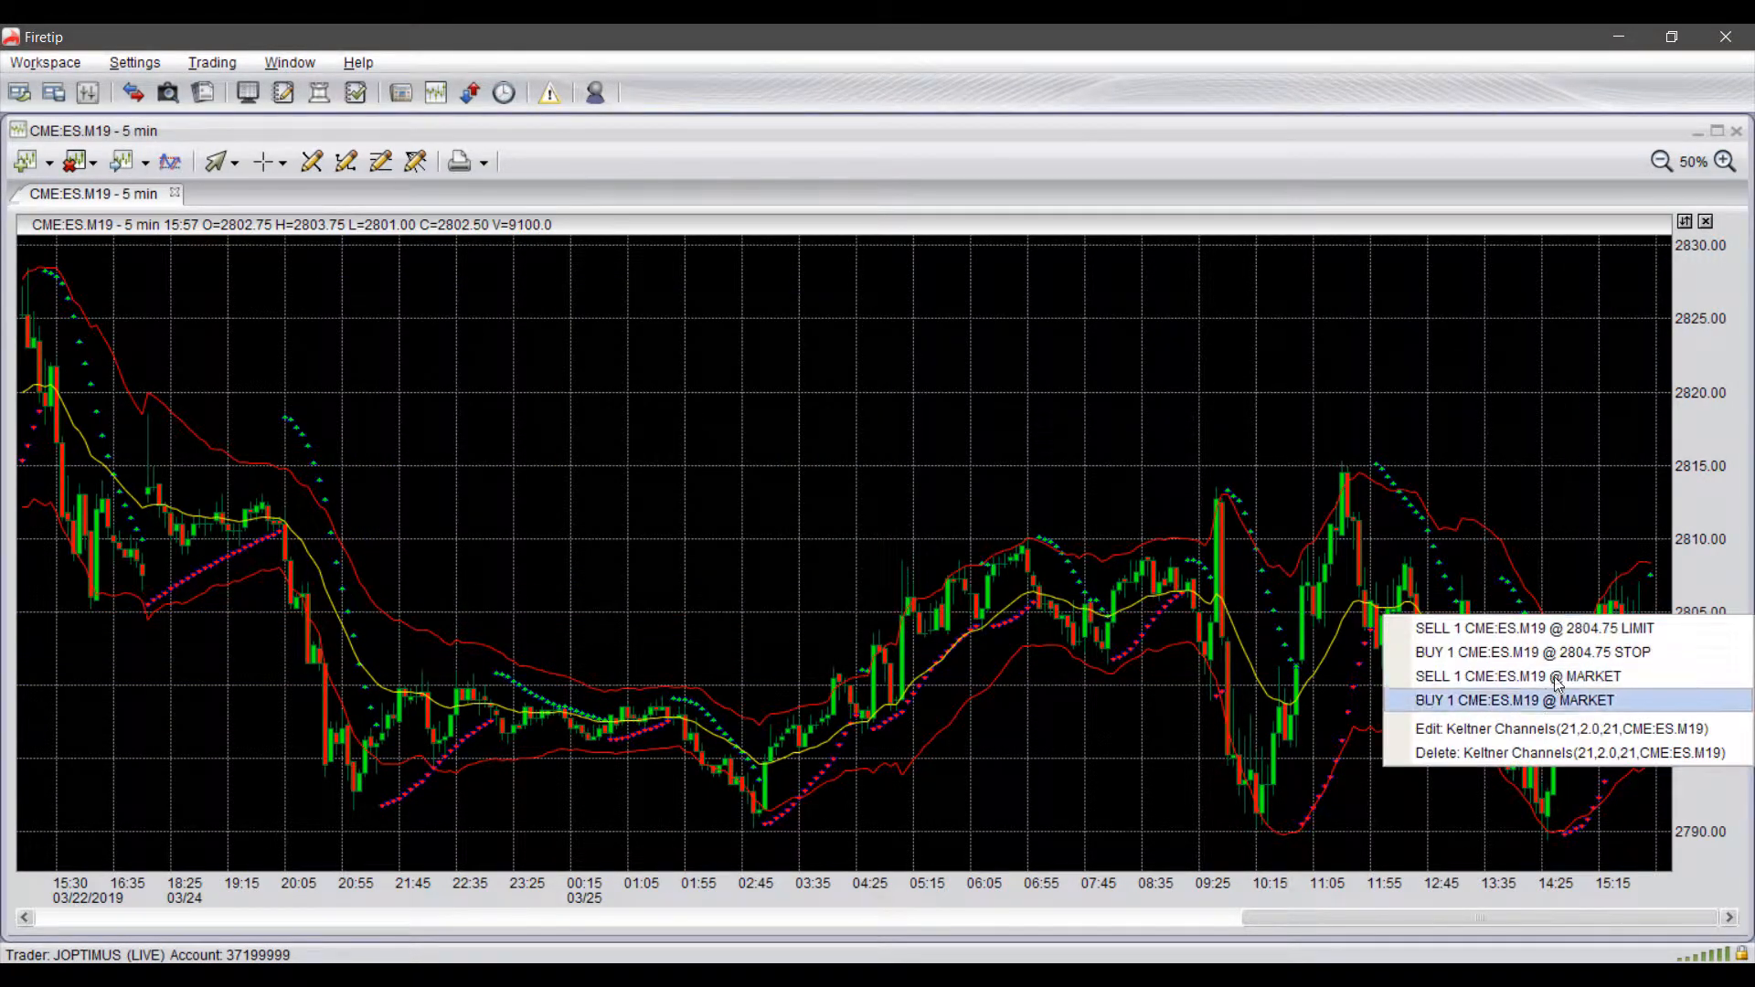
pyautogui.moveTo(1550, 675)
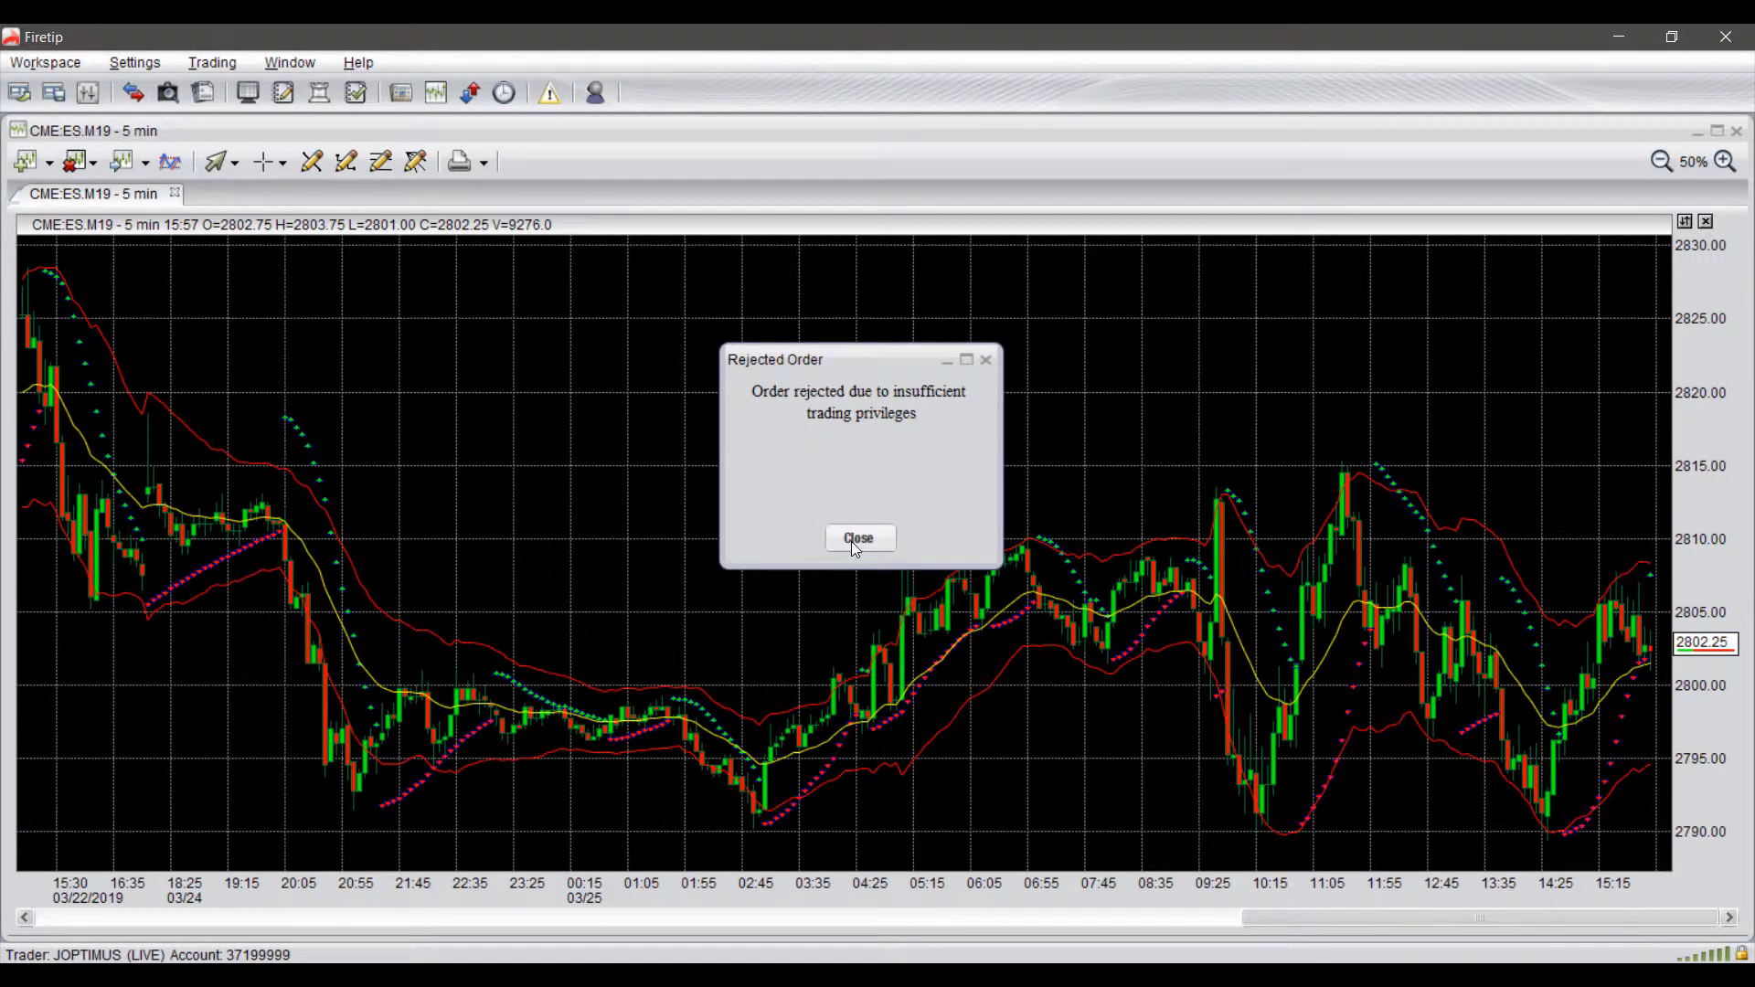
# Dismiss the rejected market buy and switch General settings to Protected Click trading.
pyautogui.click(859, 538)
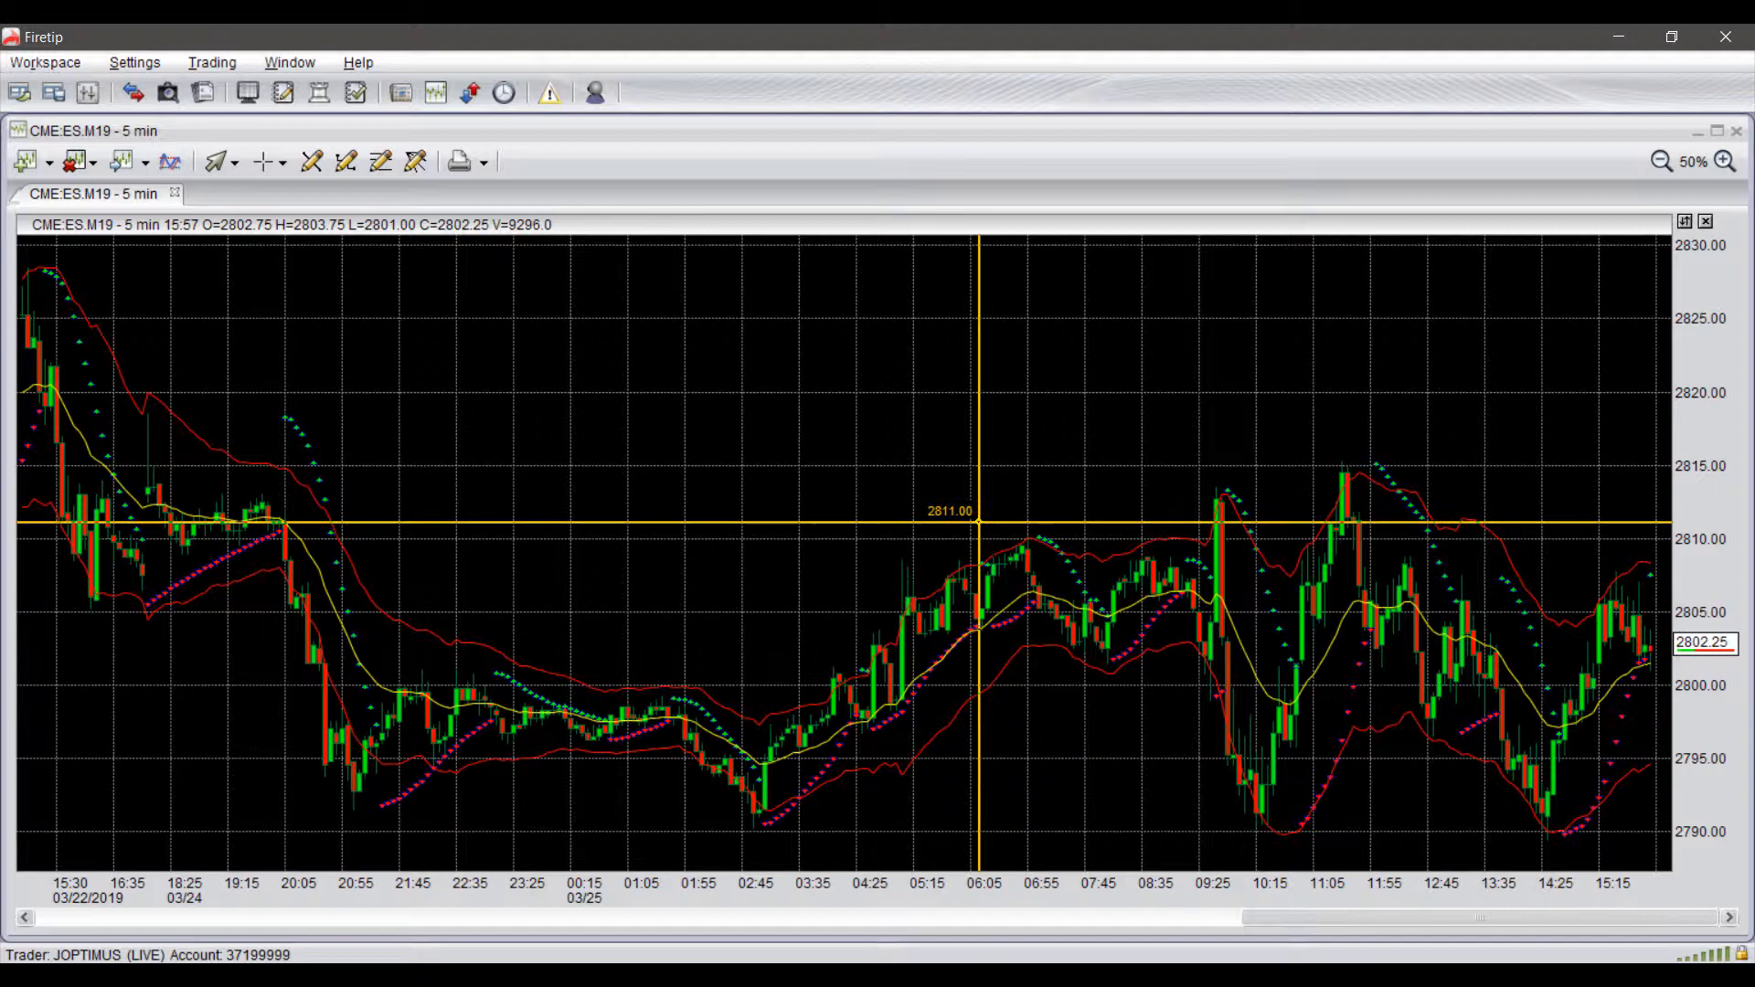
pyautogui.click(134, 62)
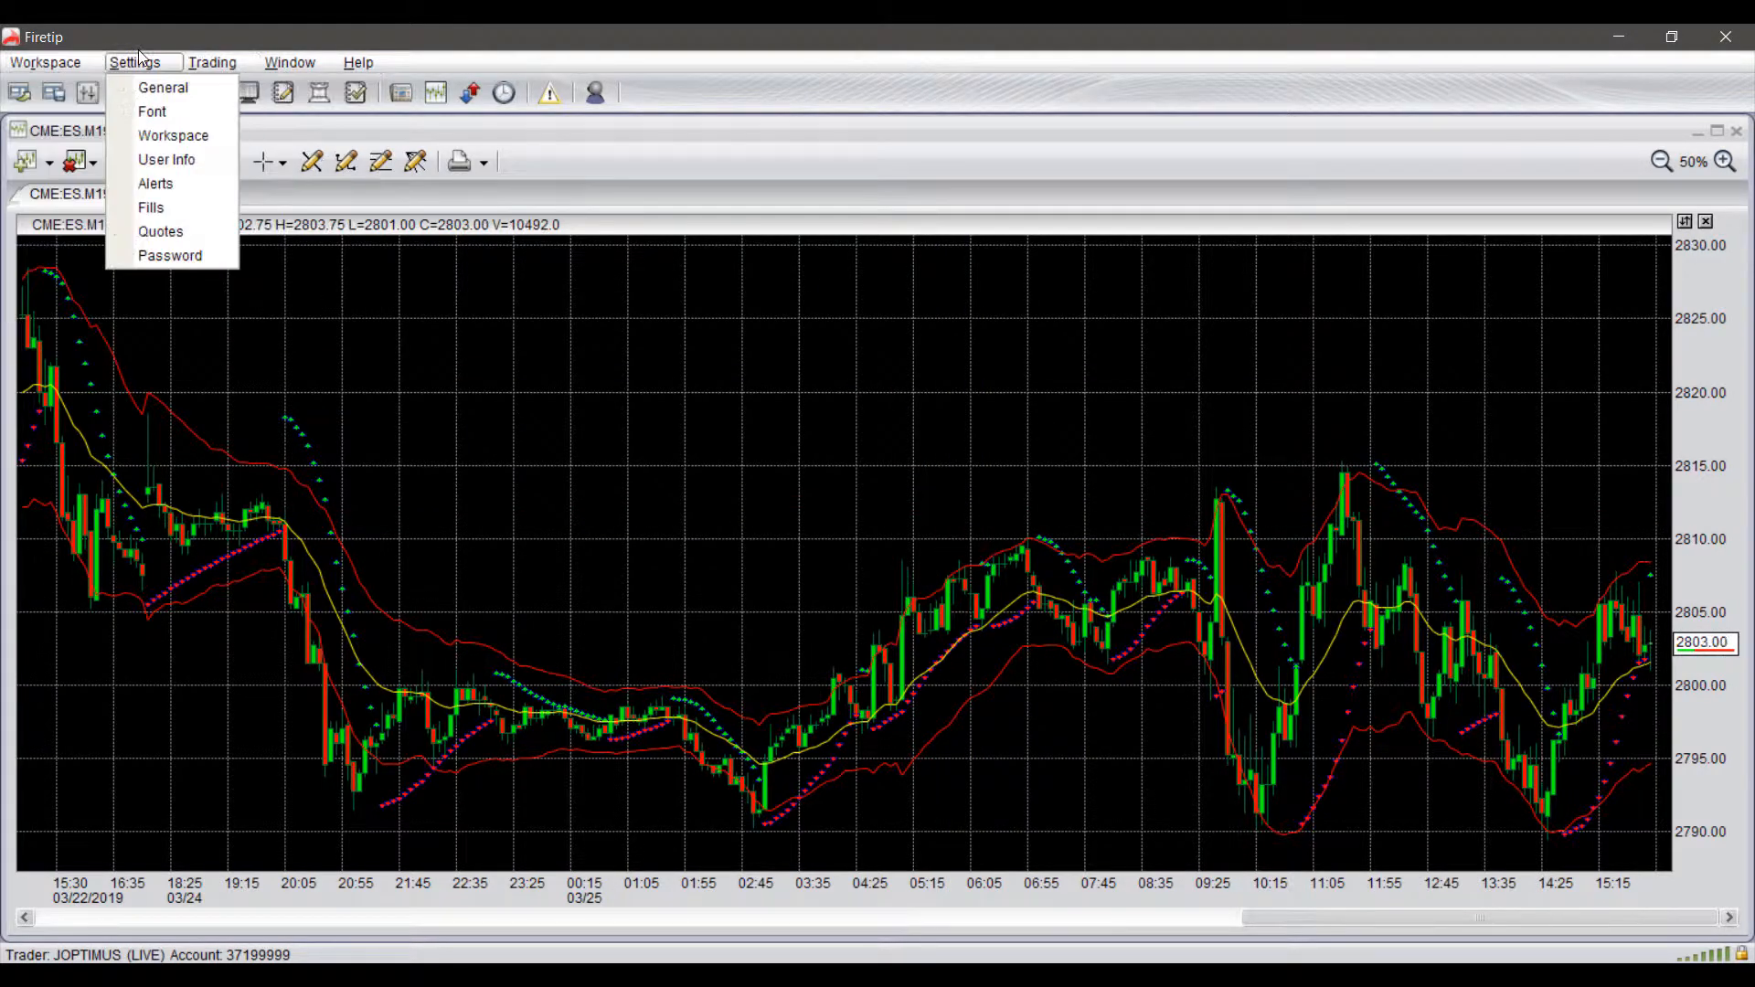
pyautogui.click(163, 88)
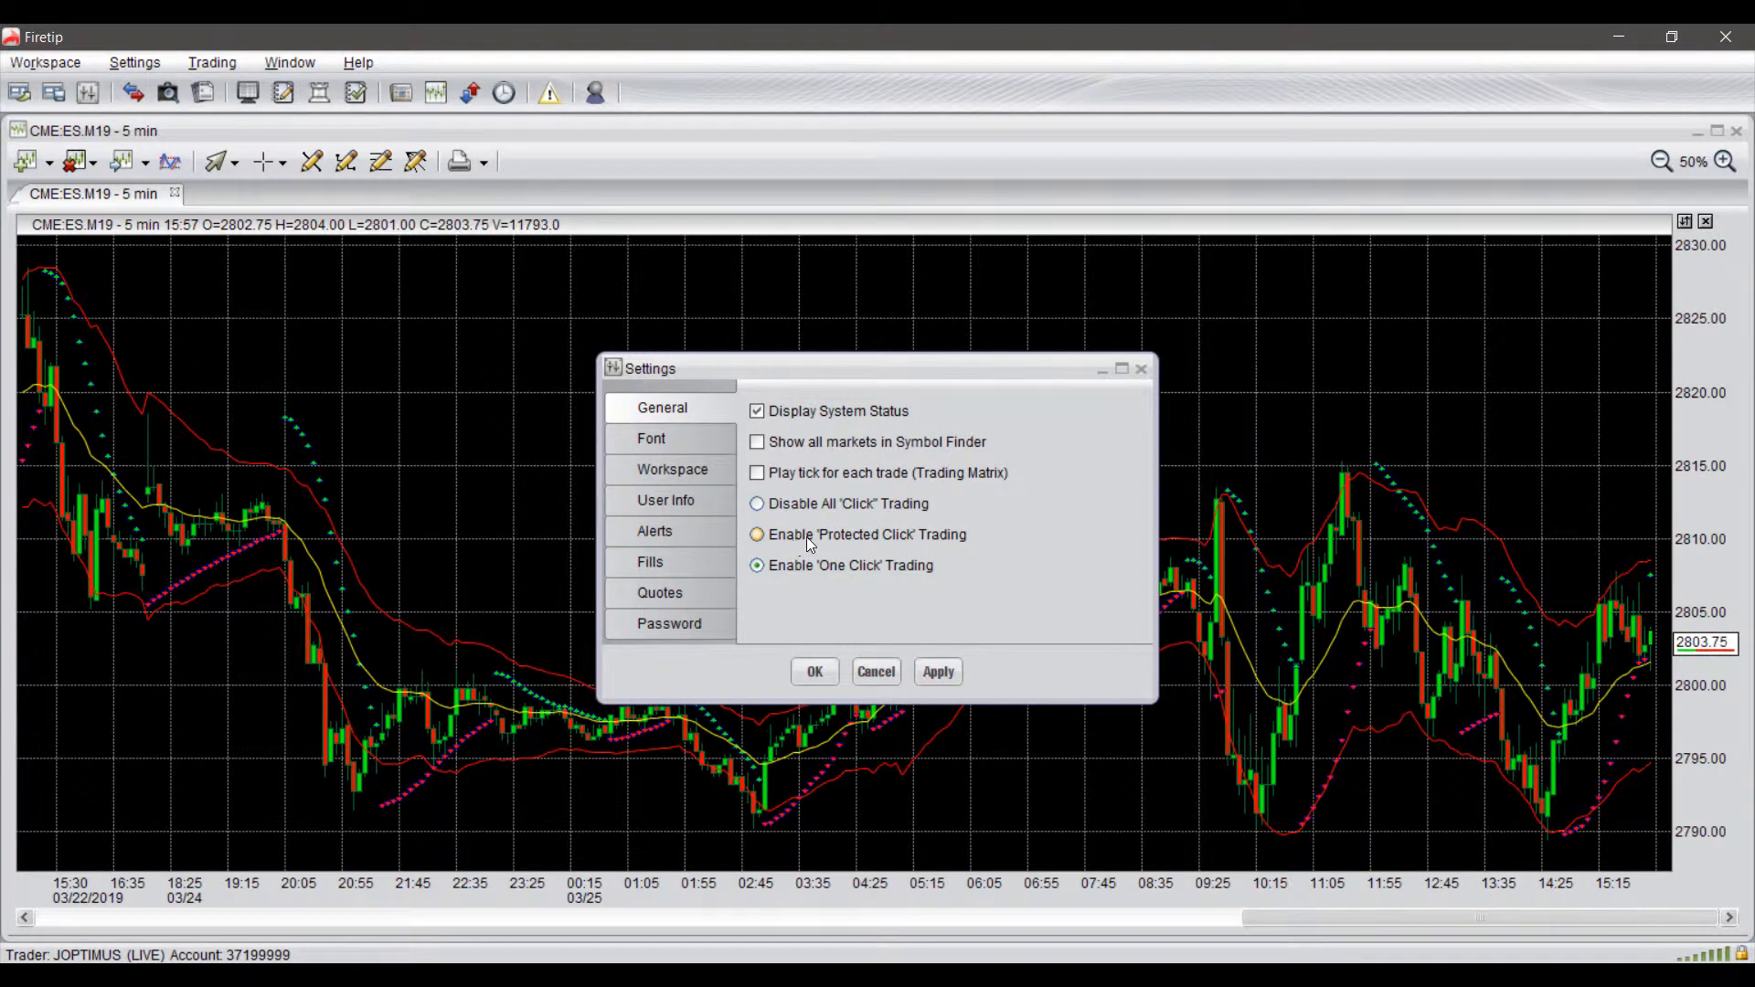
pyautogui.click(757, 534)
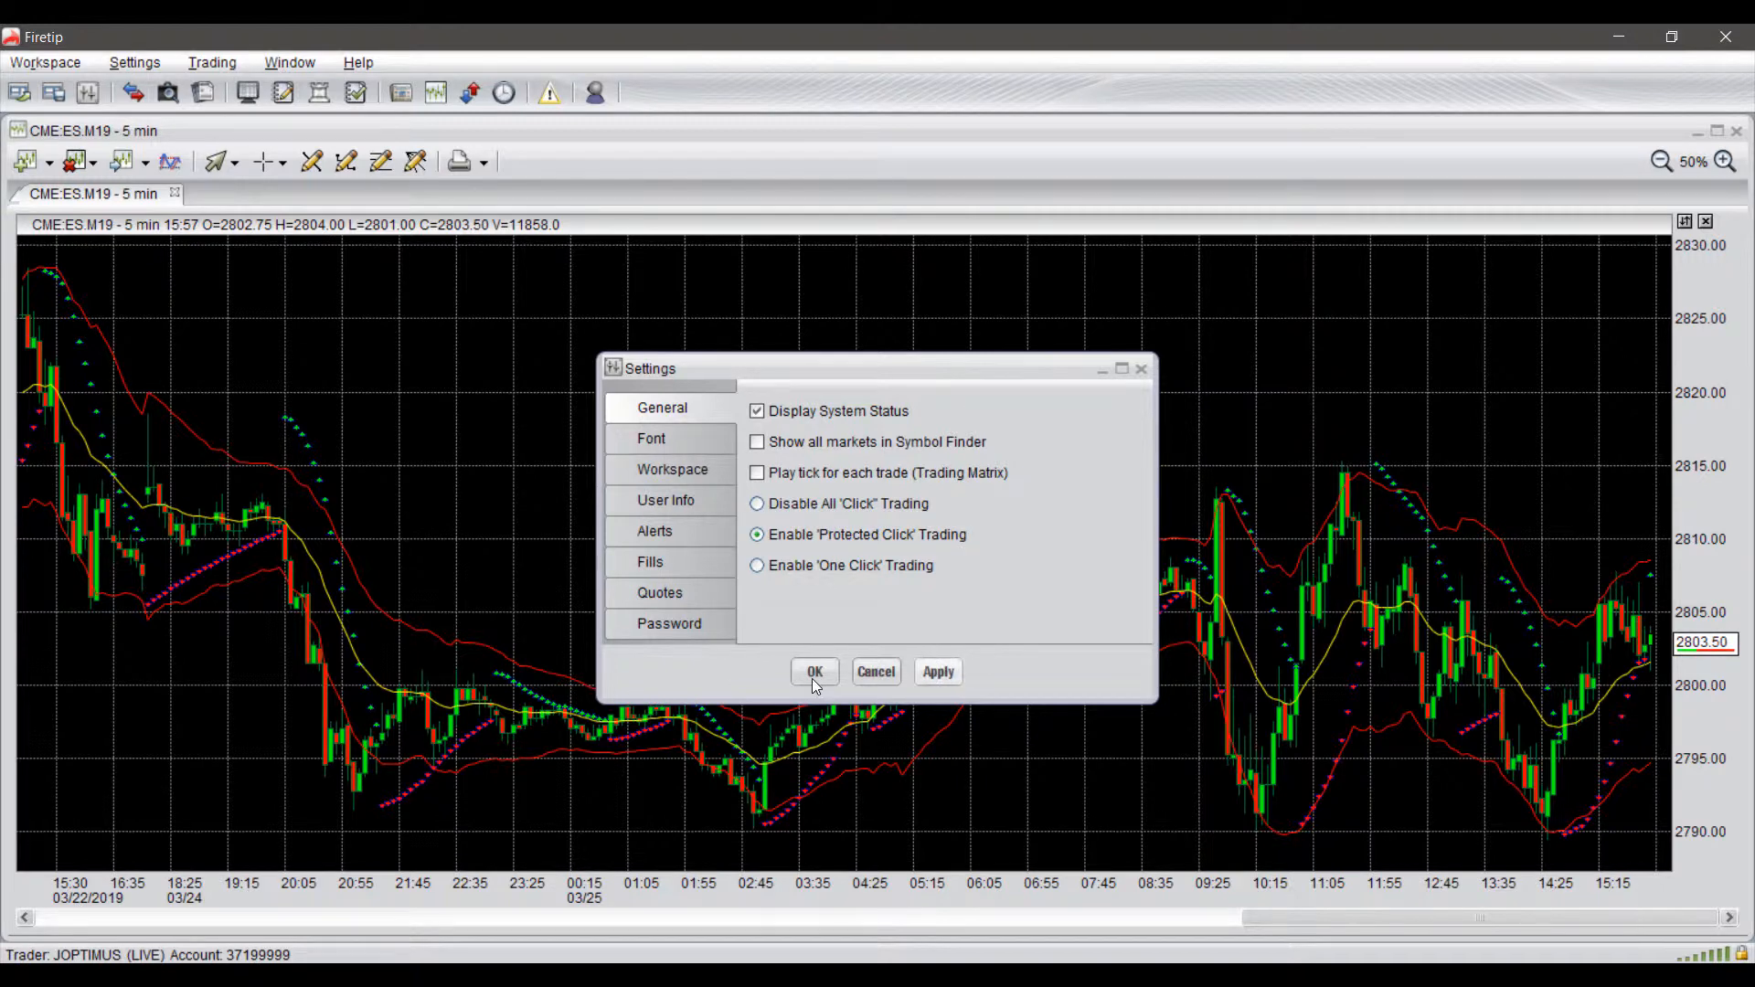
pyautogui.click(814, 671)
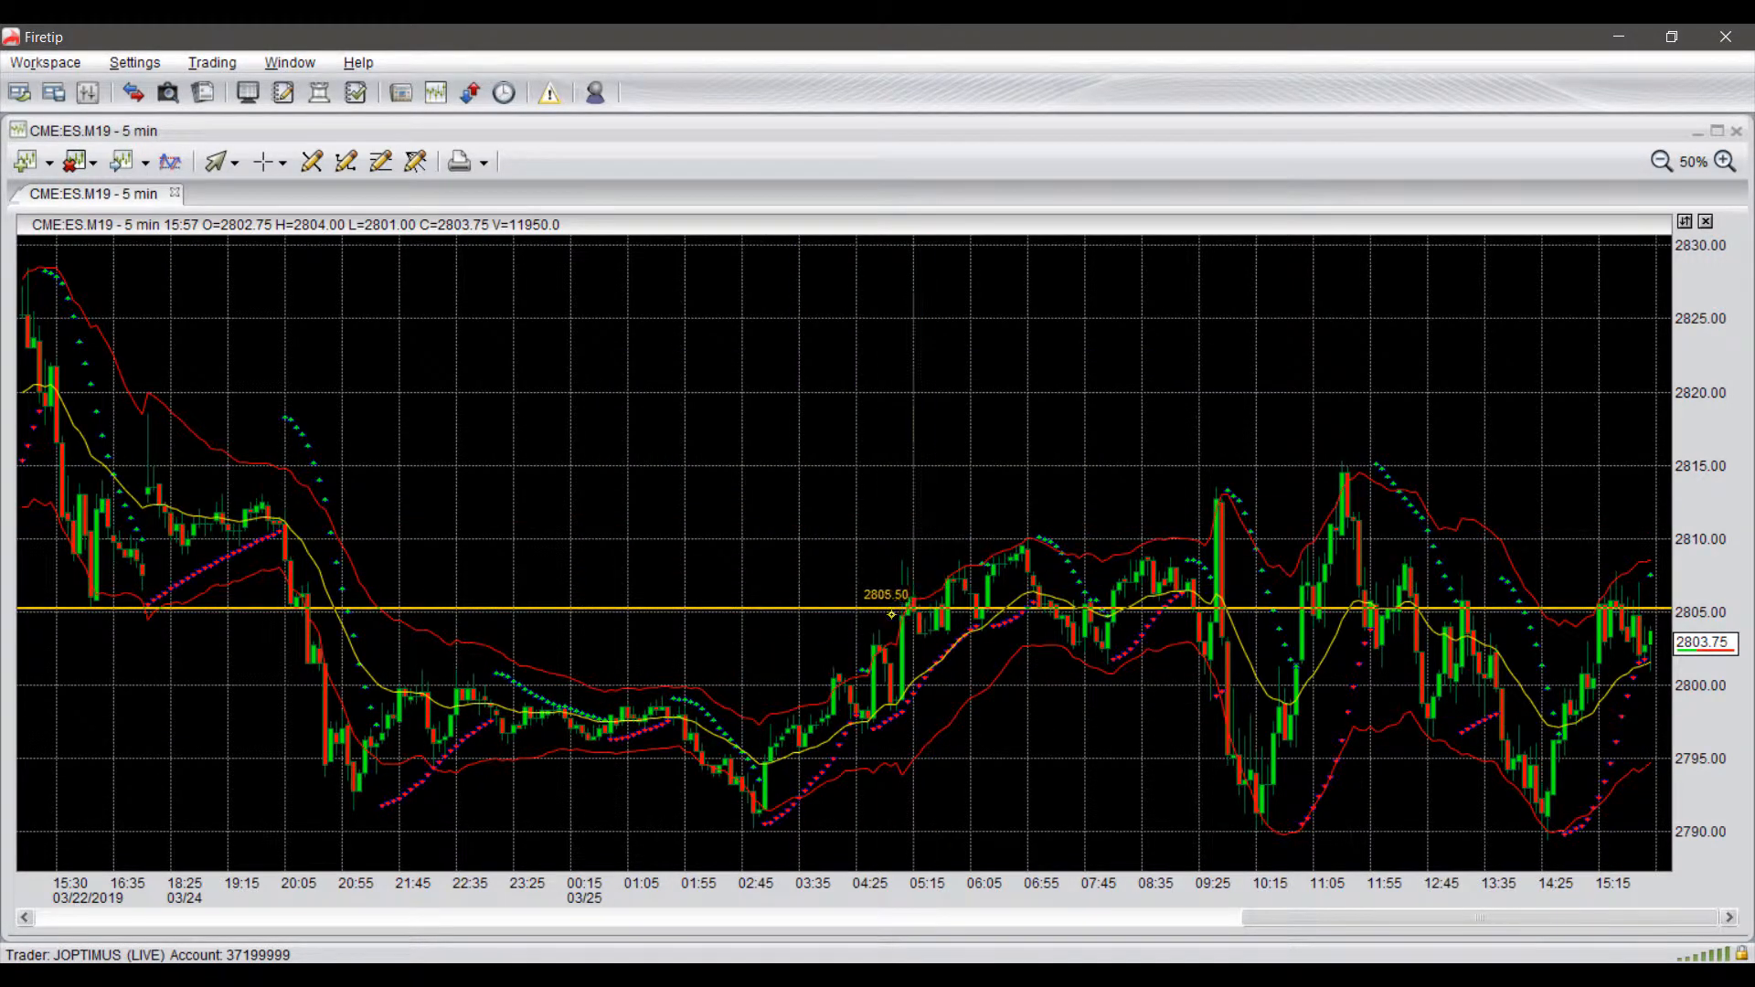
pyautogui.moveTo(1481, 616)
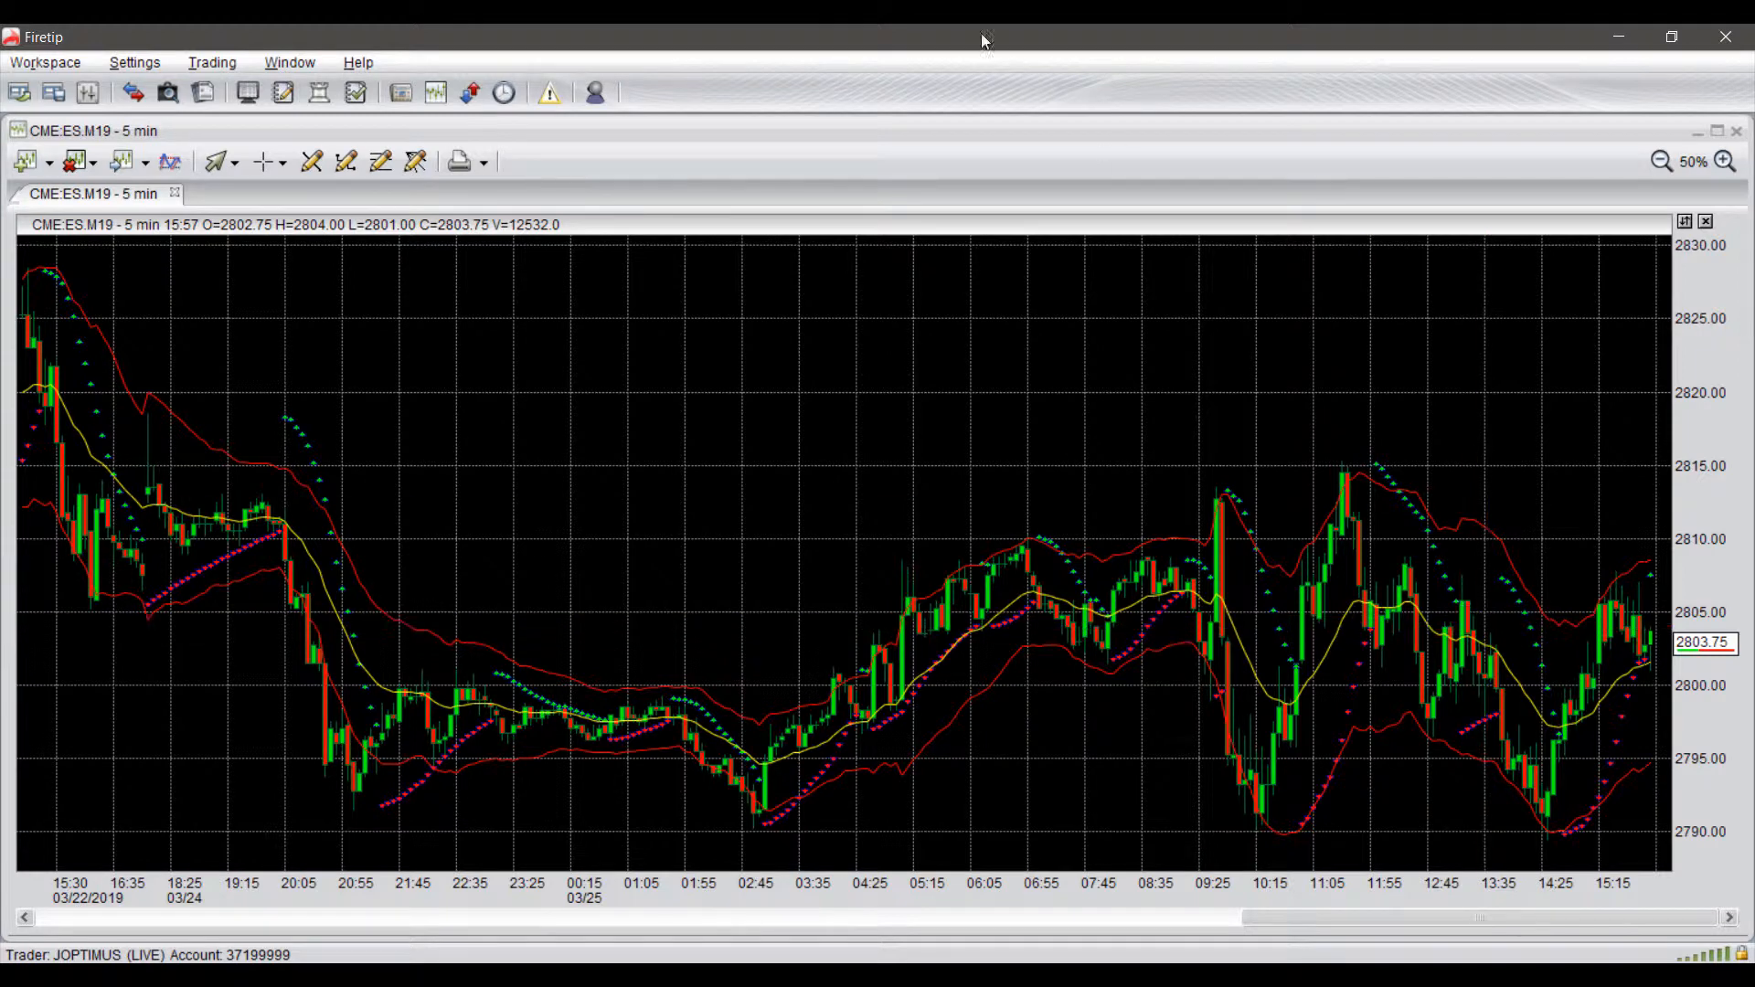
# Review order choices at several chart price levels near 2815 and 2807 for a sell limit.
pyautogui.rightClick(638, 359)
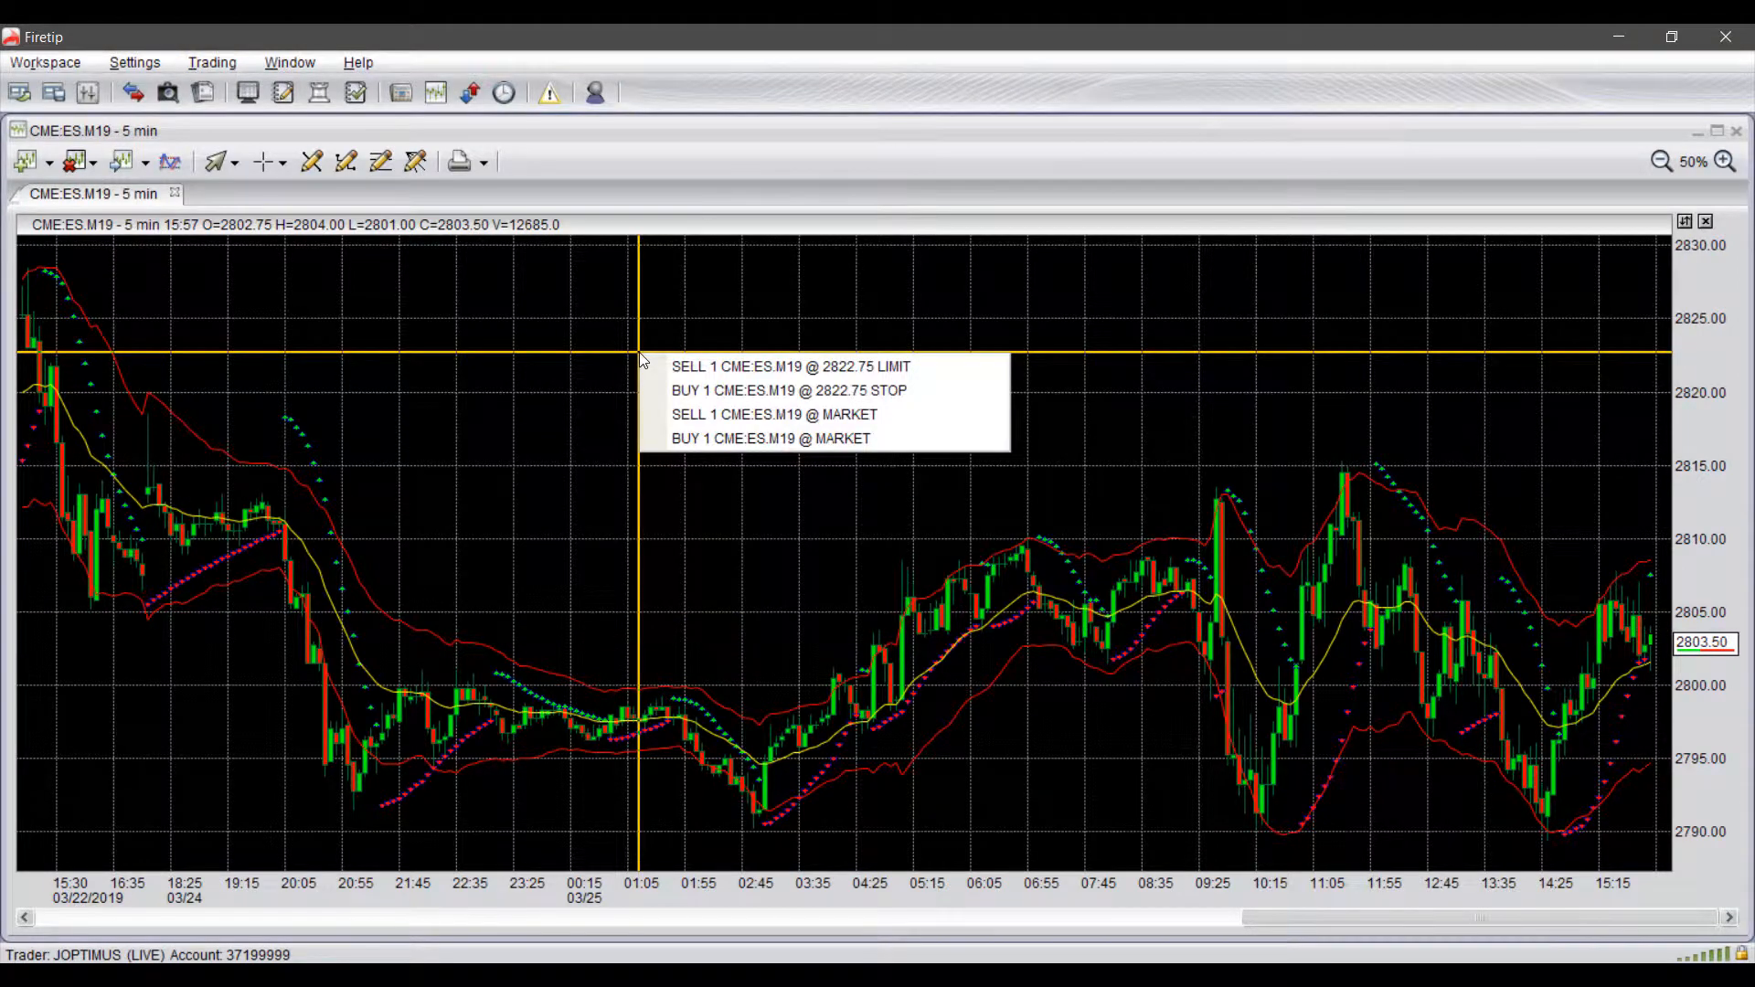
pyautogui.moveTo(405, 133)
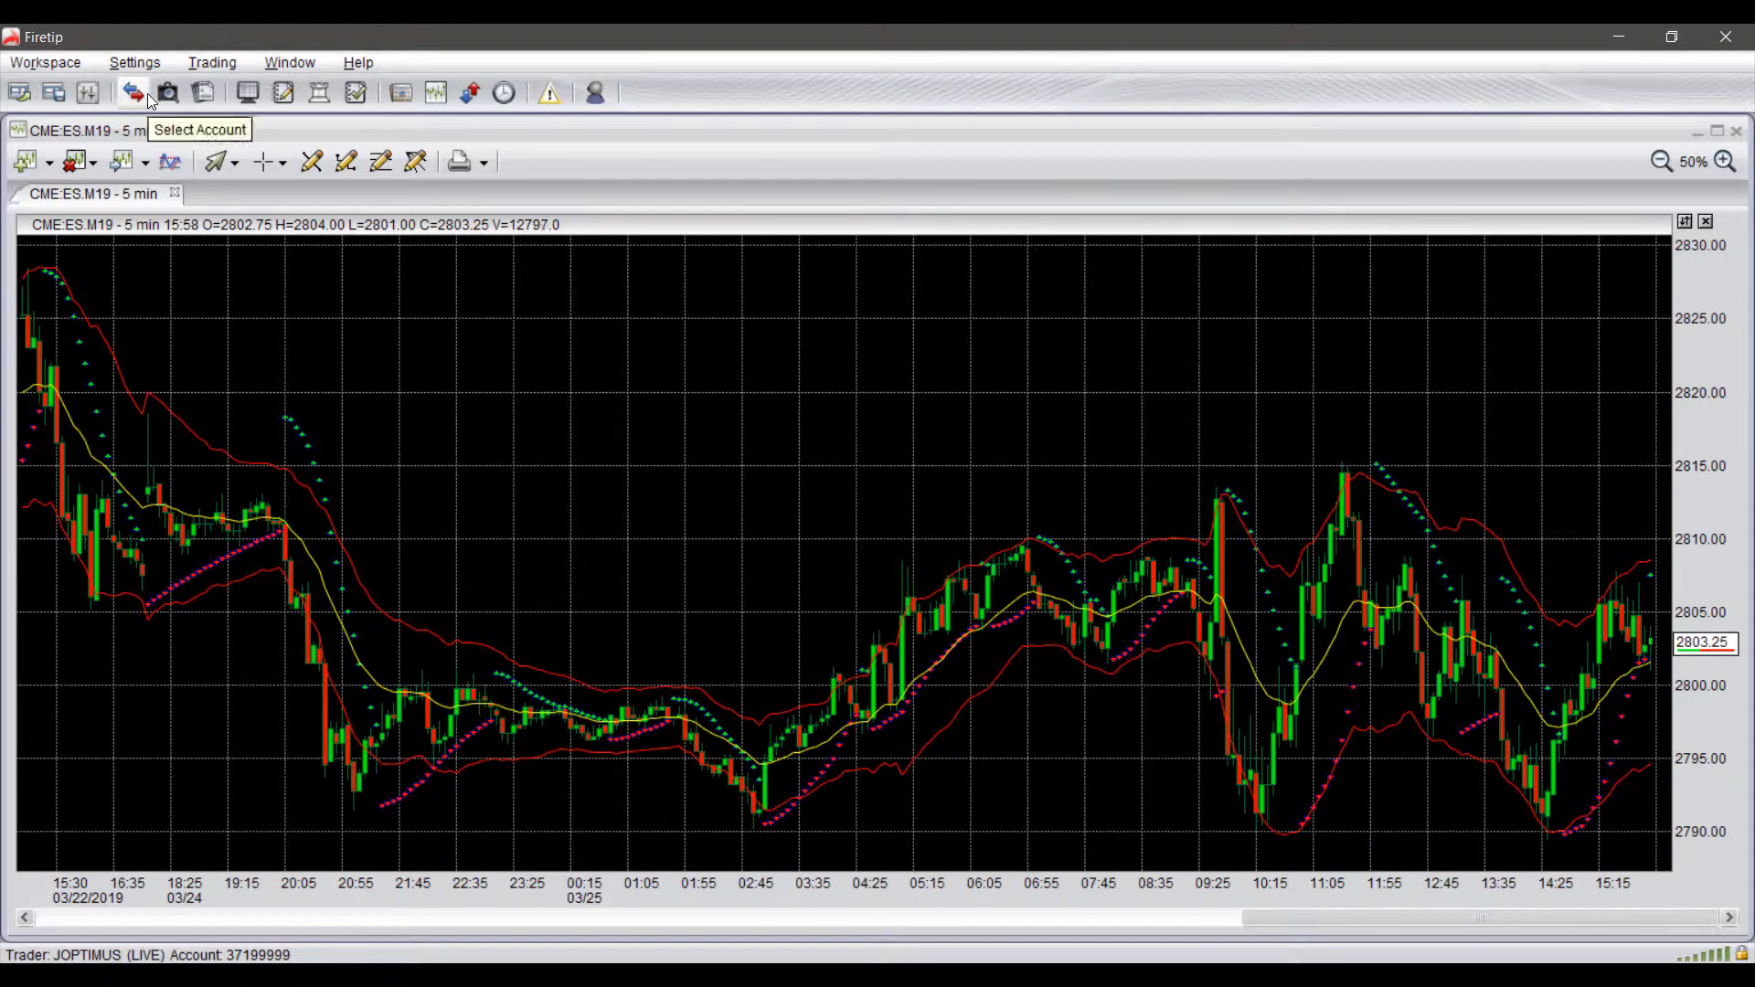
pyautogui.moveTo(834, 464)
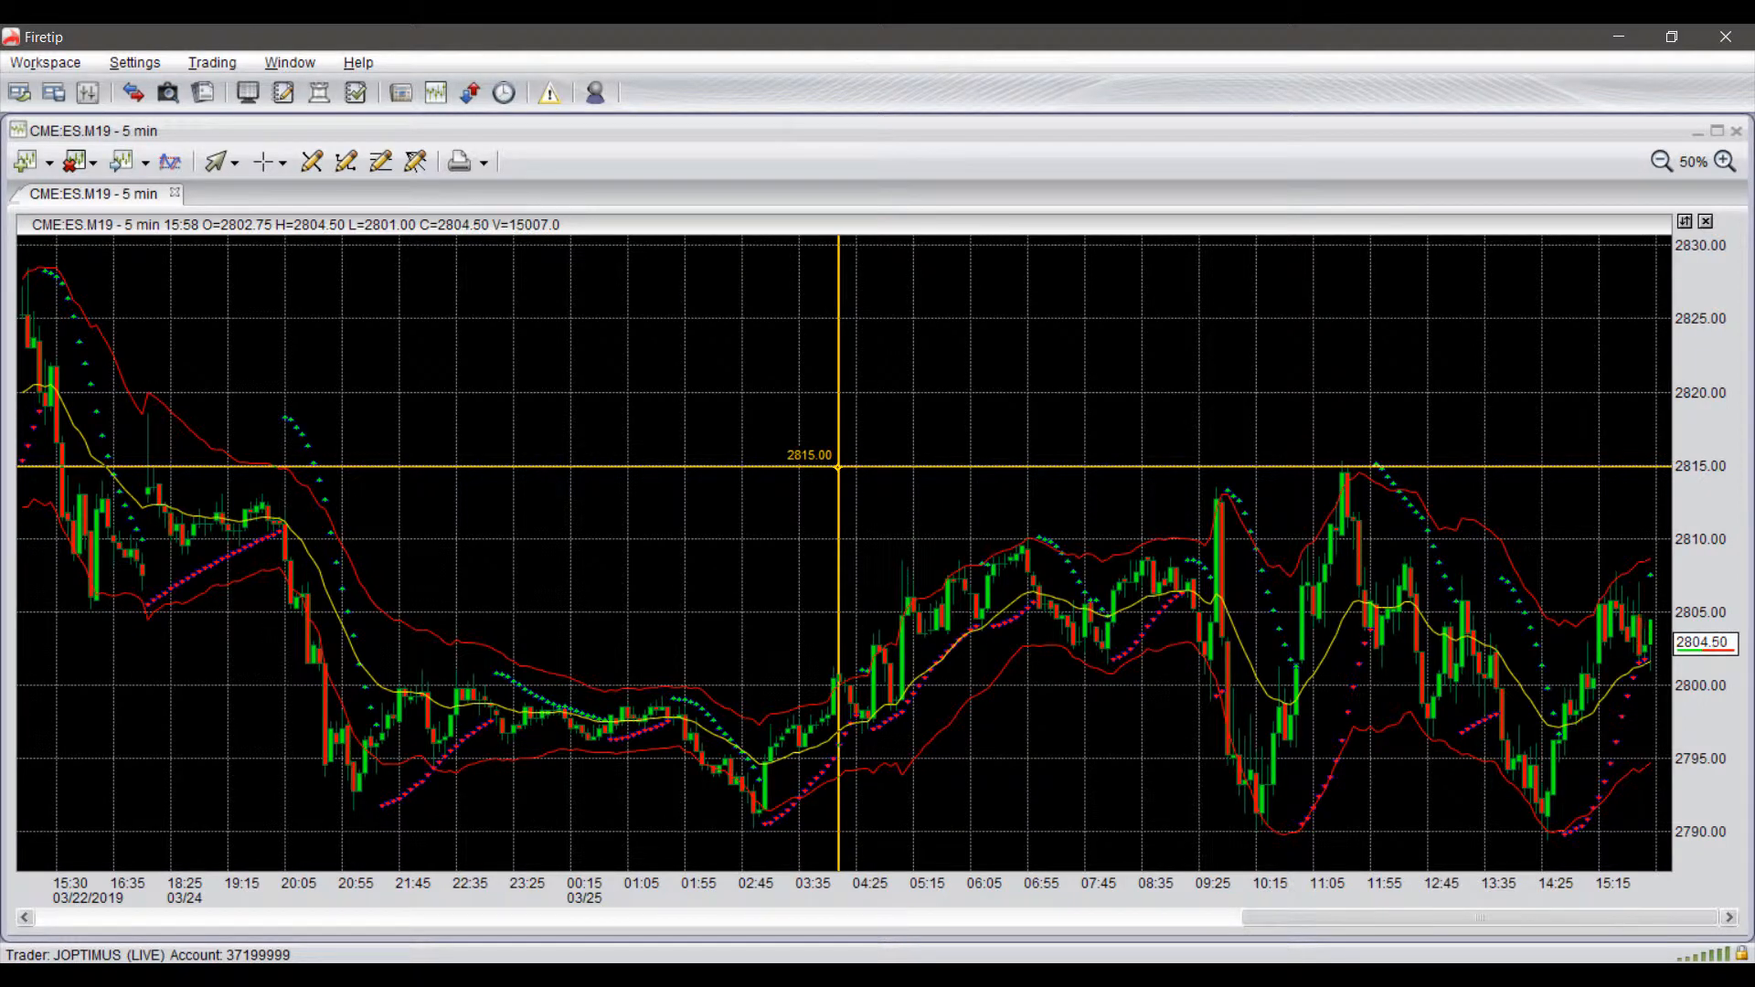
pyautogui.rightClick(991, 446)
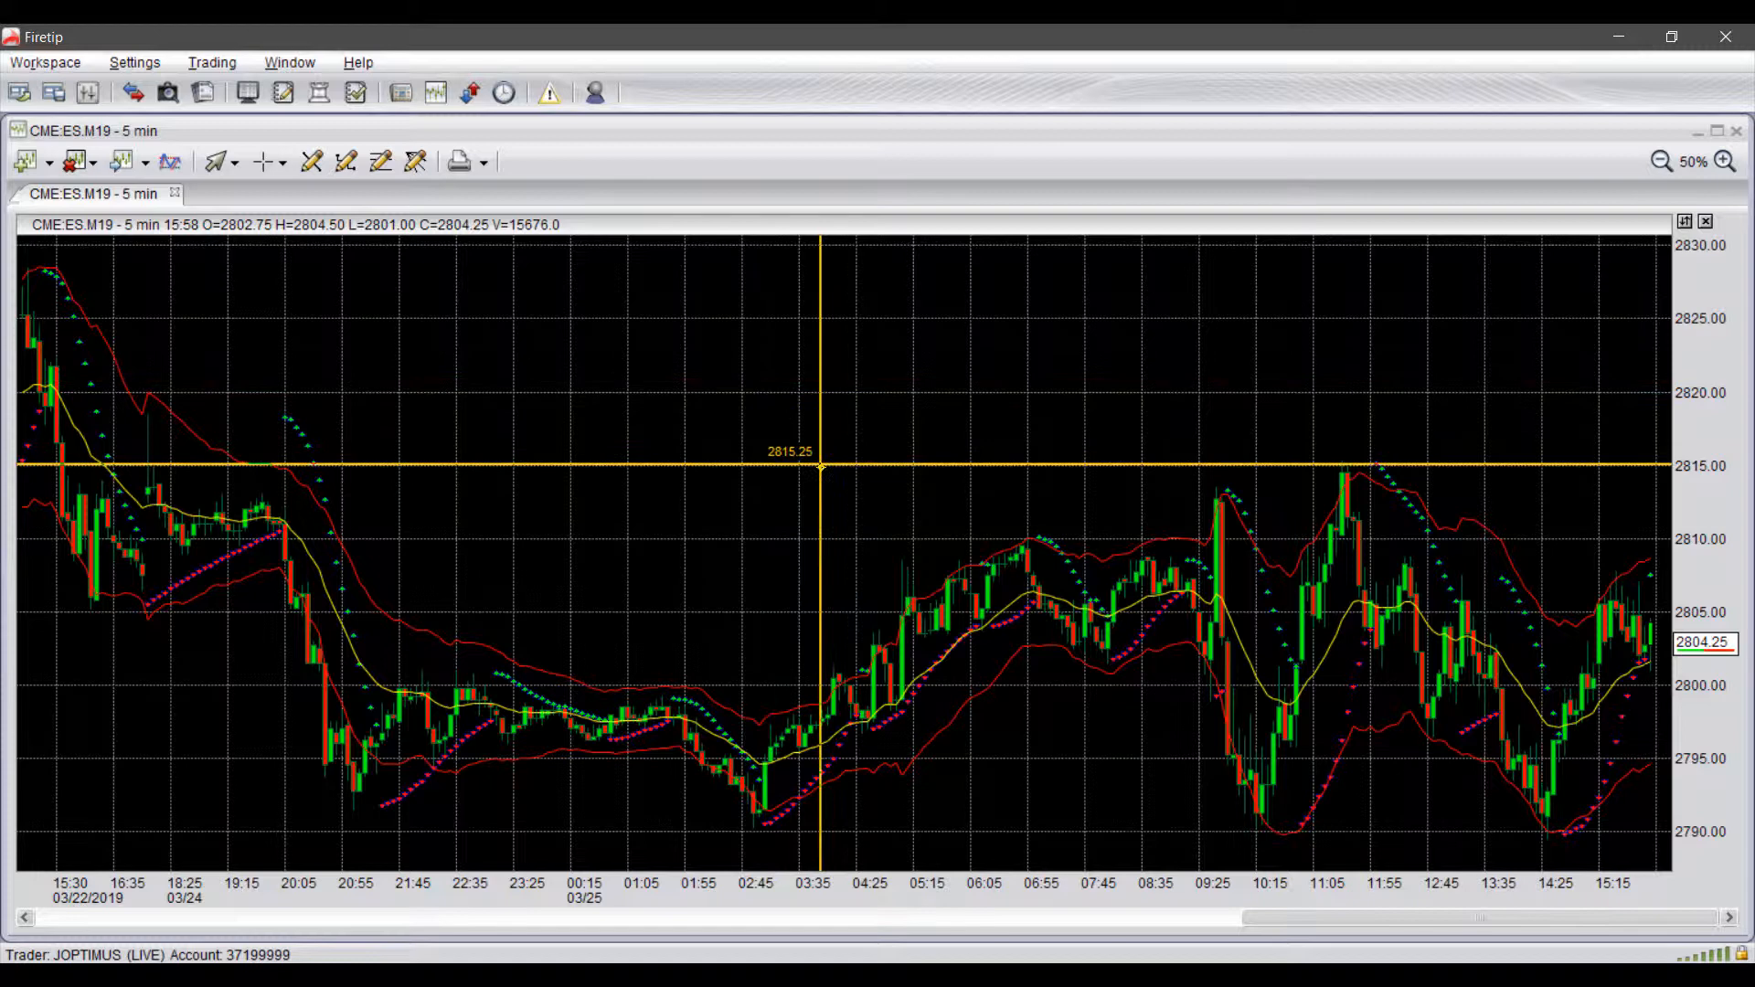
pyautogui.moveTo(945, 576)
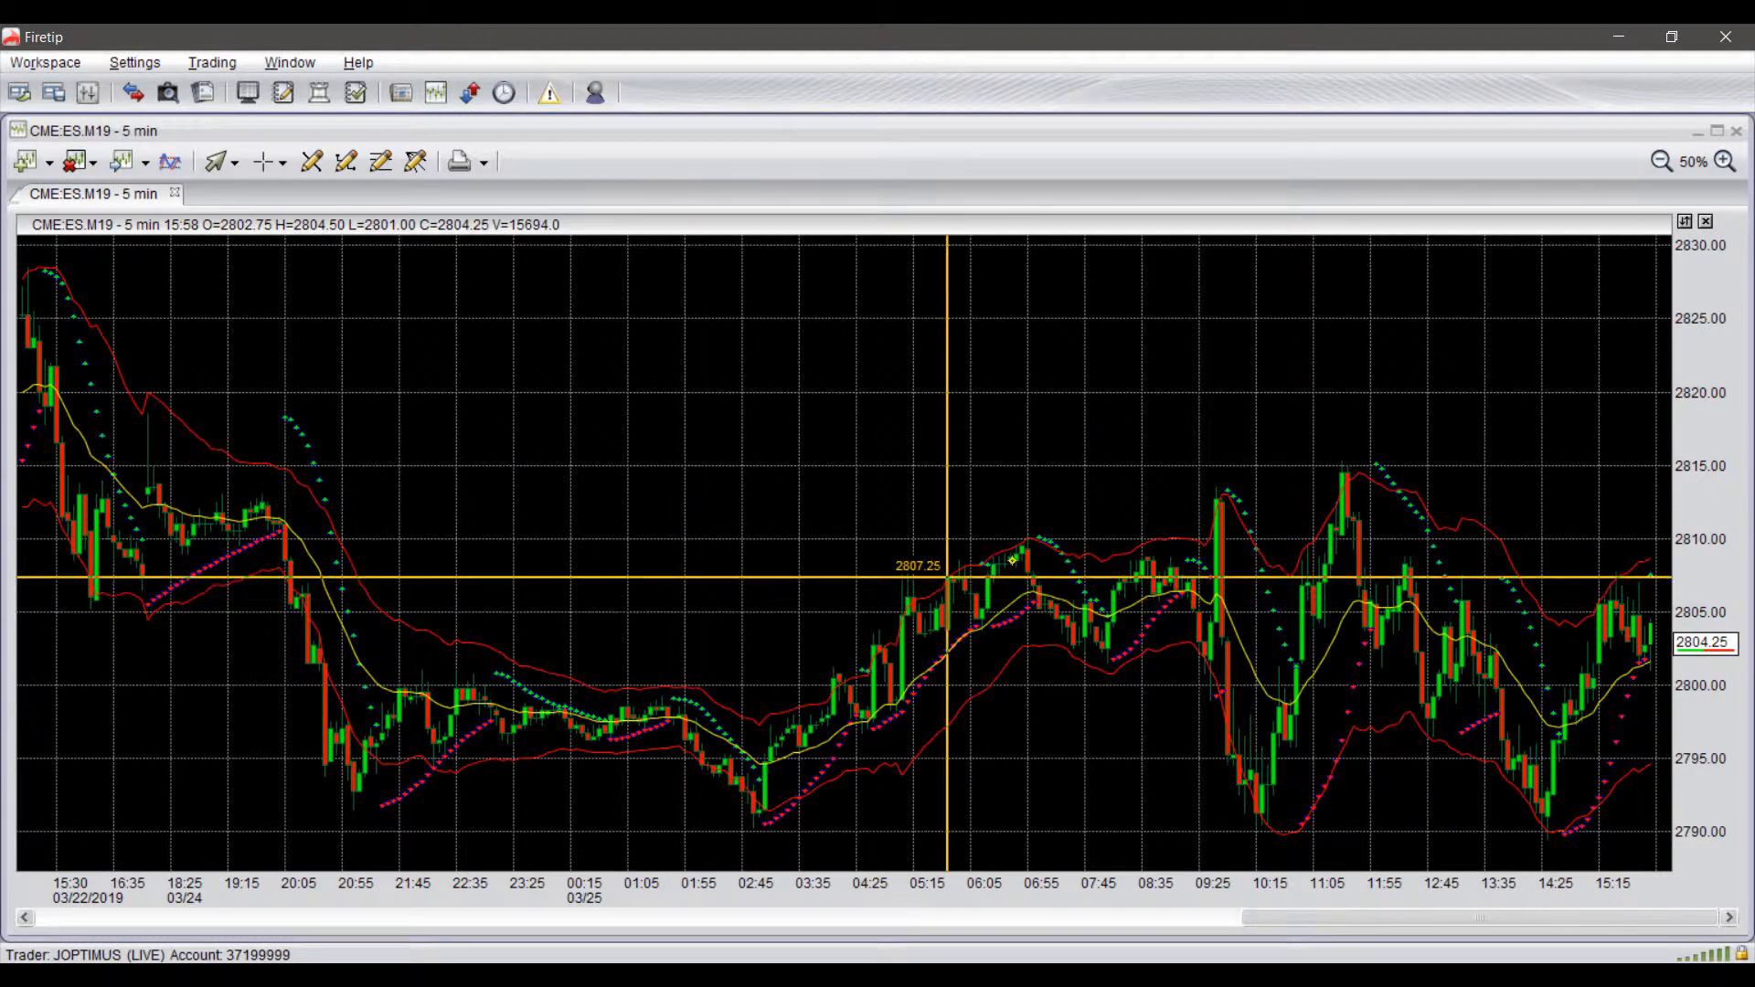
pyautogui.rightClick(1254, 463)
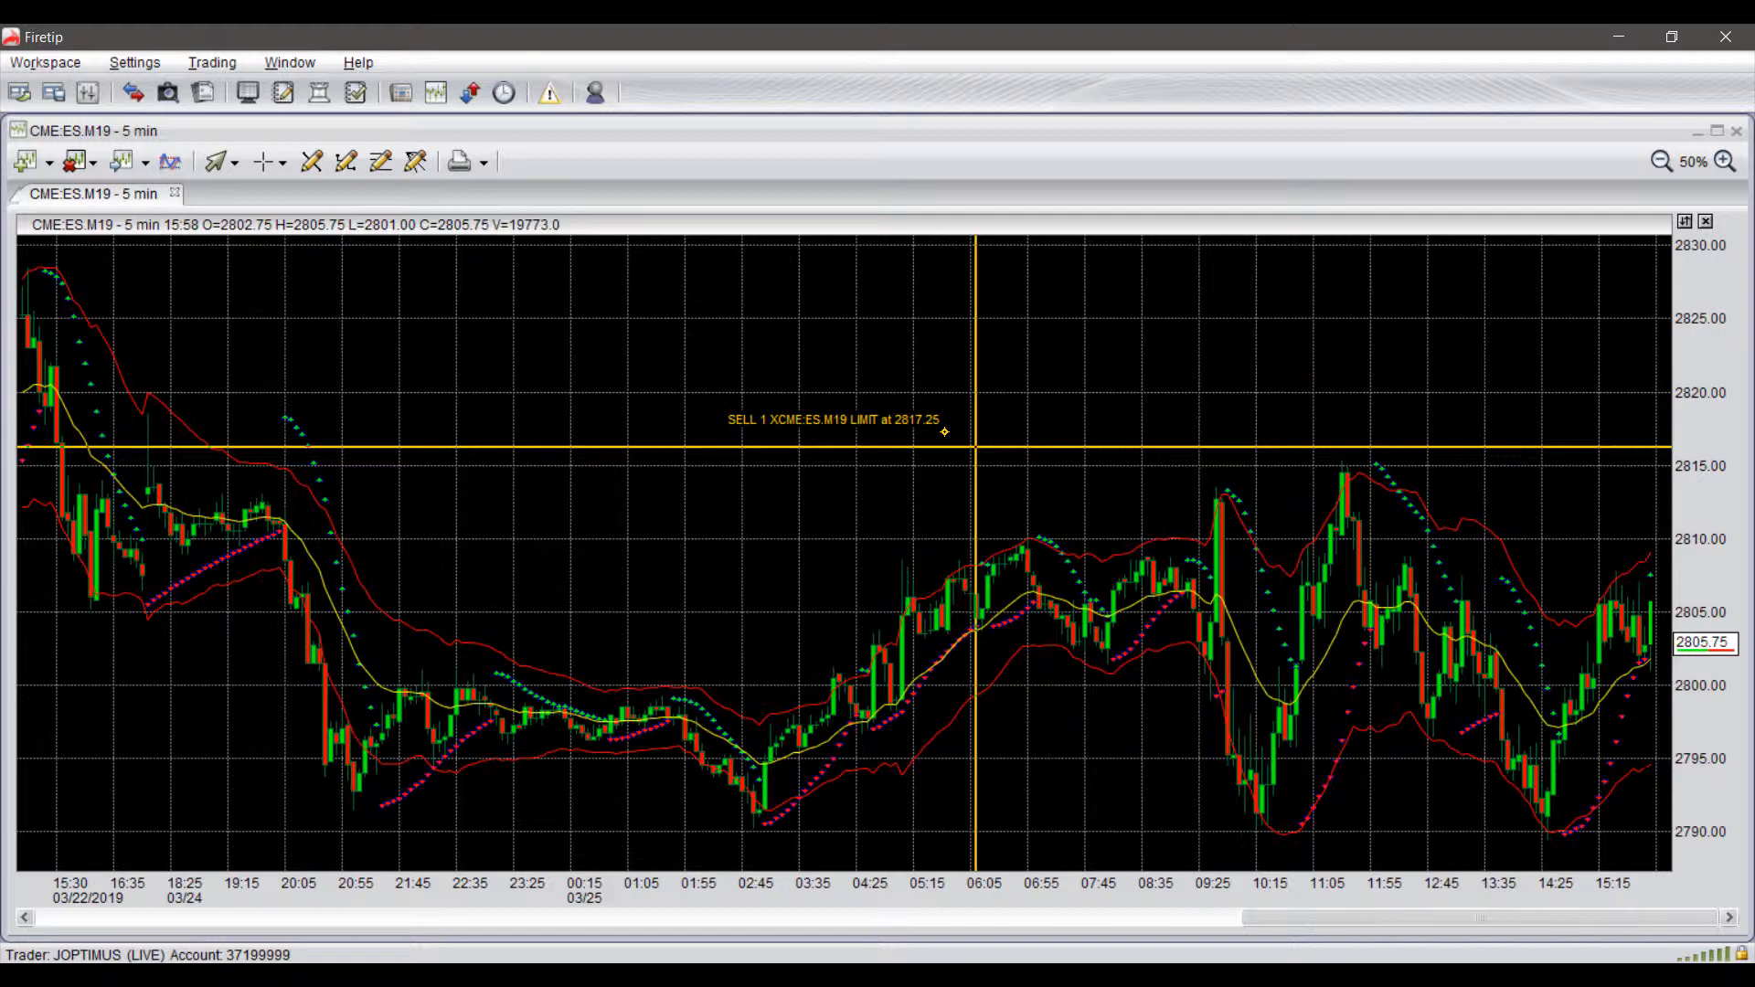
# Place the sell limit for 1 ES.M19 at 2817.25 and dismiss its insufficient-privileges rejection.
pyautogui.rightClick(974, 448)
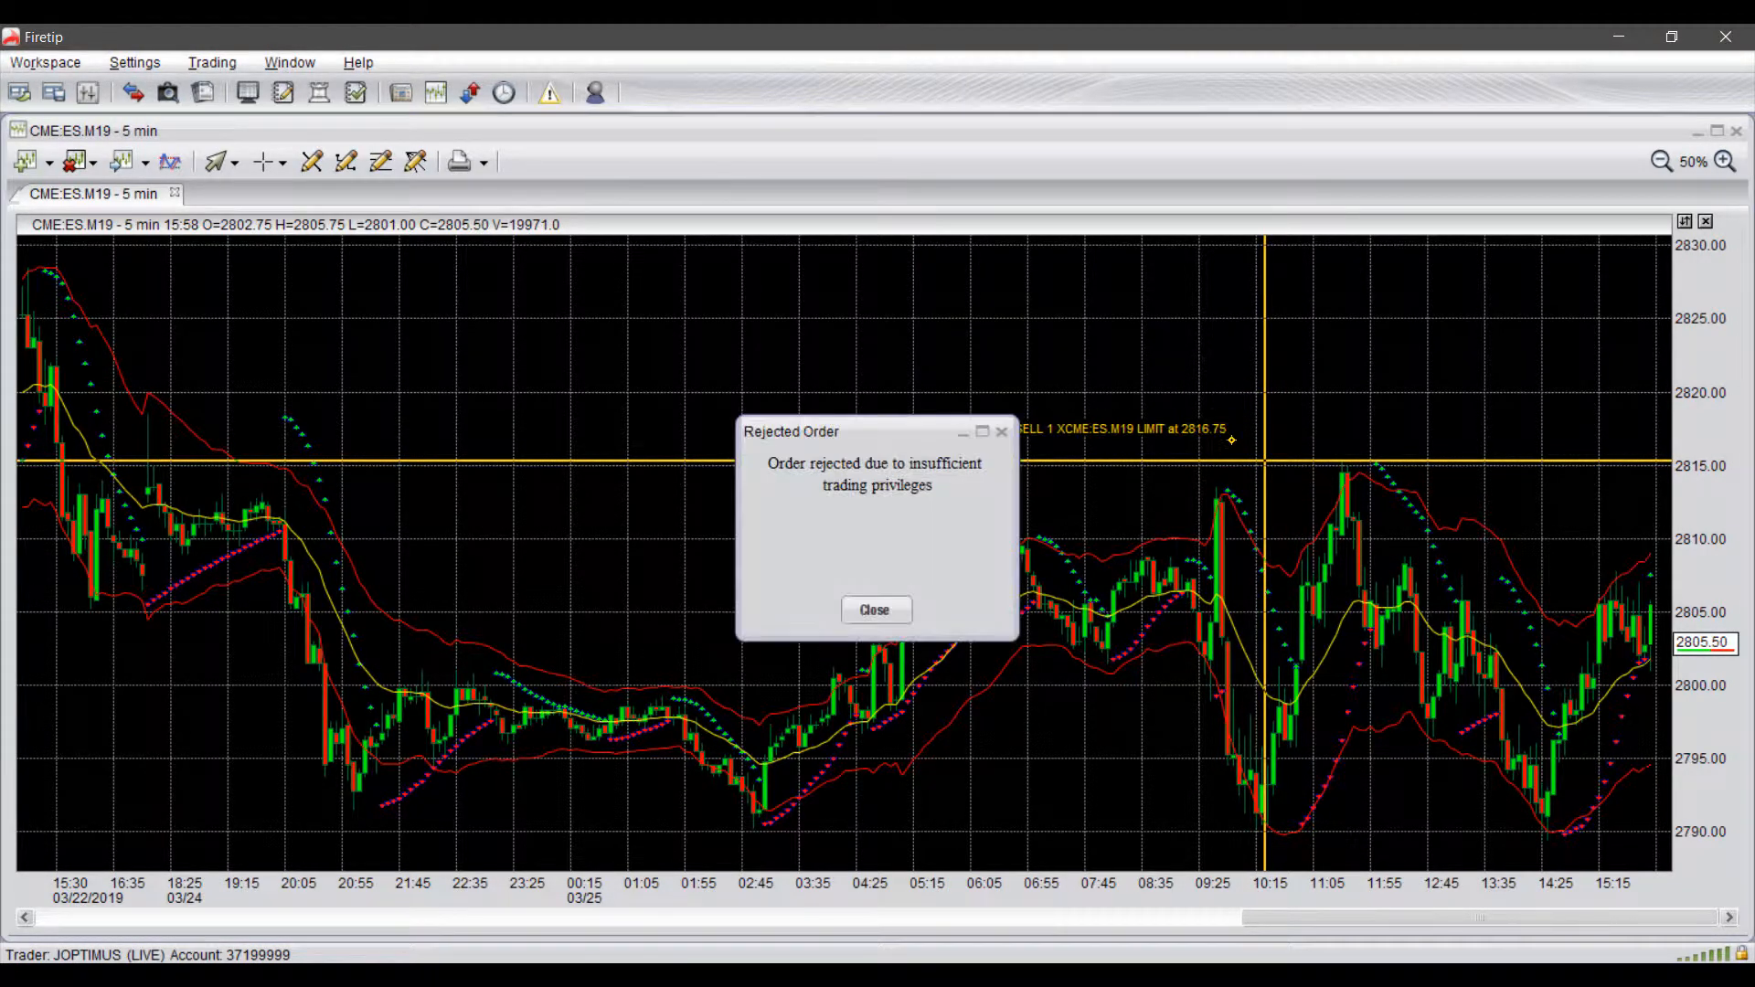
pyautogui.click(876, 609)
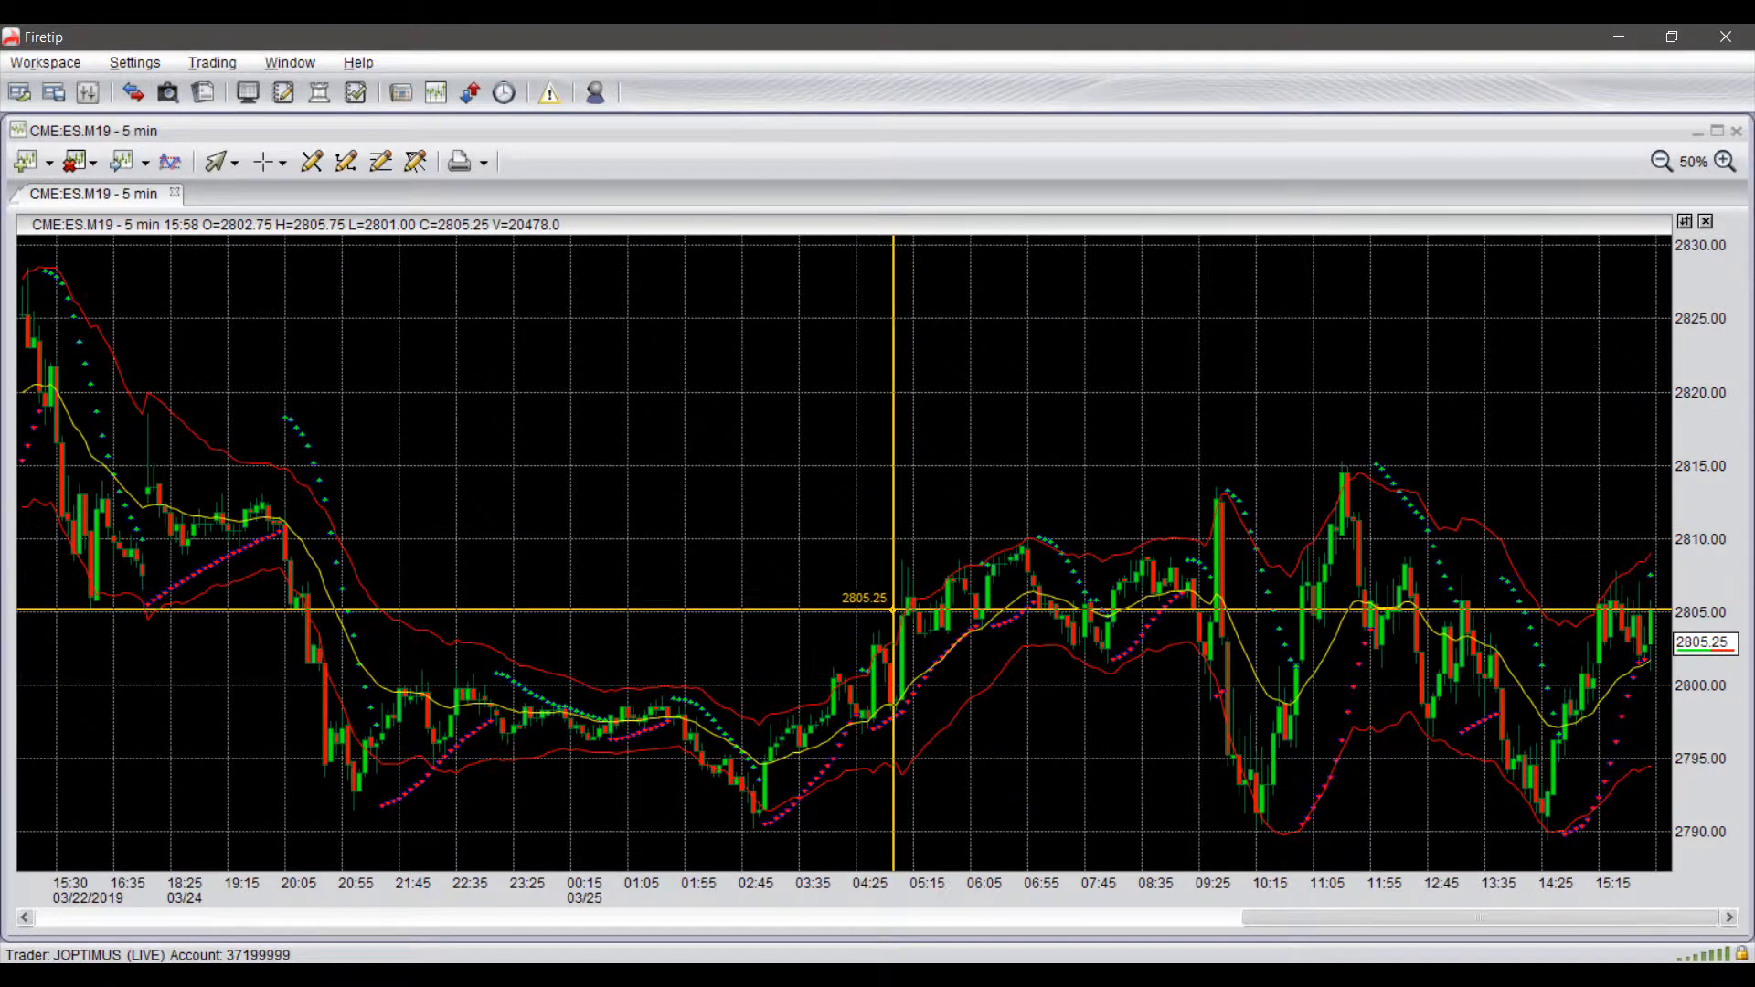
pyautogui.moveTo(955, 574)
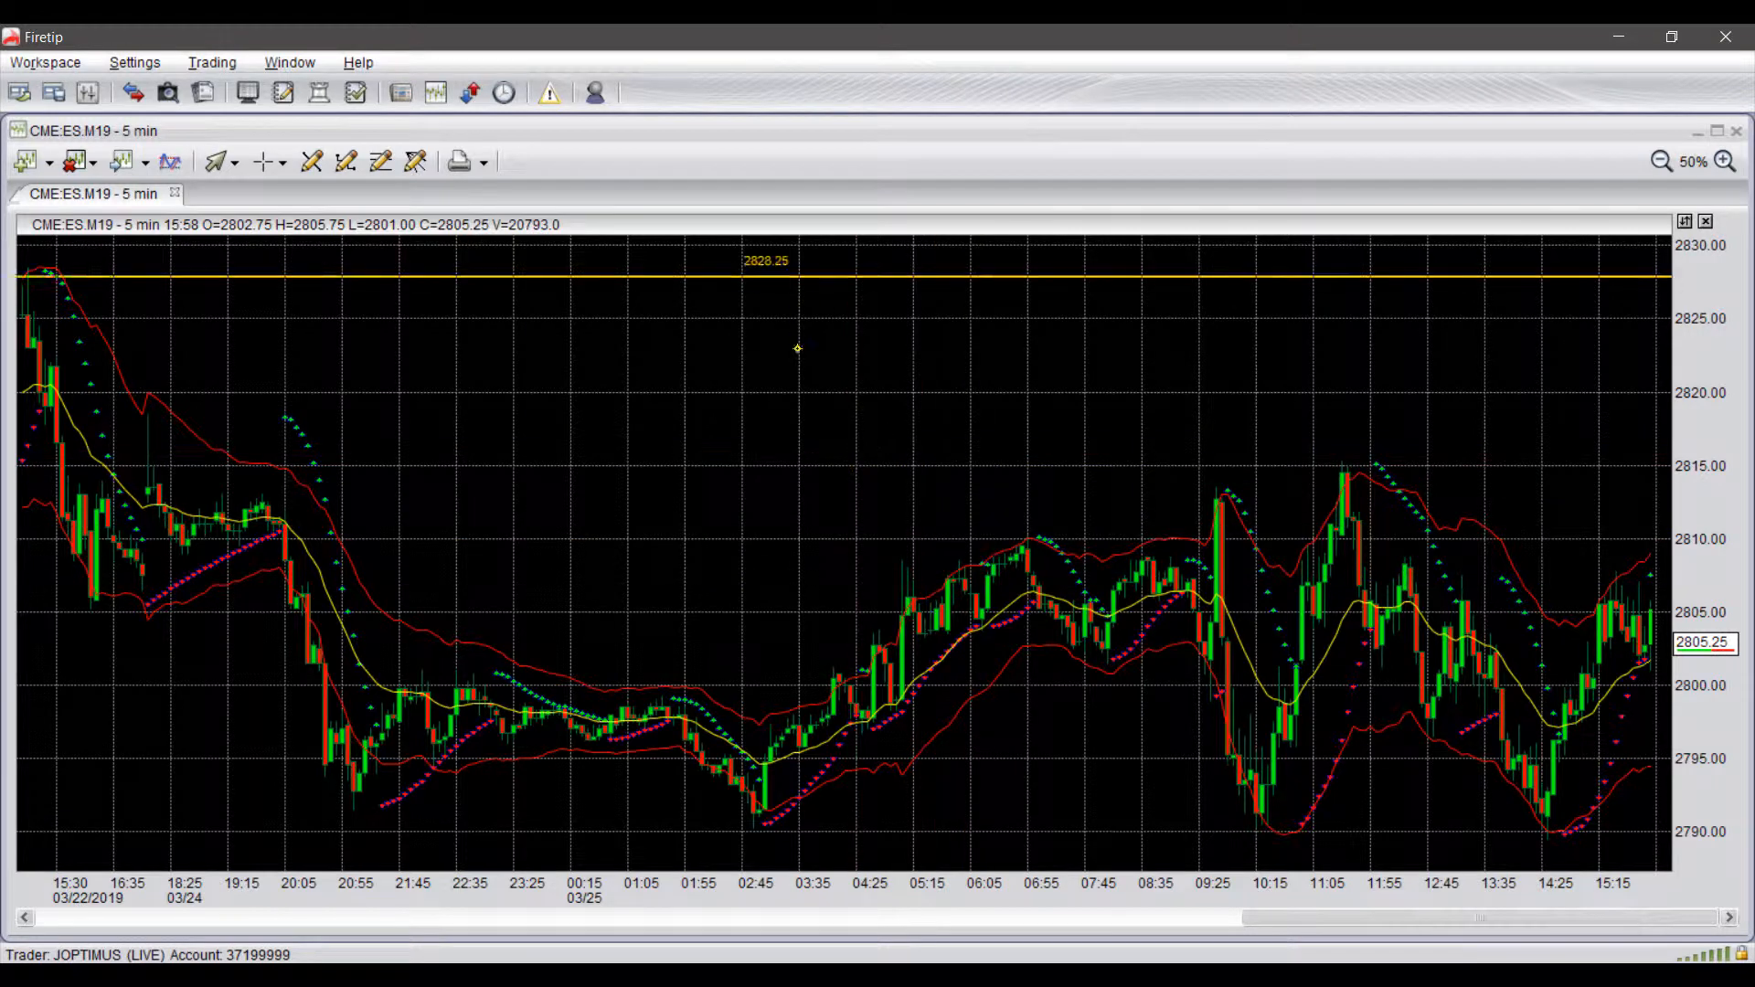
# Start a sell limit order for 1 CME:ES.M19 from the chart's right-click menu at 2819.25.
pyautogui.rightClick(1309, 415)
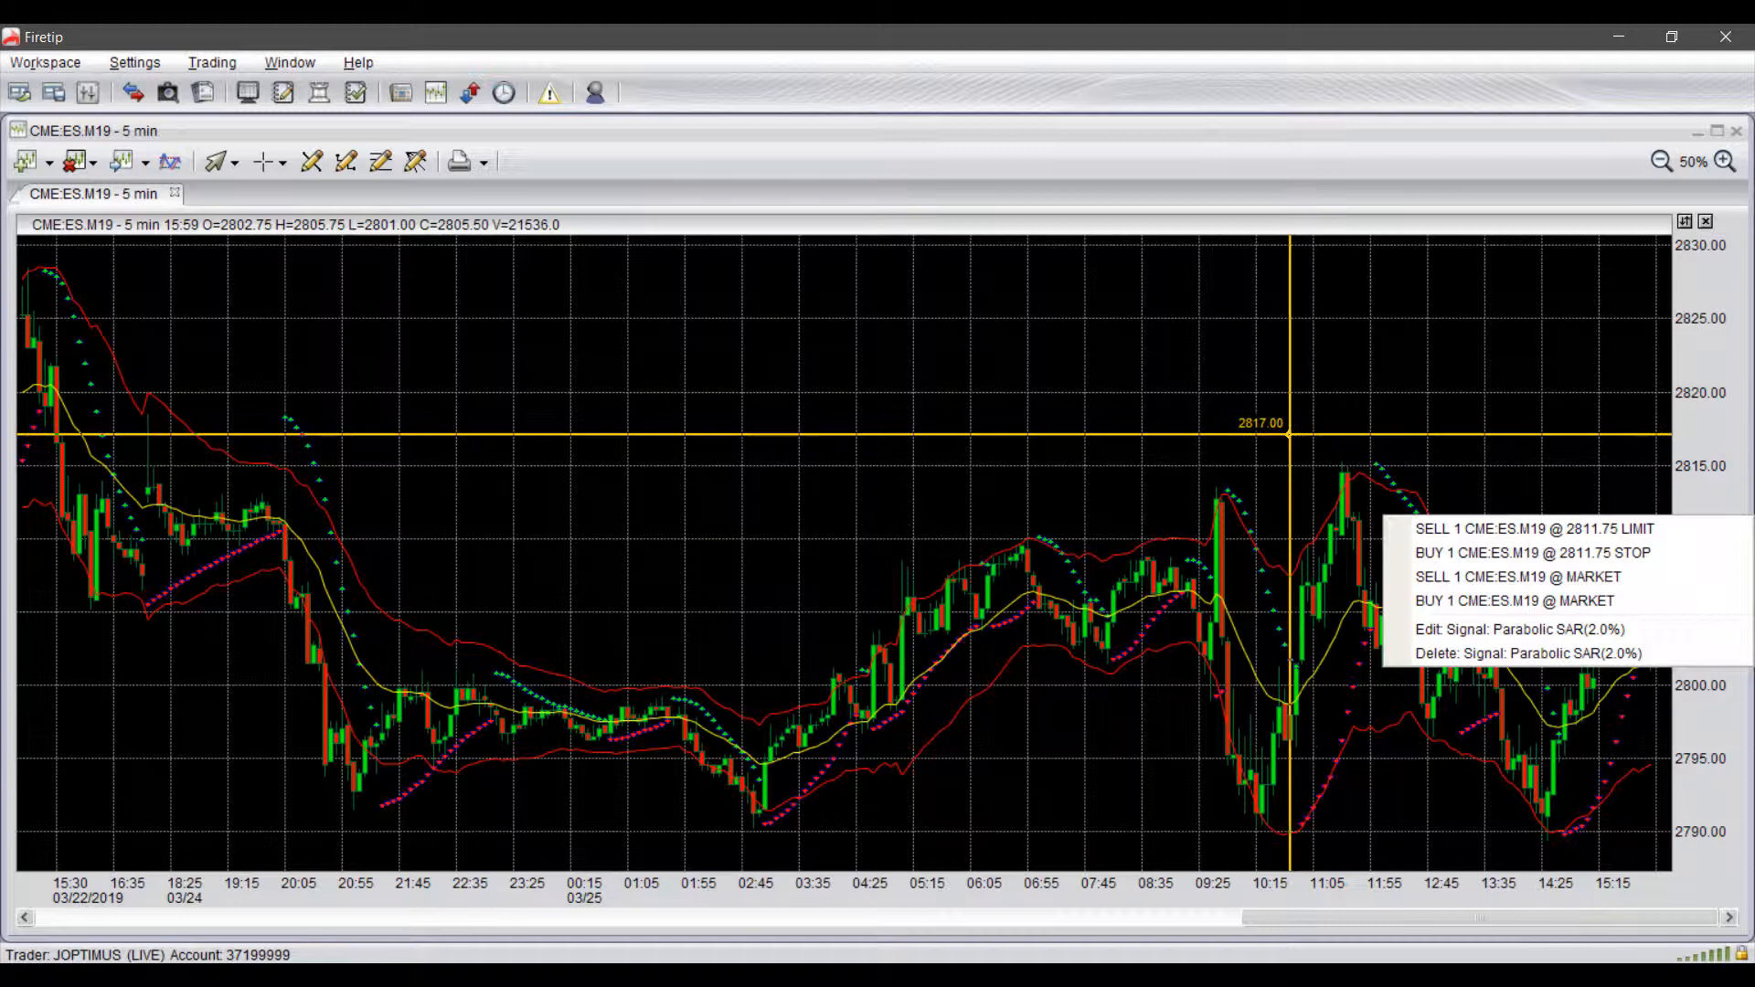
pyautogui.click(1531, 528)
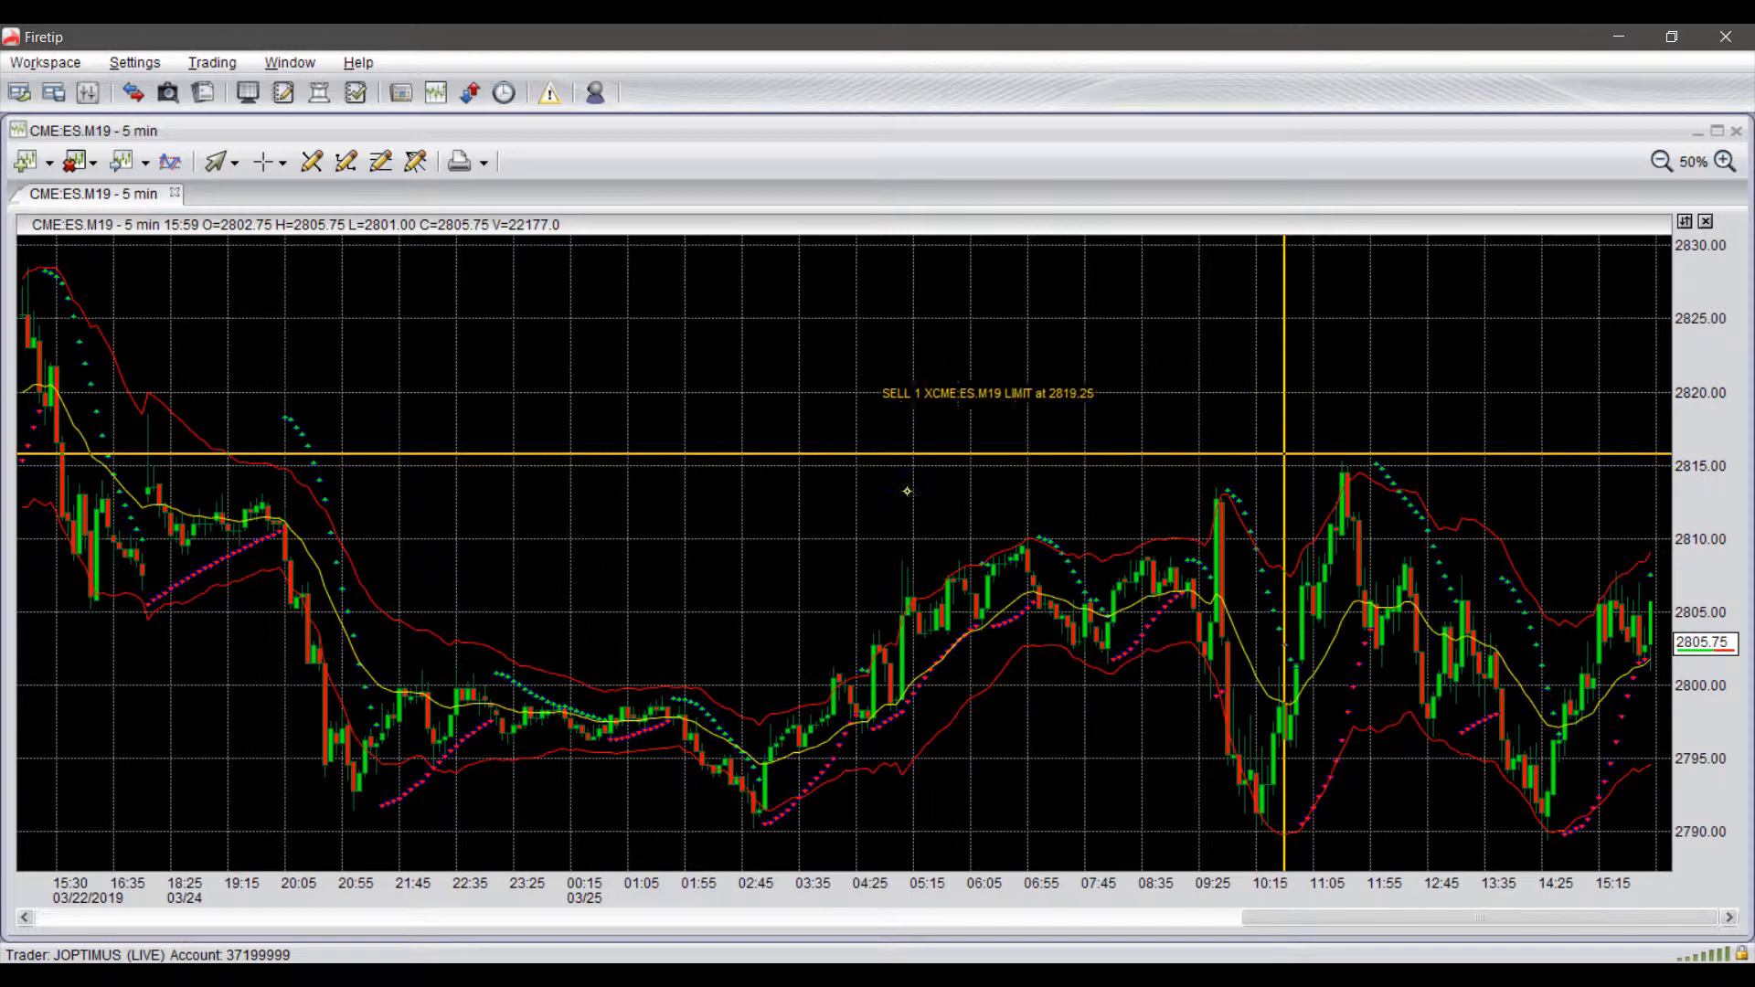
pyautogui.moveTo(1184, 497)
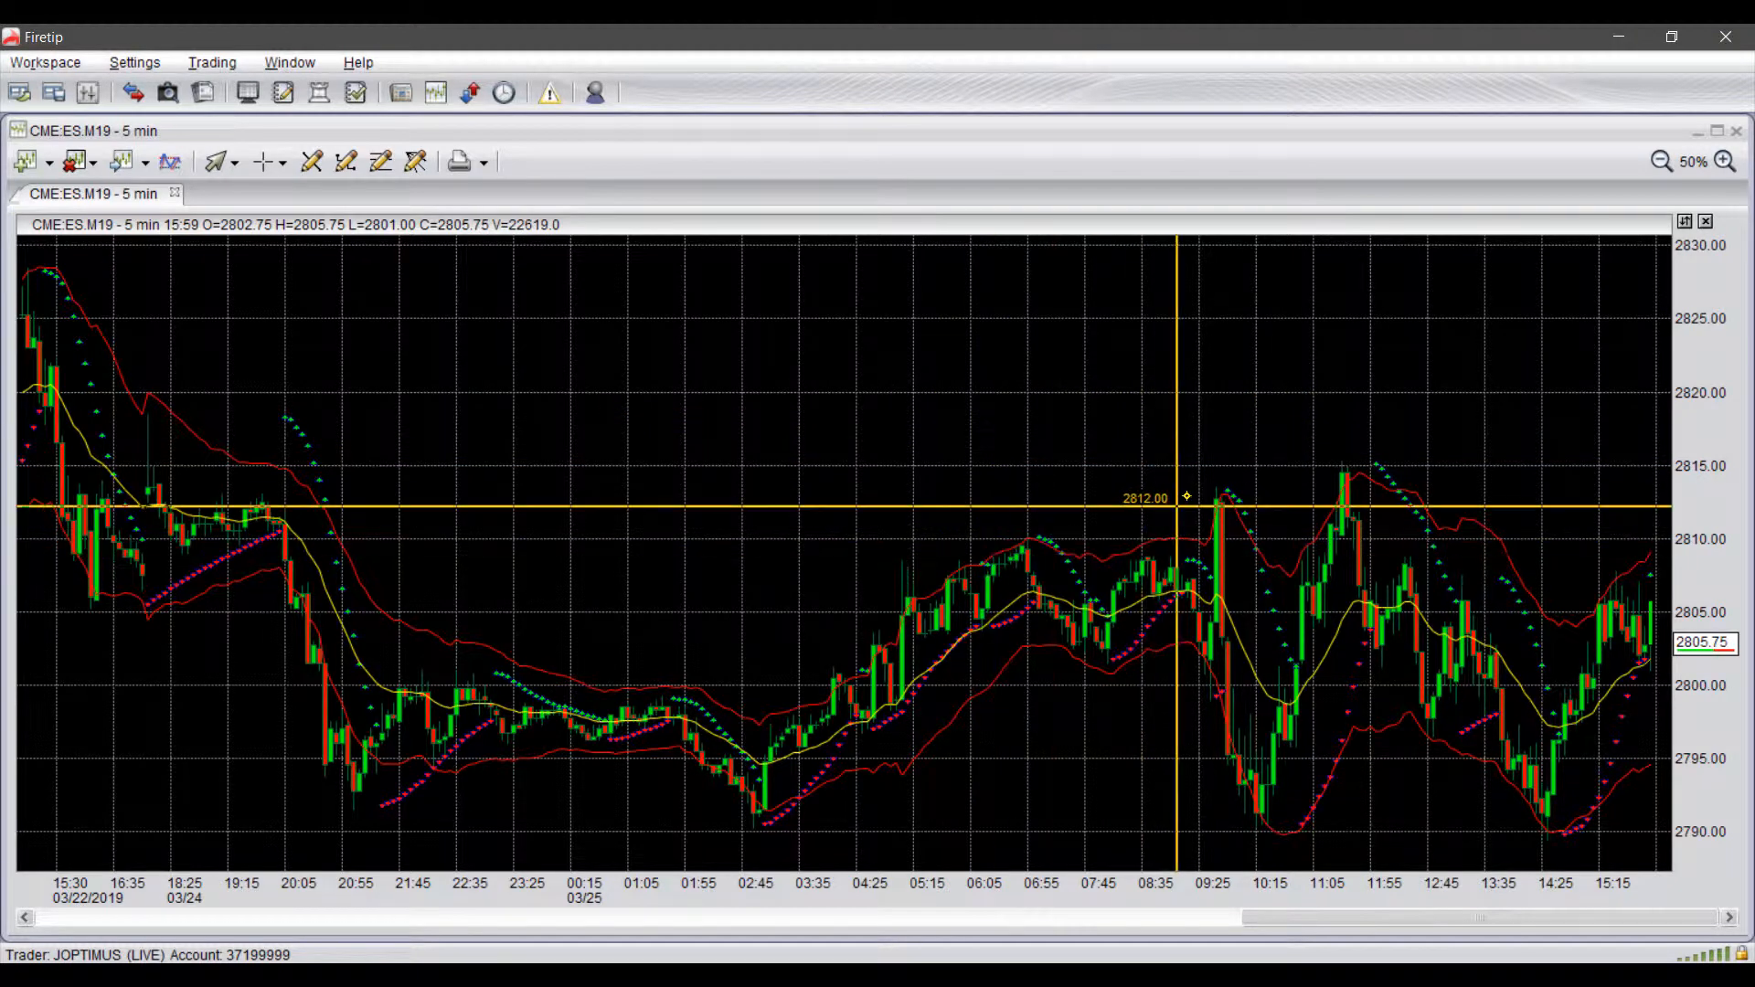
pyautogui.moveTo(1183, 482)
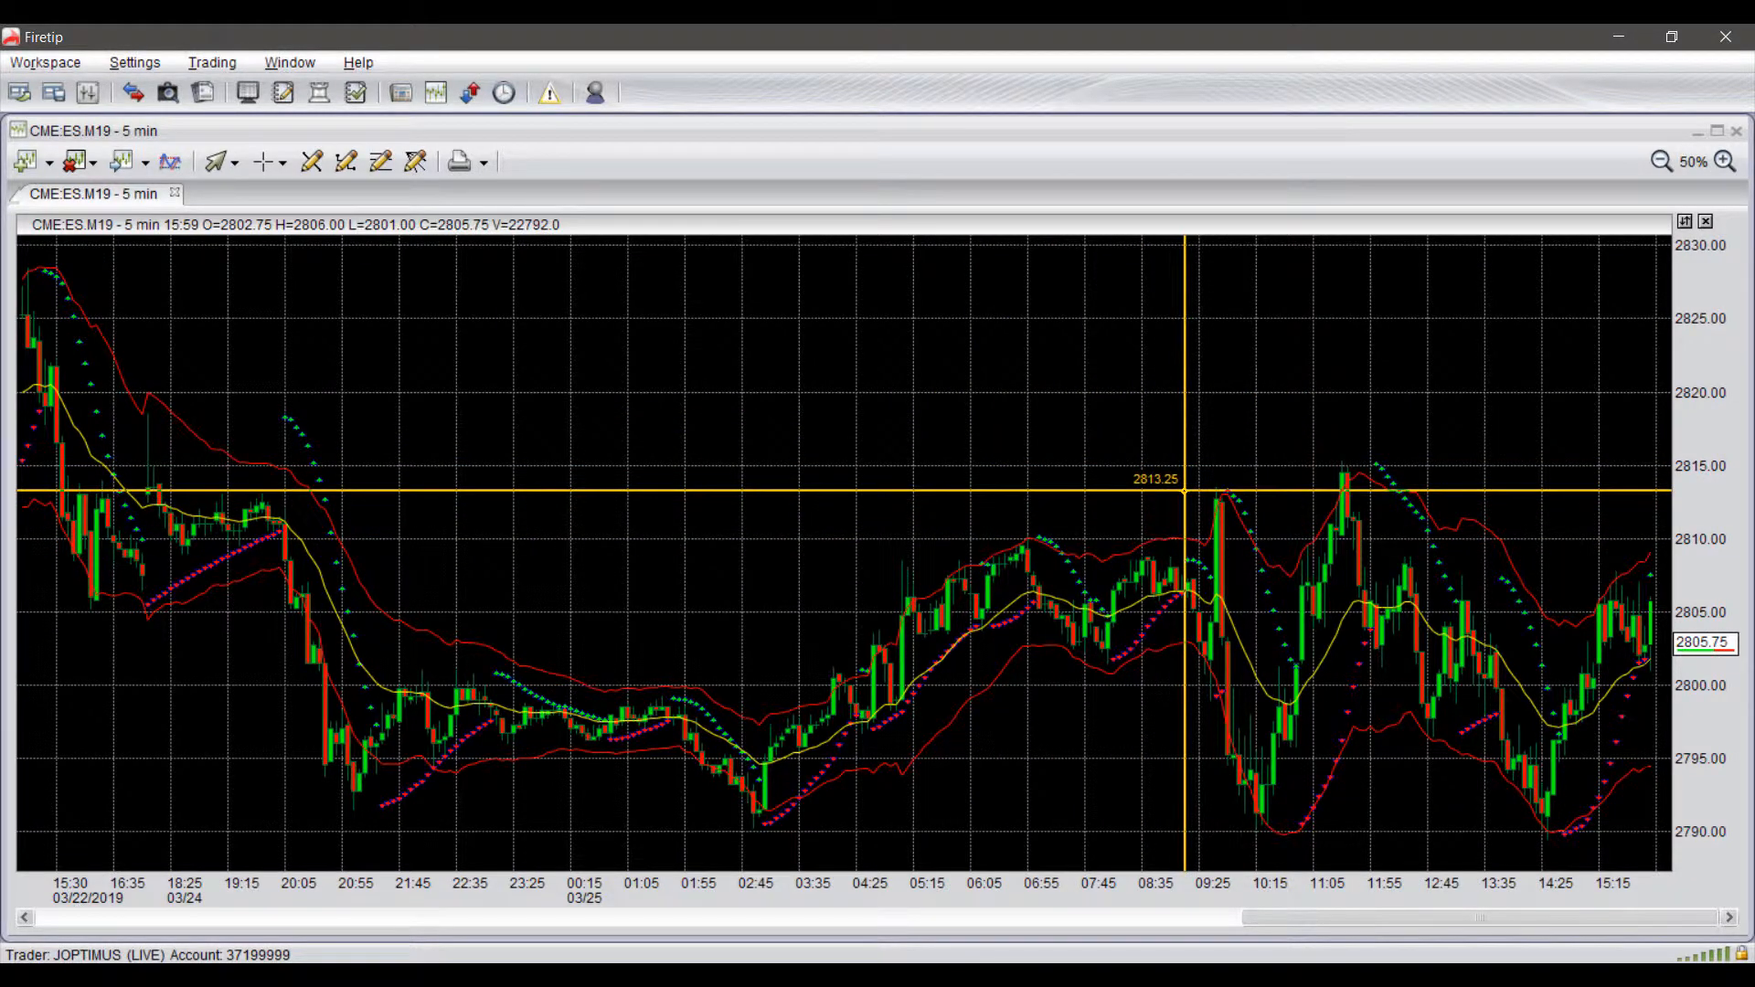